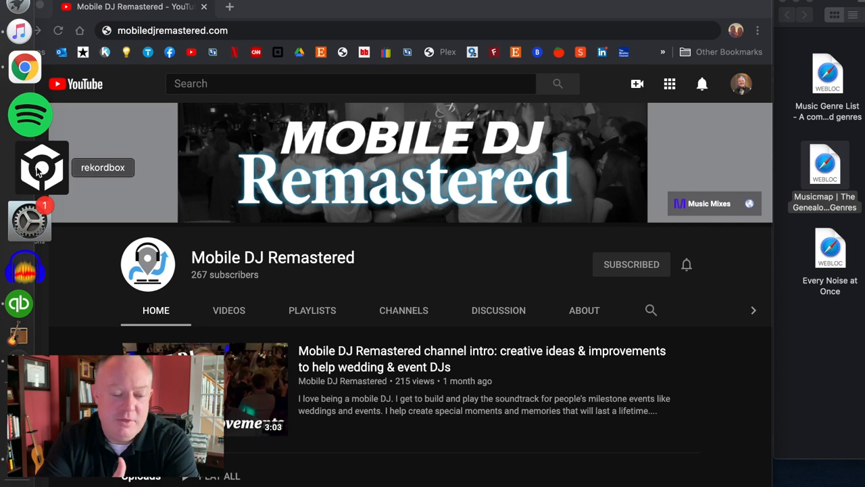
Bring up the rekordbox track library and show its Genre tag list in My Tag
{"action": "left_click", "coordinate": [42, 168]}
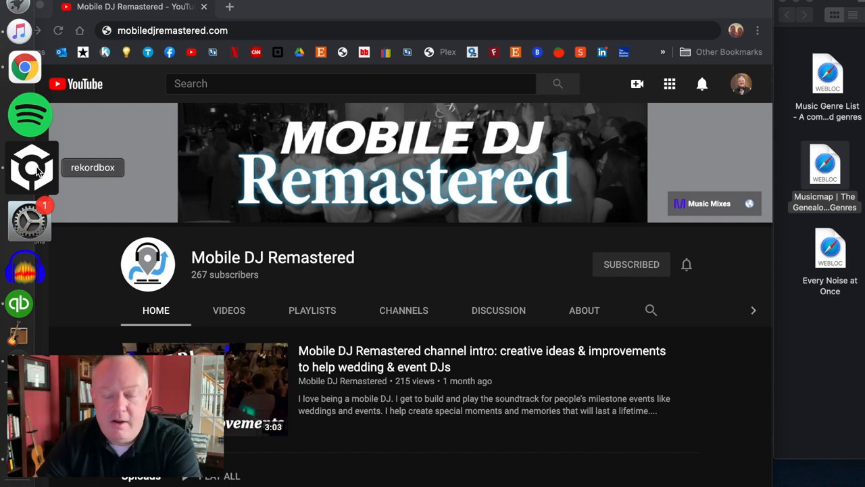
{"action": "left_click", "coordinate": [30, 168]}
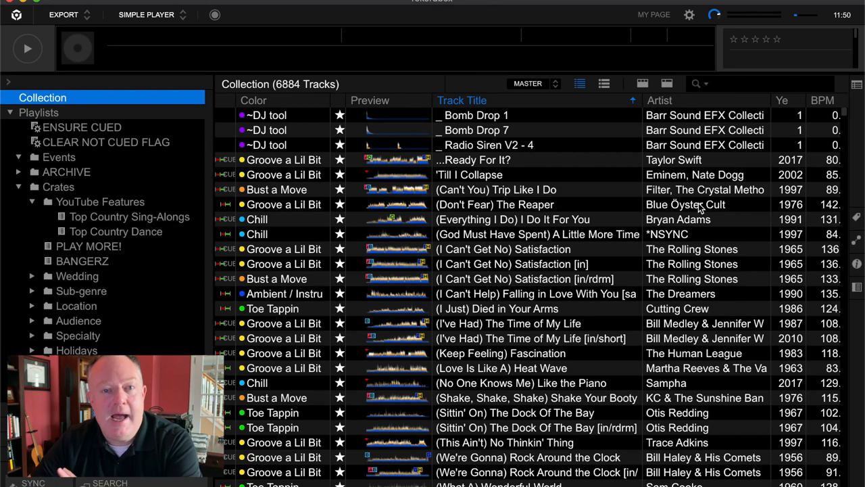
{"action": "left_click", "coordinate": [695, 84]}
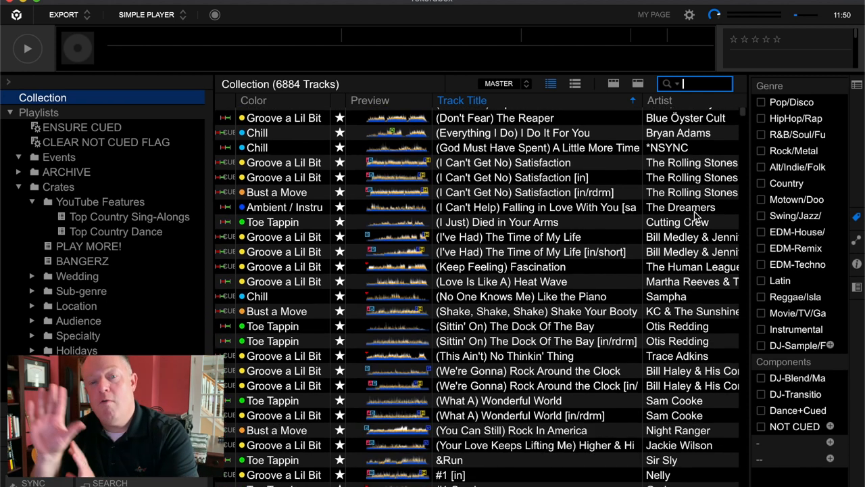
{"action": "scroll", "scroll_direction": "down", "scroll_amount": 3}
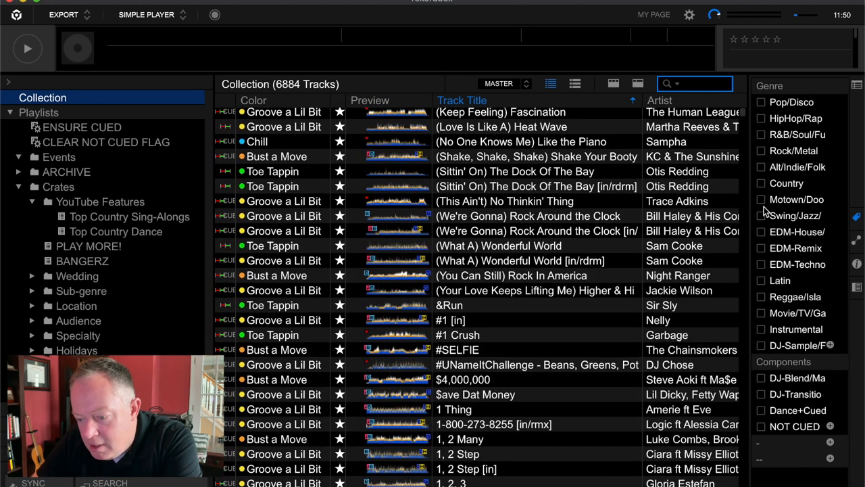
{"action": "left_click", "coordinate": [695, 84]}
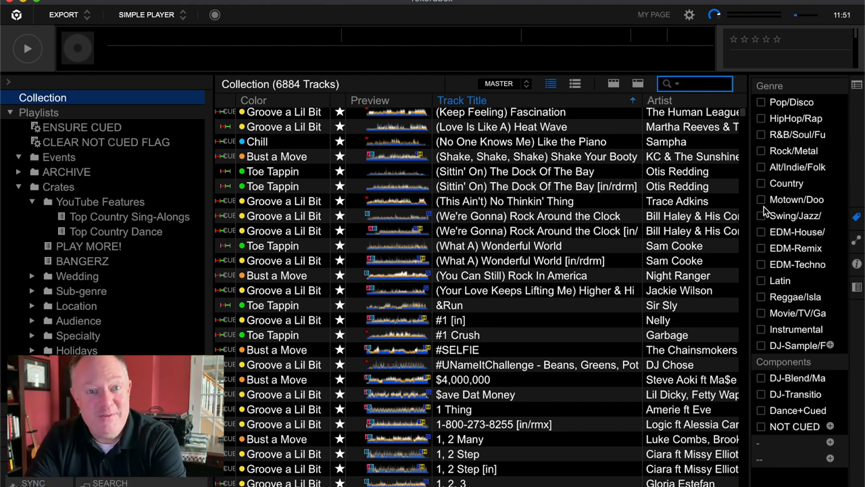
{"action": "left_click", "coordinate": [695, 84]}
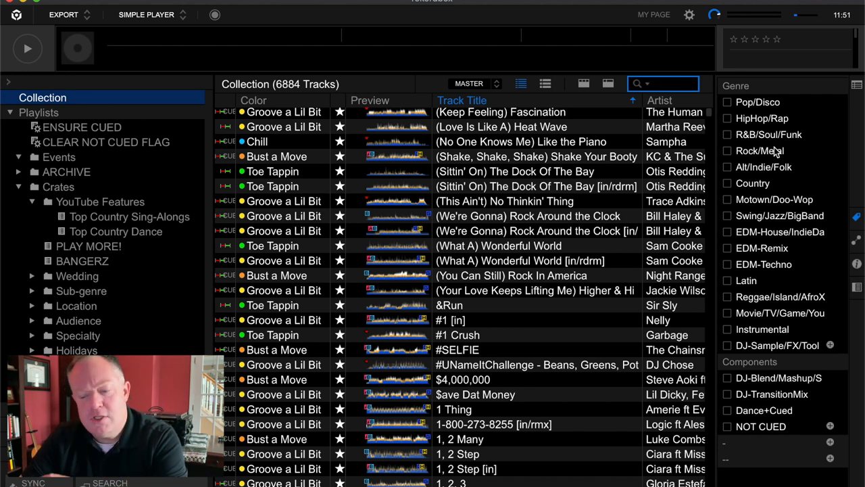
Show the Components tag list alongside the collection in the My Tag panel
{"action": "left_click", "coordinate": [663, 84]}
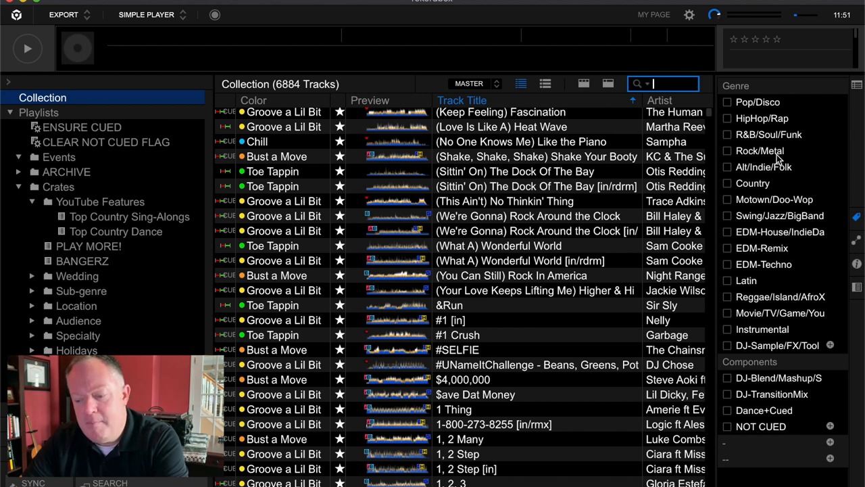
{"action": "mouse_move", "coordinate": [770, 160]}
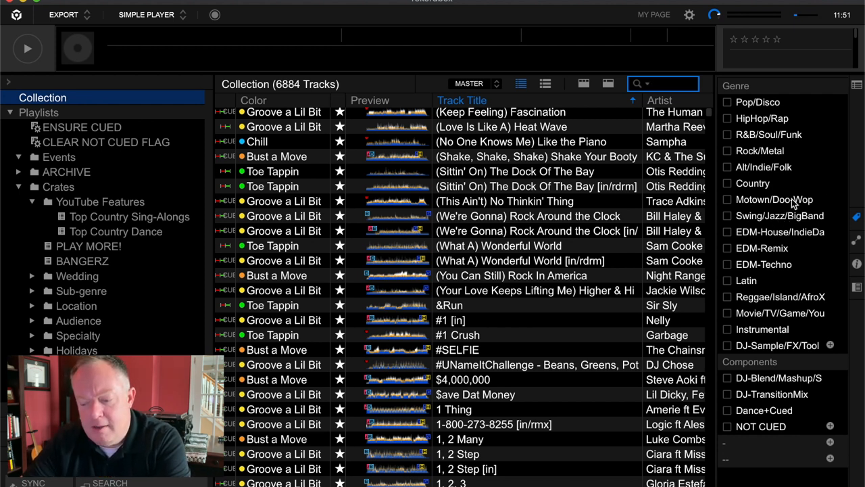
{"action": "left_click", "coordinate": [663, 84]}
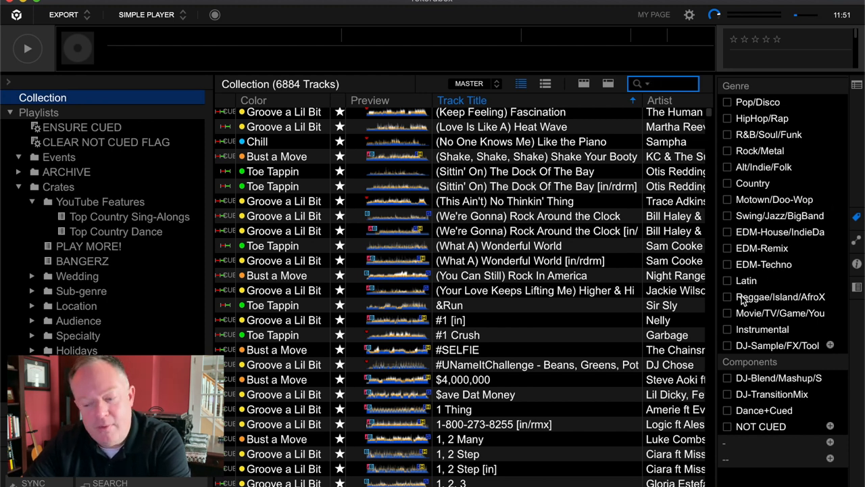
{"action": "left_click", "coordinate": [662, 84]}
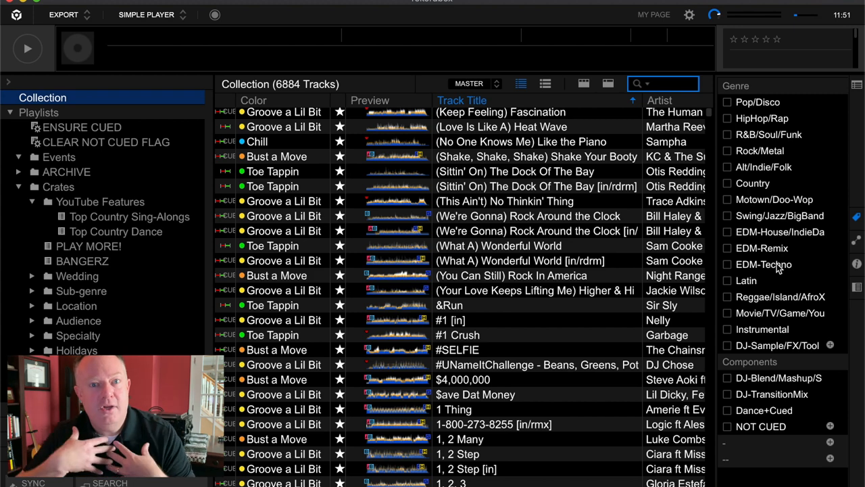
{"action": "left_click", "coordinate": [663, 84]}
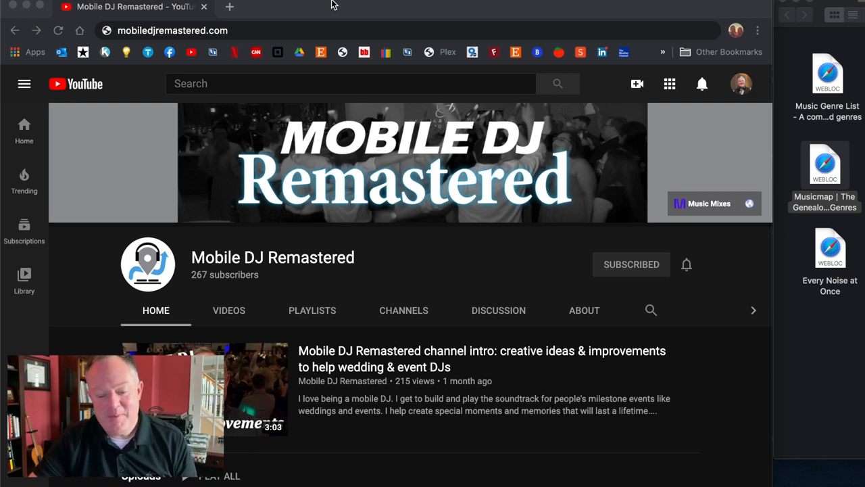
{"action": "mouse_move", "coordinate": [698, 231]}
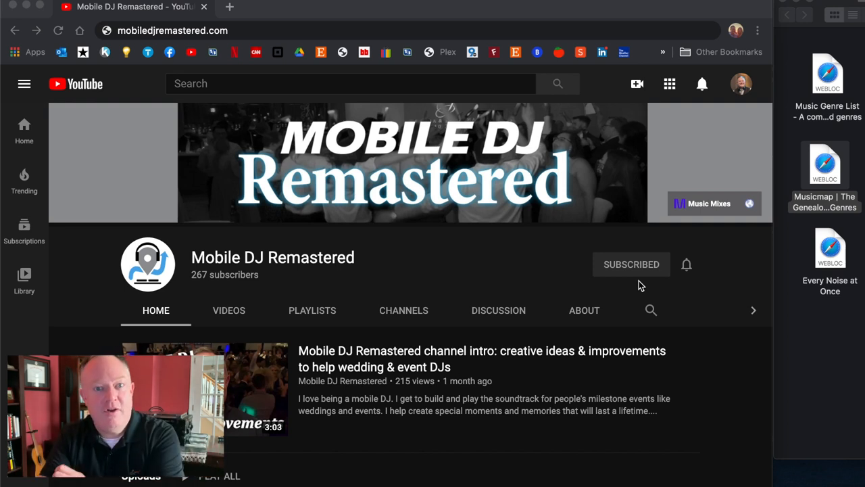
{"action": "mouse_move", "coordinate": [341, 239]}
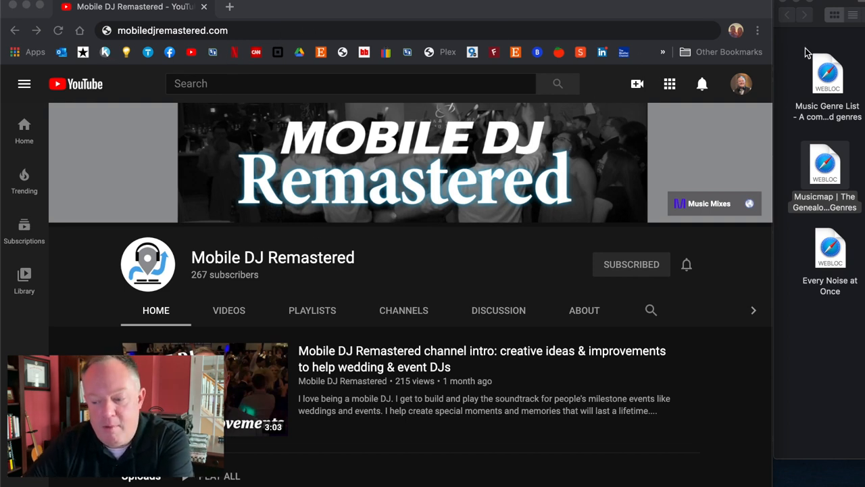
{"action": "left_click", "coordinate": [173, 29]}
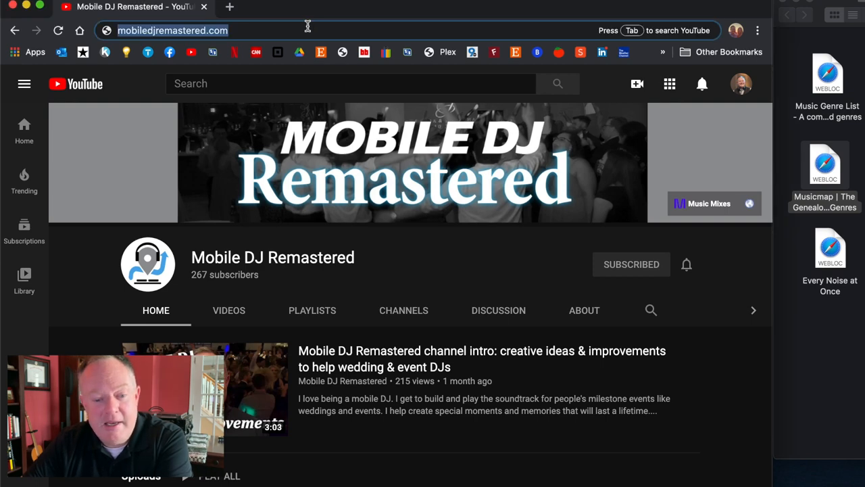
Run a Google search for "music genre" and open the Music Genres List website
{"action": "type", "text": "music genre list"}
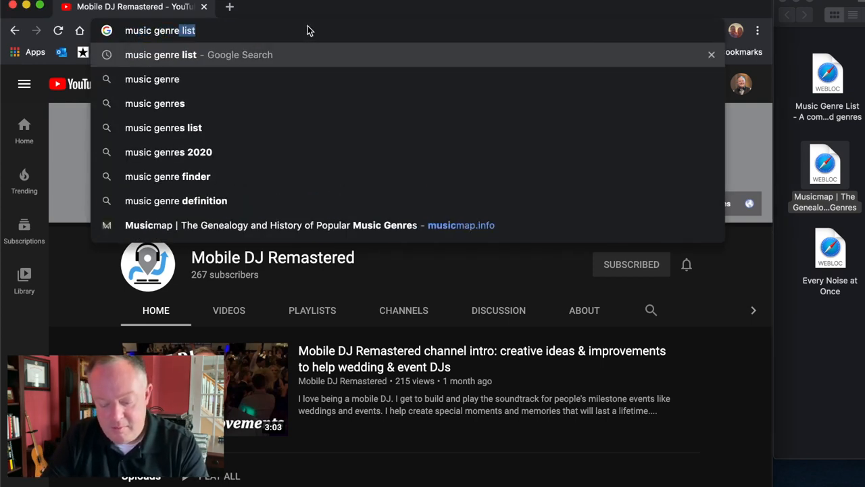
{"action": "left_click", "coordinate": [151, 78]}
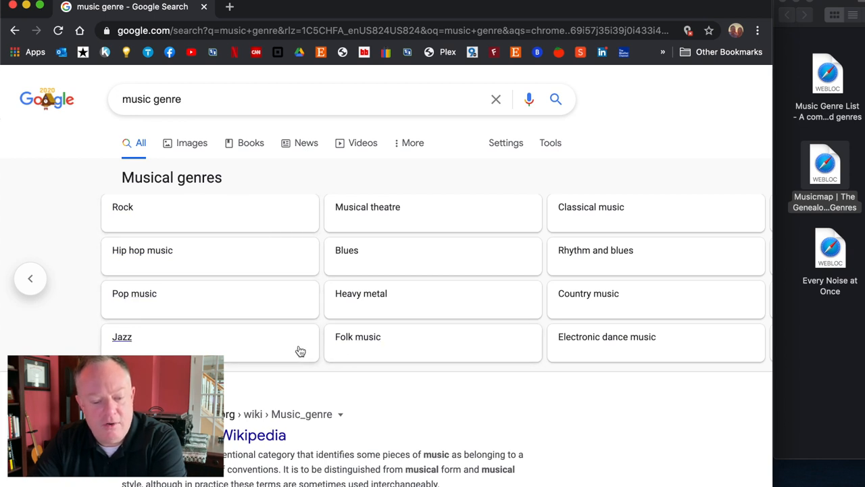
{"action": "mouse_move", "coordinate": [414, 305]}
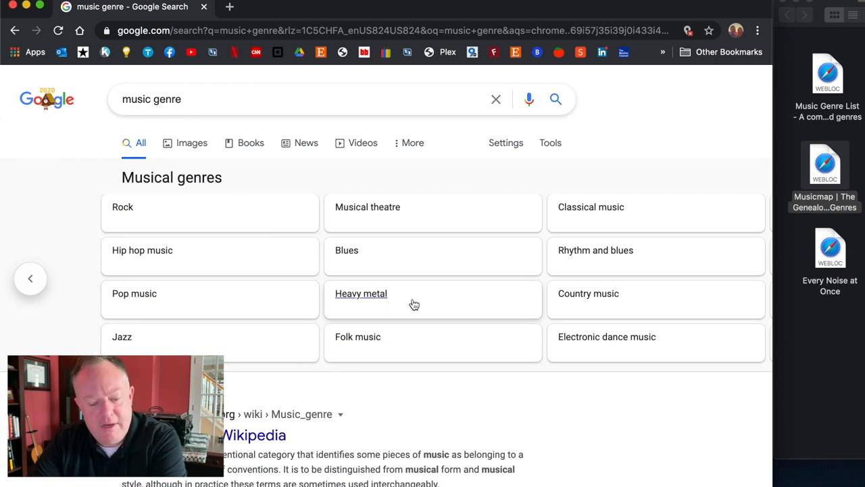
{"action": "mouse_move", "coordinate": [380, 258]}
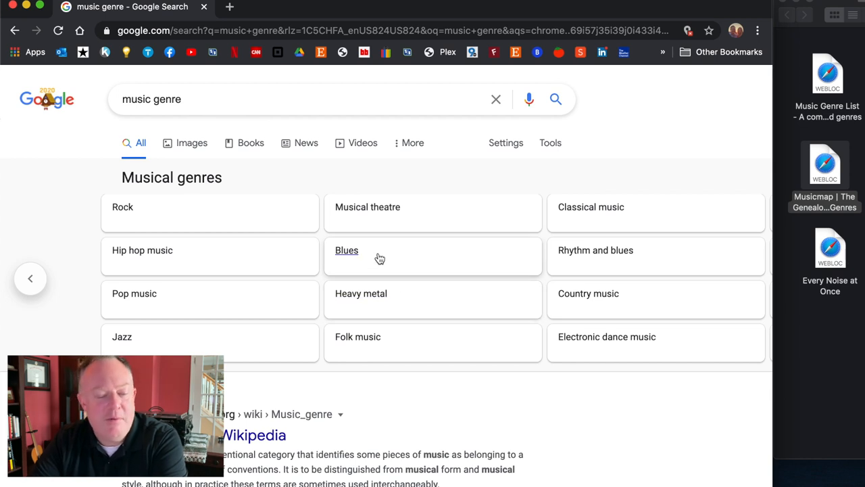
{"action": "mouse_move", "coordinate": [384, 263]}
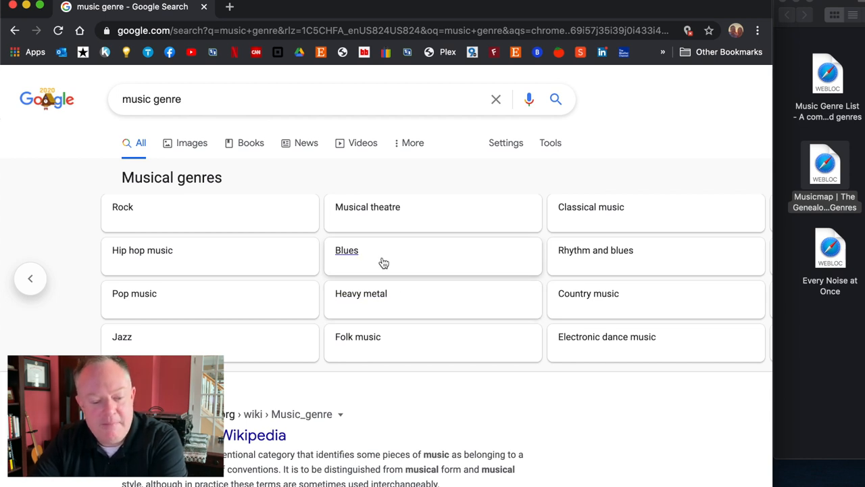
{"action": "mouse_move", "coordinate": [165, 341]}
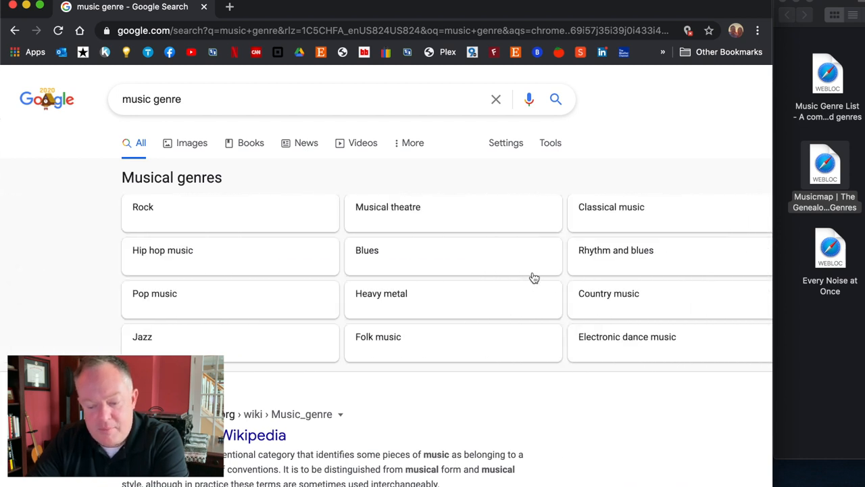
{"action": "mouse_move", "coordinate": [260, 329]}
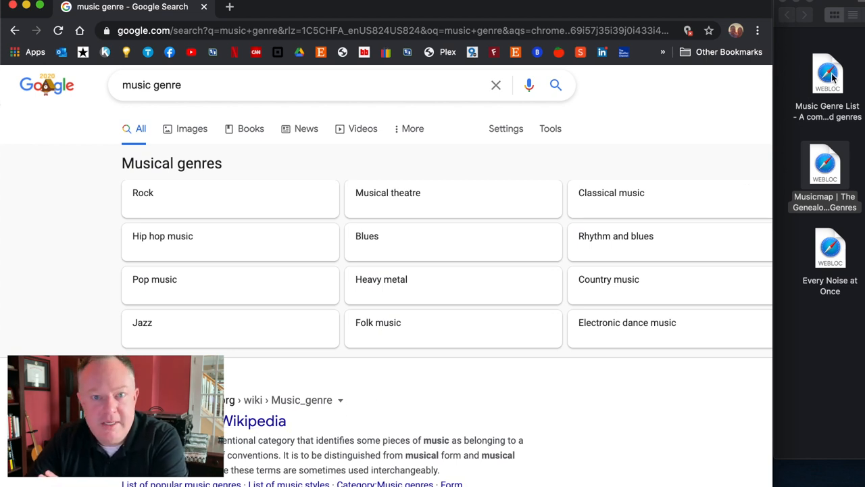
{"action": "left_click", "coordinate": [828, 73]}
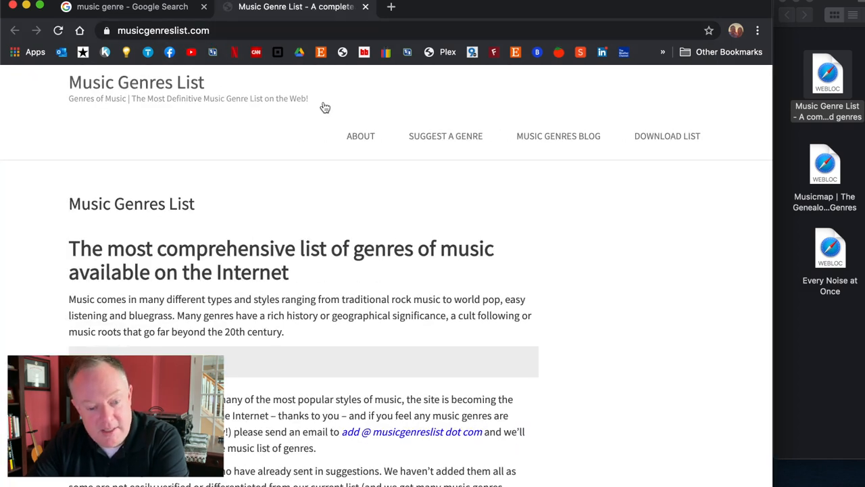
{"action": "mouse_move", "coordinate": [419, 178]}
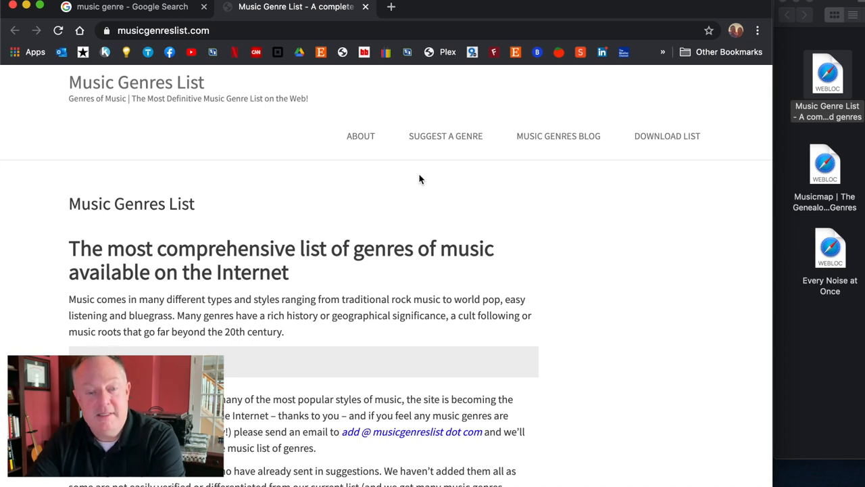
Scroll musicgenreslist.com down to the Alternative section with Art Punk and Grunge
{"action": "scroll", "scroll_direction": "down", "scroll_amount": 3}
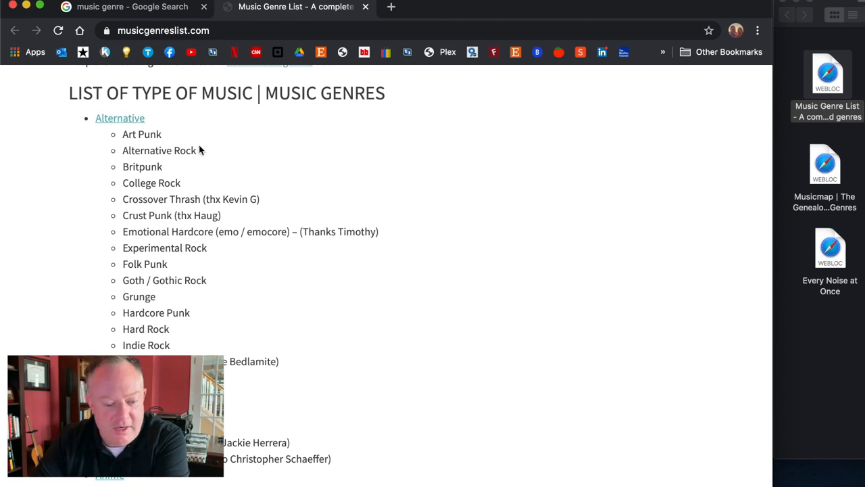
{"action": "mouse_move", "coordinate": [168, 280]}
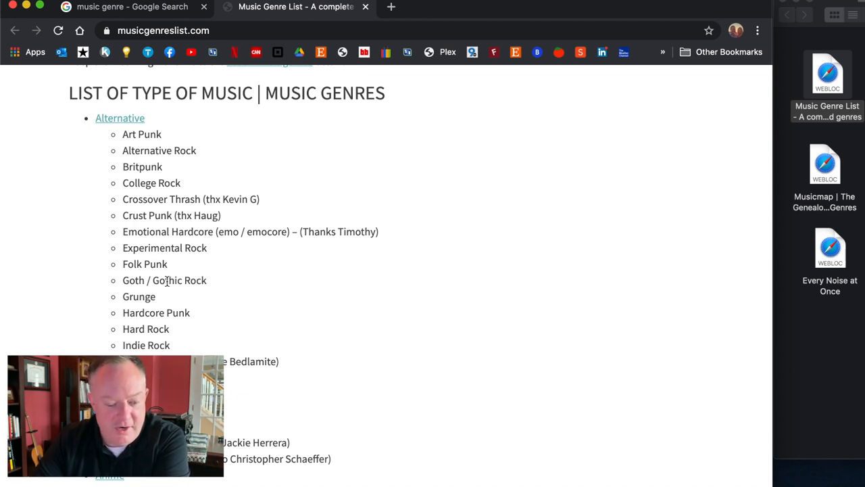
{"action": "mouse_move", "coordinate": [129, 341]}
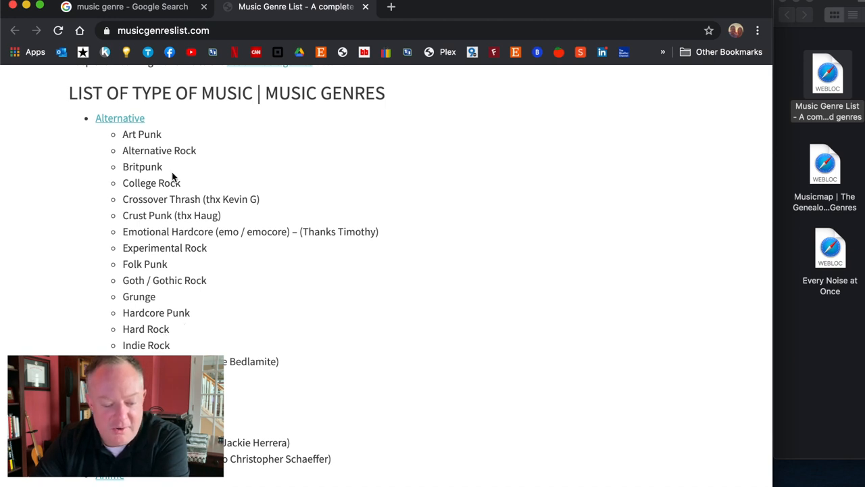
{"action": "mouse_move", "coordinate": [222, 280]}
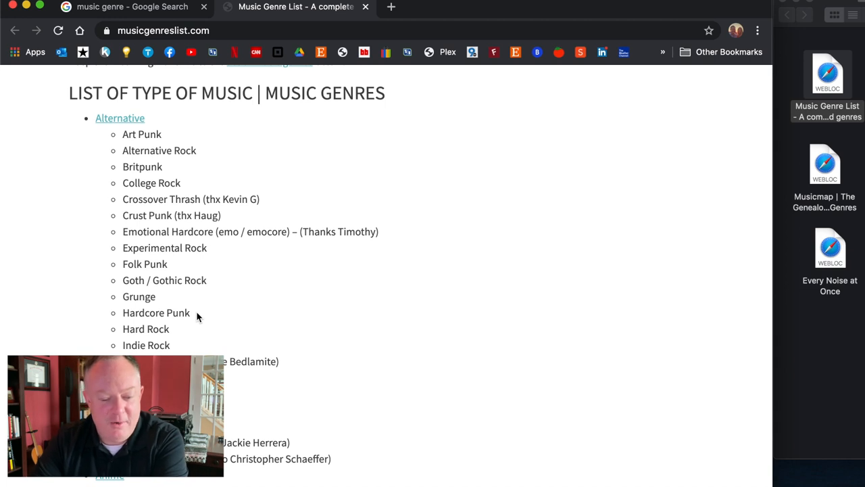
Scroll the genre list past Folk, Hip-Hop/Rap, Holiday, Industrial and J-Pop to Jazz
{"action": "scroll", "scroll_direction": "down", "scroll_amount": 3}
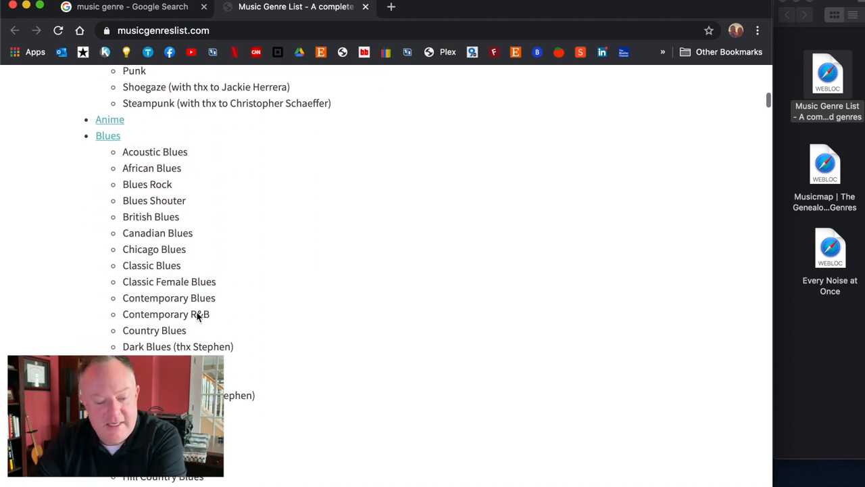
{"action": "scroll", "scroll_direction": "down", "scroll_amount": 3}
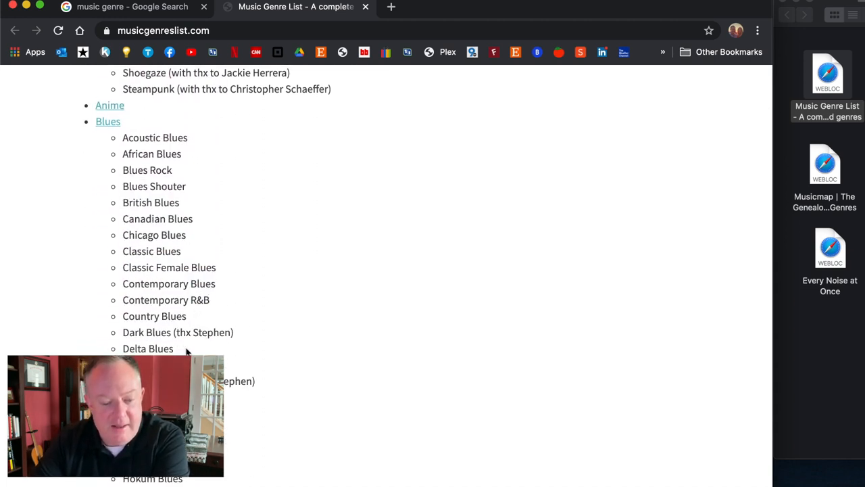
{"action": "scroll", "scroll_direction": "down", "scroll_amount": 3}
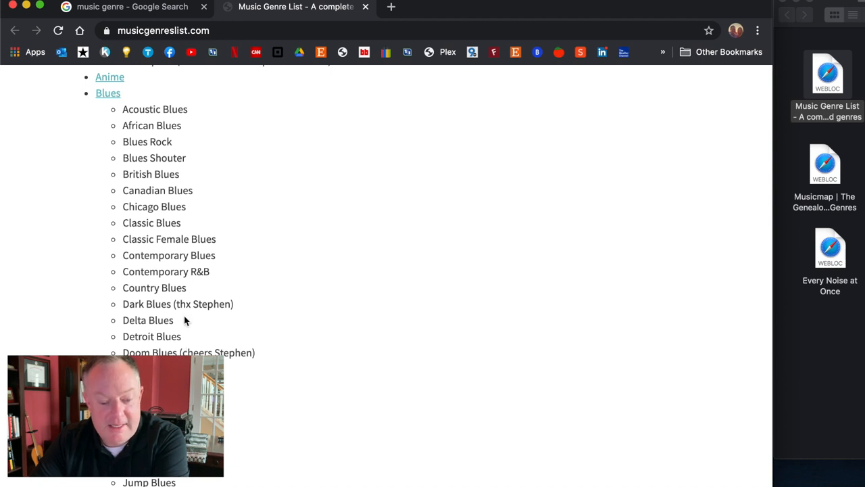
{"action": "mouse_move", "coordinate": [138, 344]}
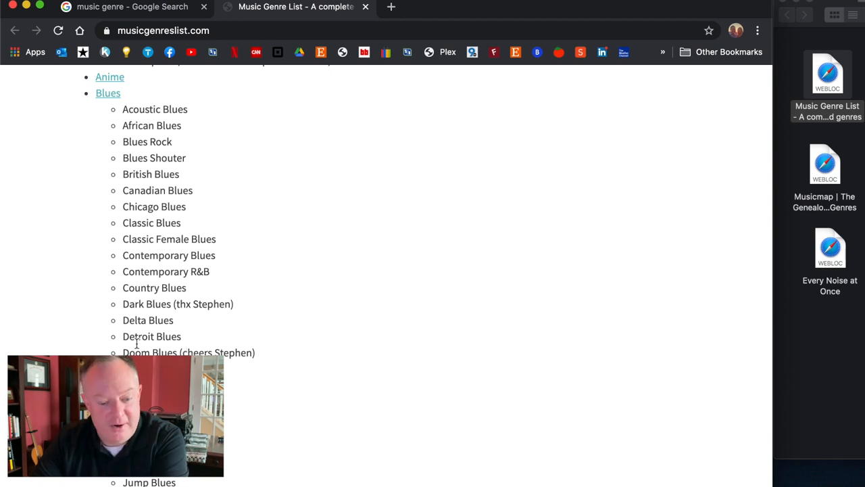
{"action": "scroll", "scroll_direction": "down", "scroll_amount": 3}
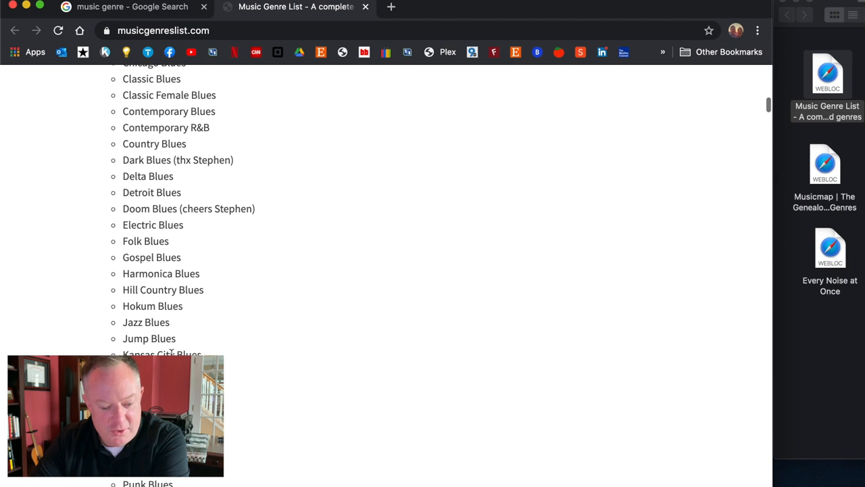
{"action": "scroll", "scroll_direction": "down", "scroll_amount": 3}
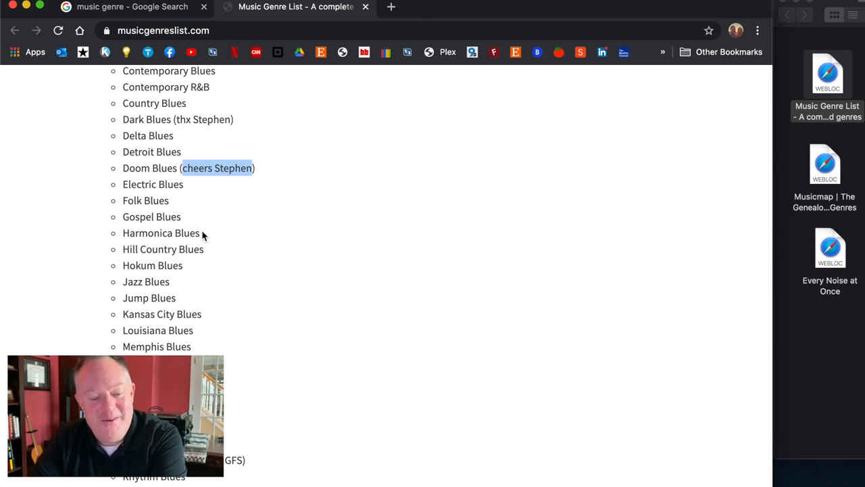
{"action": "scroll", "scroll_direction": "down", "scroll_amount": 3}
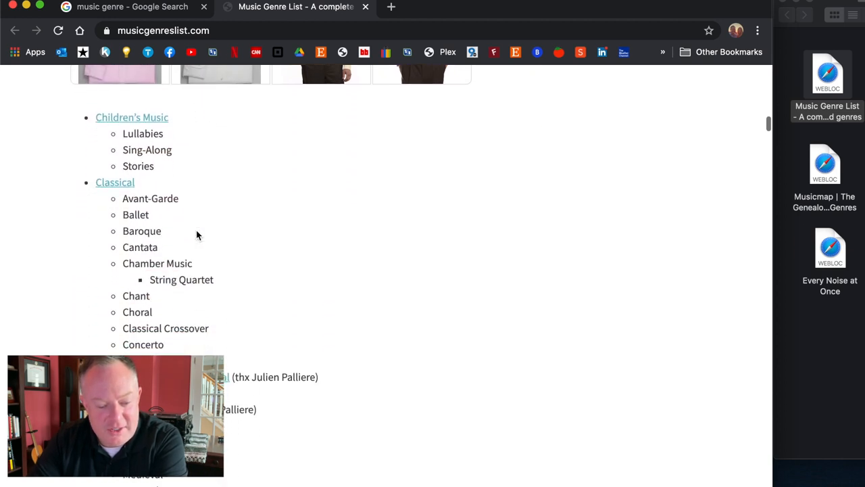
{"action": "scroll", "scroll_direction": "down", "scroll_amount": 3}
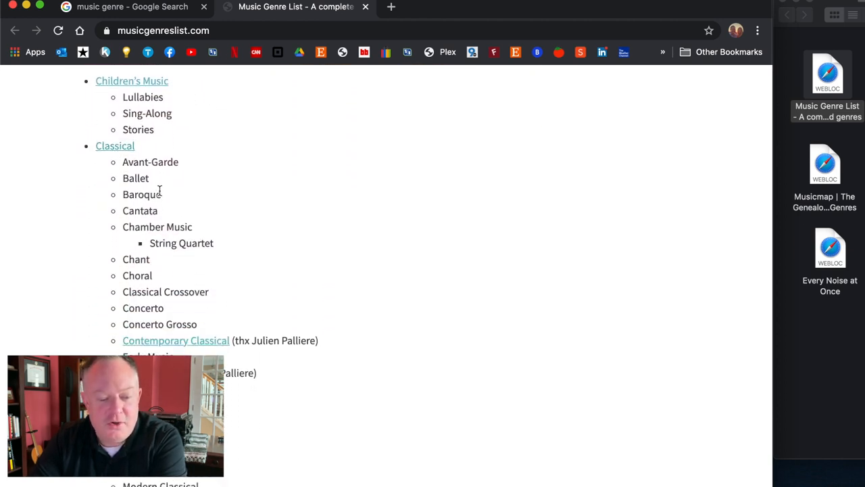
{"action": "scroll", "scroll_direction": "down", "scroll_amount": 3}
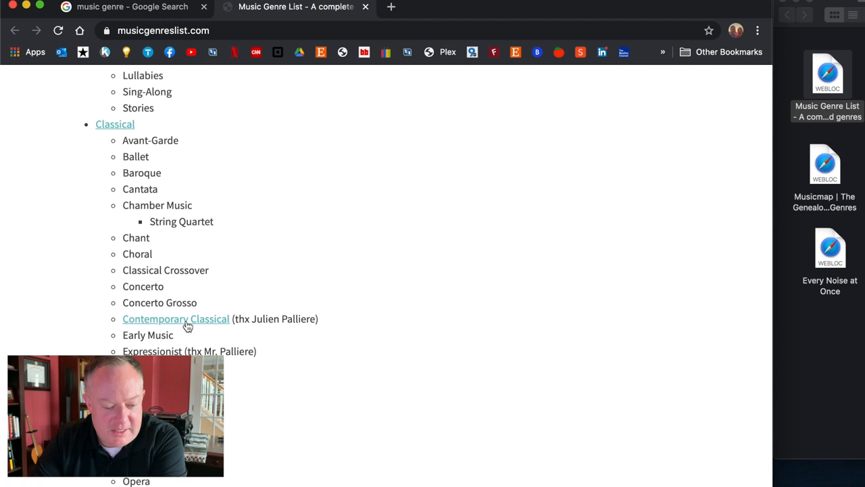
{"action": "scroll", "scroll_direction": "down", "scroll_amount": 3}
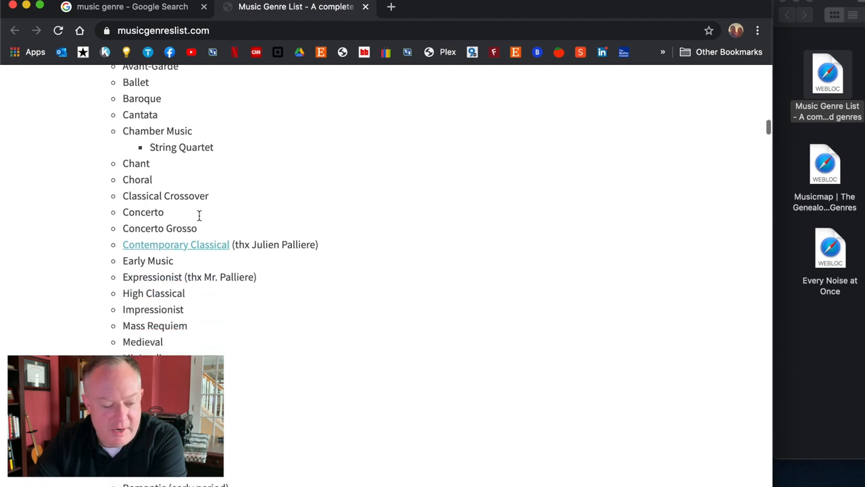
{"action": "scroll", "scroll_direction": "down", "scroll_amount": 3}
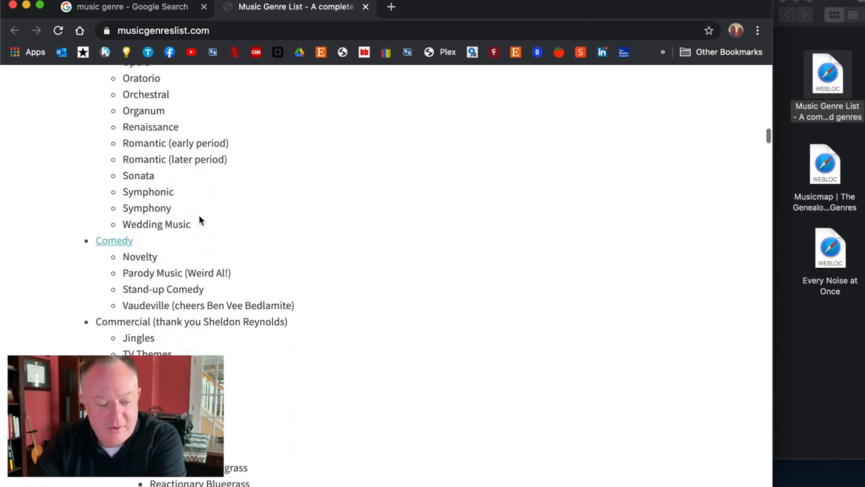
{"action": "scroll", "scroll_direction": "down", "scroll_amount": 3}
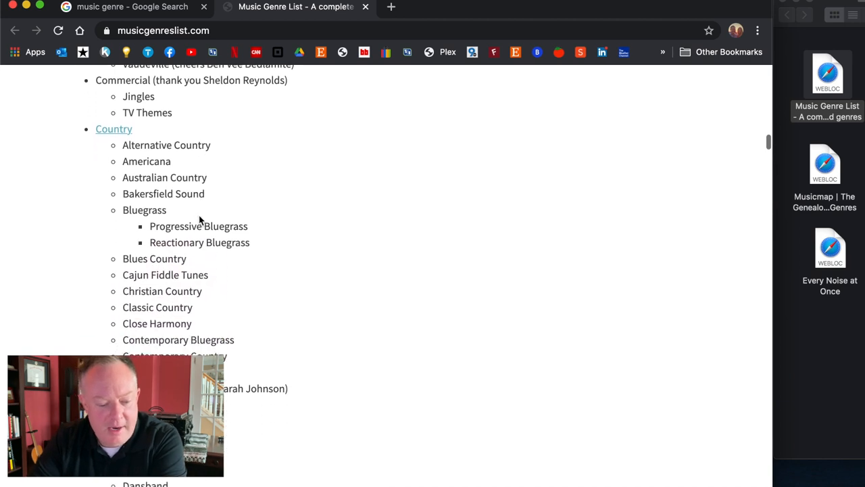
{"action": "scroll", "scroll_direction": "up", "scroll_amount": 3}
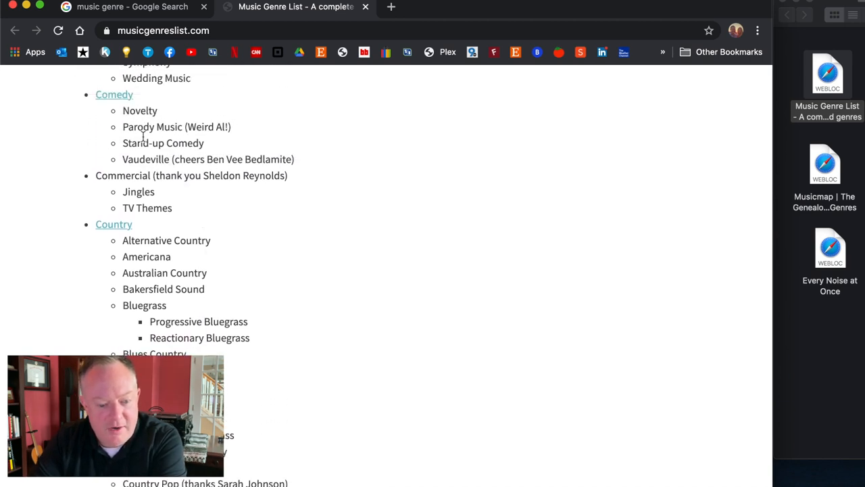
{"action": "scroll", "scroll_direction": "down", "scroll_amount": 3}
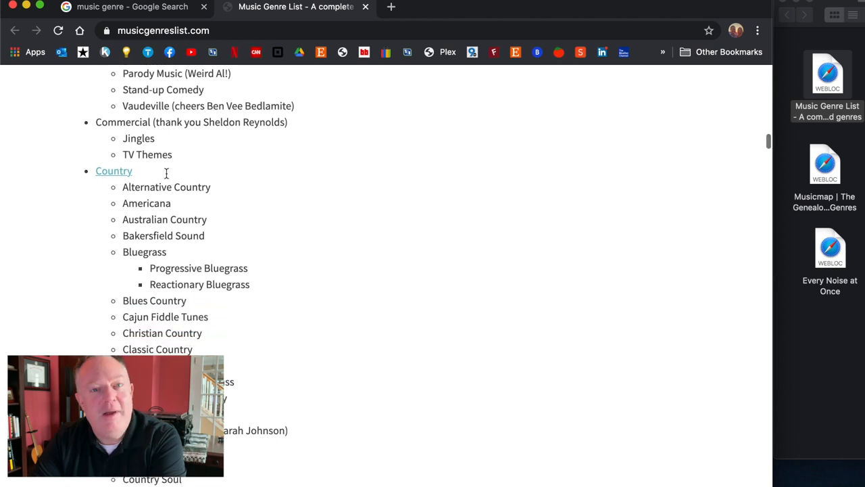
{"action": "scroll", "scroll_direction": "down", "scroll_amount": 3}
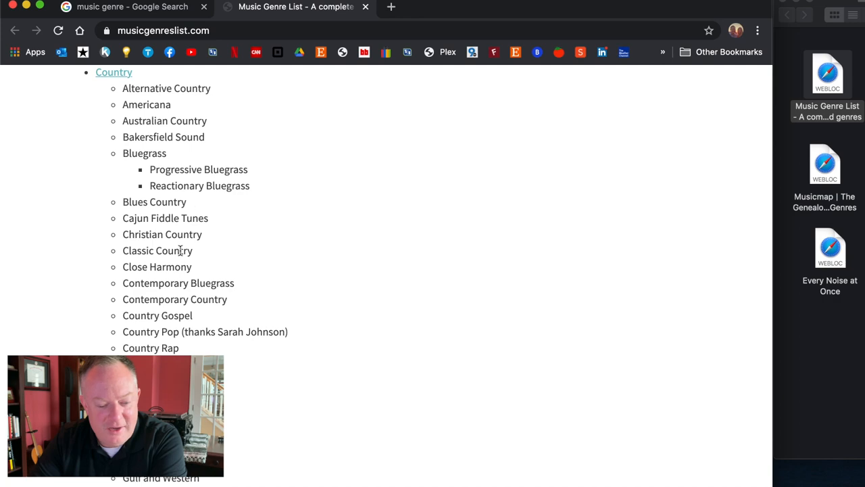
{"action": "scroll", "scroll_direction": "down", "scroll_amount": 3}
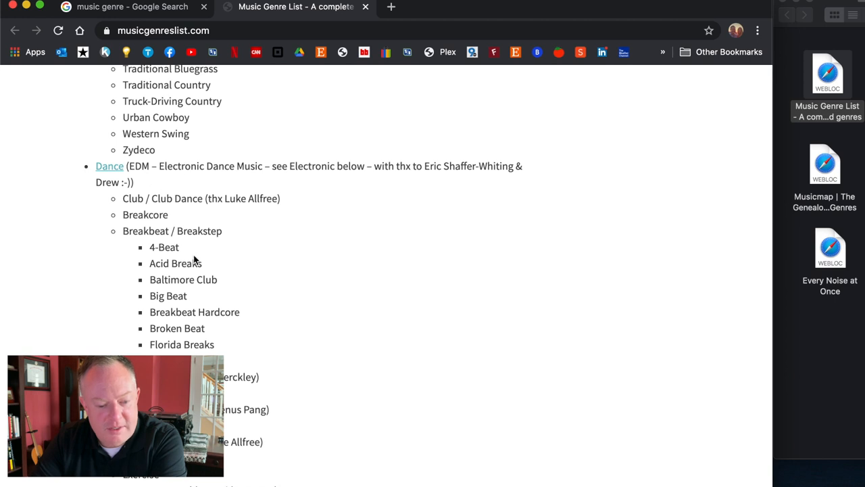
{"action": "scroll", "scroll_direction": "down", "scroll_amount": 3}
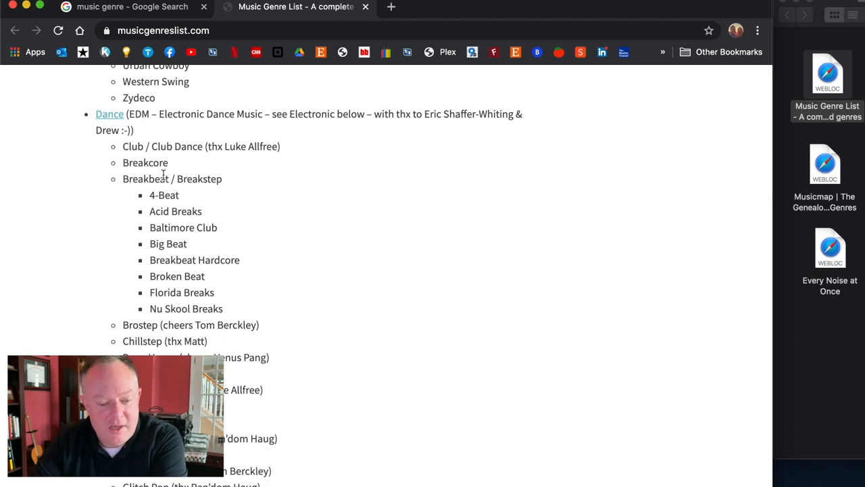
{"action": "scroll", "scroll_direction": "down", "scroll_amount": 3}
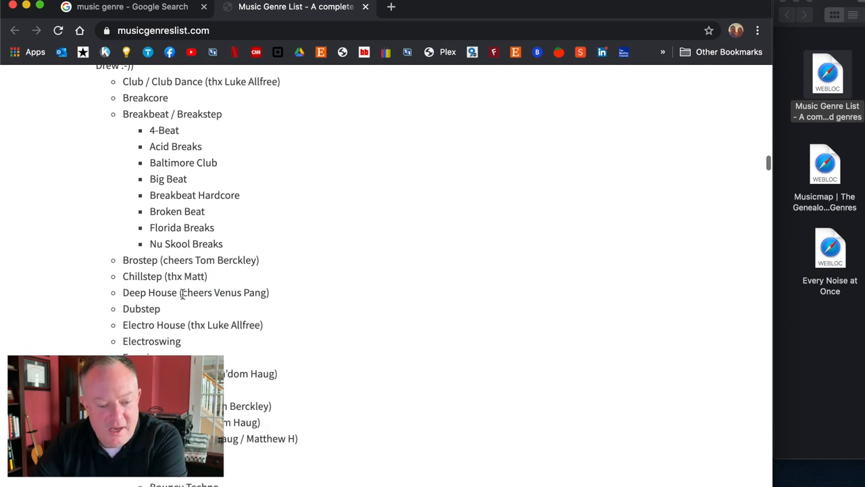
{"action": "scroll", "scroll_direction": "down", "scroll_amount": 3}
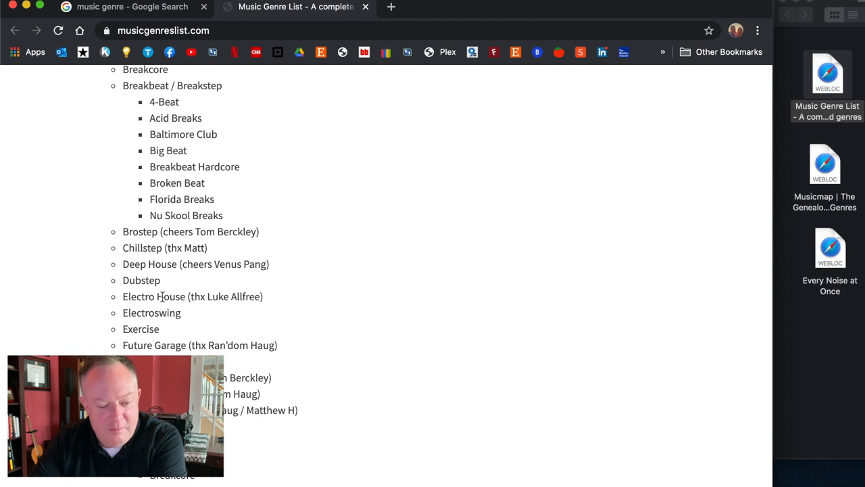
{"action": "scroll", "scroll_direction": "down", "scroll_amount": 3}
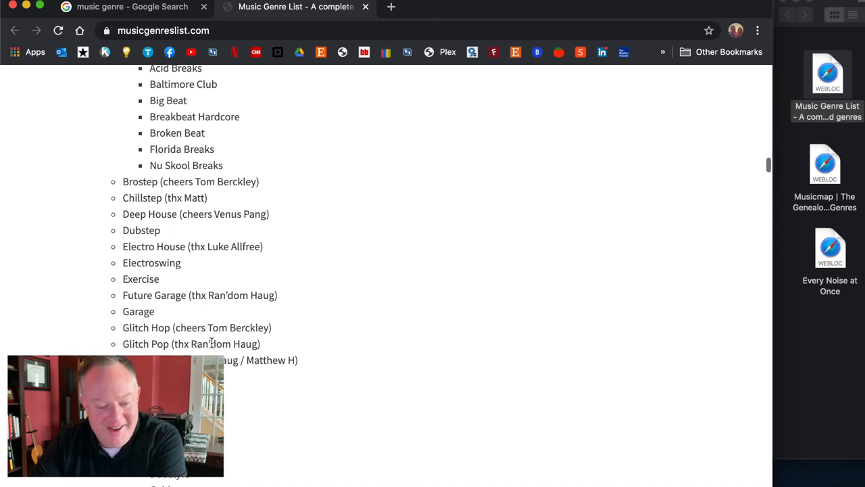
{"action": "scroll", "scroll_direction": "down", "scroll_amount": 3}
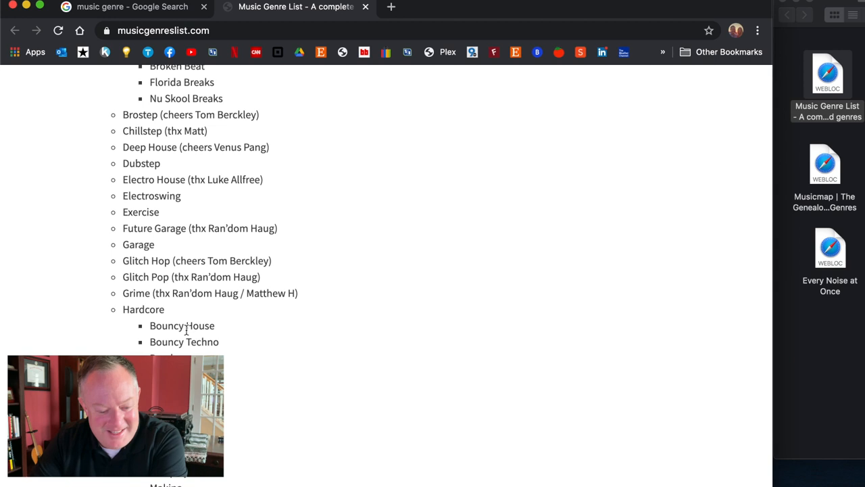
{"action": "scroll", "scroll_direction": "down", "scroll_amount": 3}
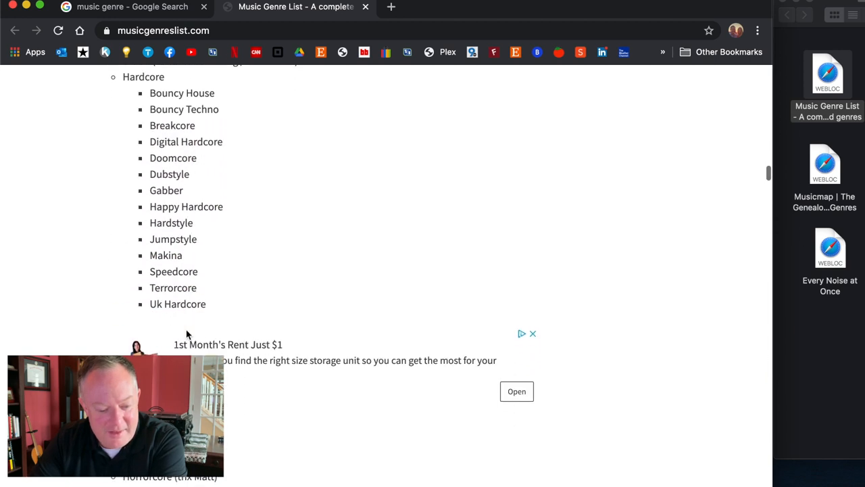
{"action": "scroll", "scroll_direction": "down", "scroll_amount": 3}
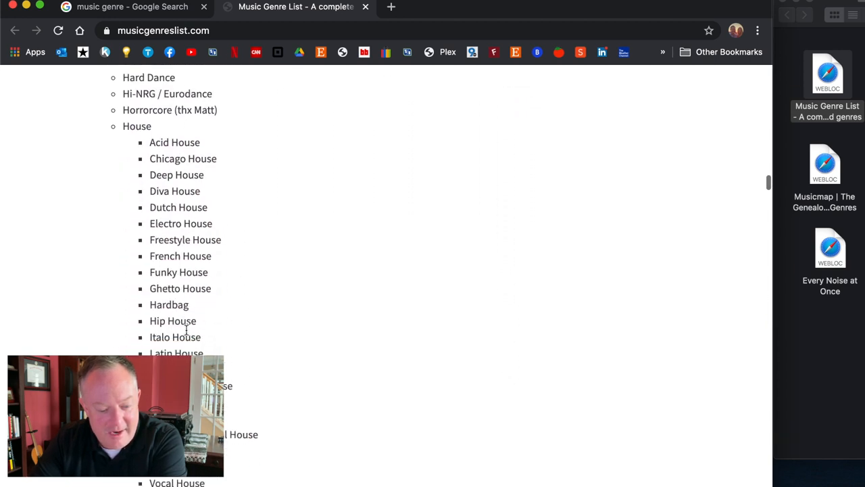
{"action": "scroll", "scroll_direction": "down", "scroll_amount": 3}
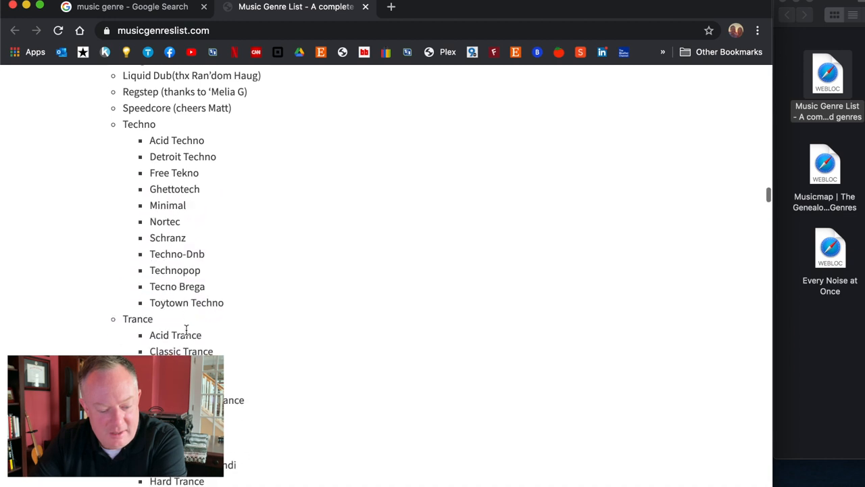
{"action": "scroll", "scroll_direction": "down", "scroll_amount": 3}
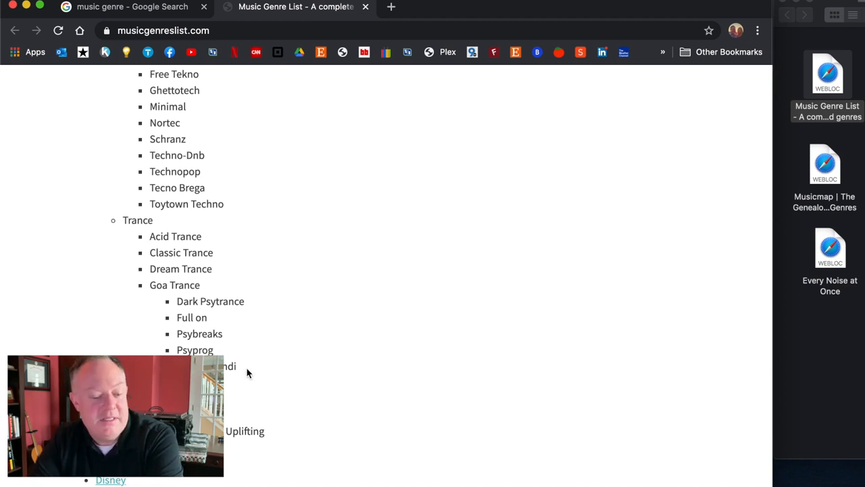
{"action": "scroll", "scroll_direction": "down", "scroll_amount": 3}
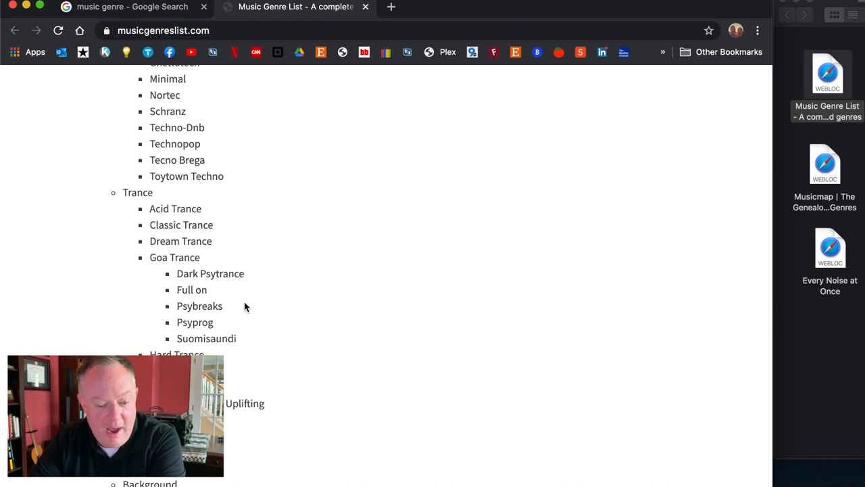
{"action": "scroll", "scroll_direction": "down", "scroll_amount": 3}
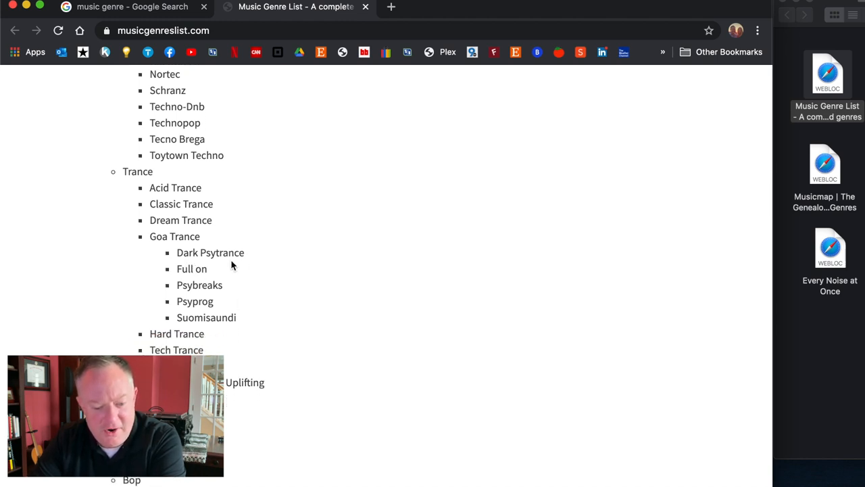
{"action": "scroll", "scroll_direction": "down", "scroll_amount": 3}
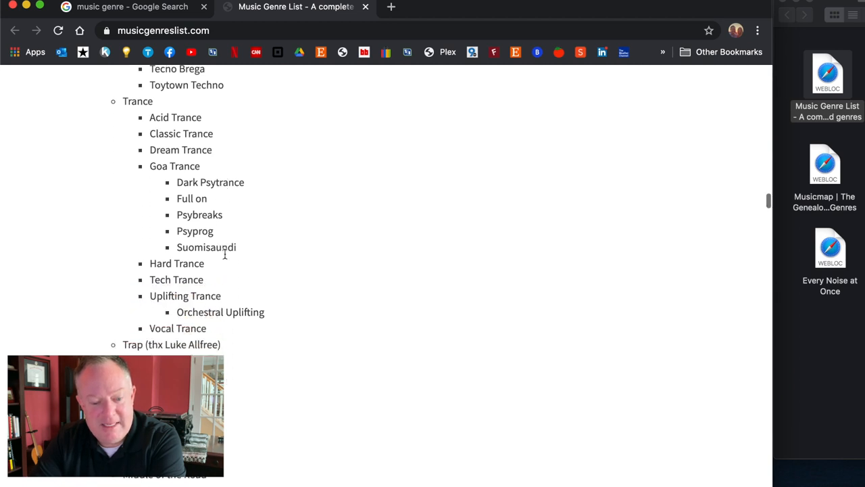
{"action": "scroll", "scroll_direction": "down", "scroll_amount": 3}
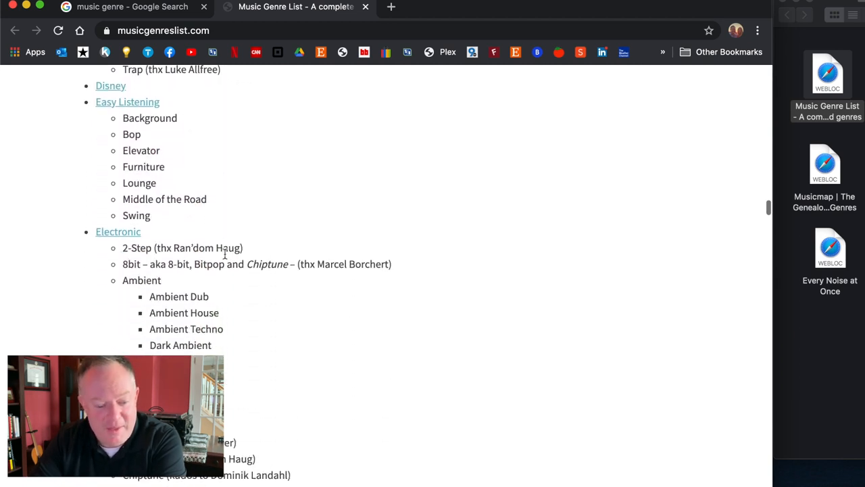
{"action": "scroll", "scroll_direction": "down", "scroll_amount": 3}
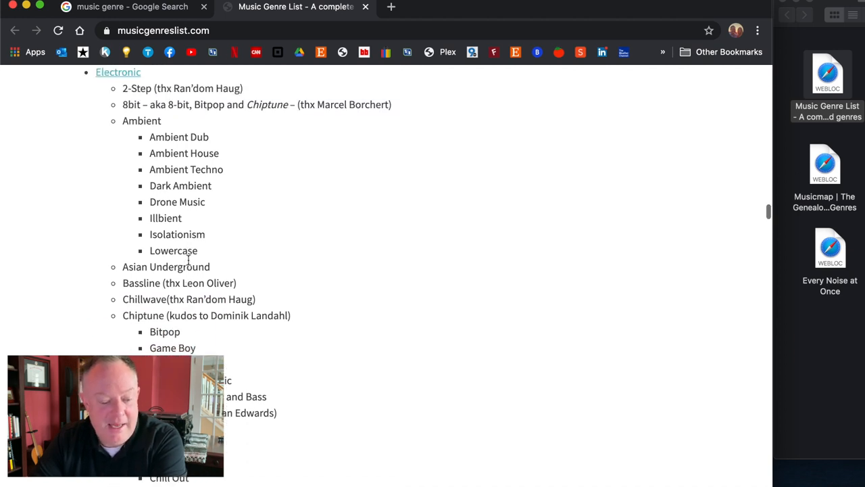
{"action": "scroll", "scroll_direction": "down", "scroll_amount": 3}
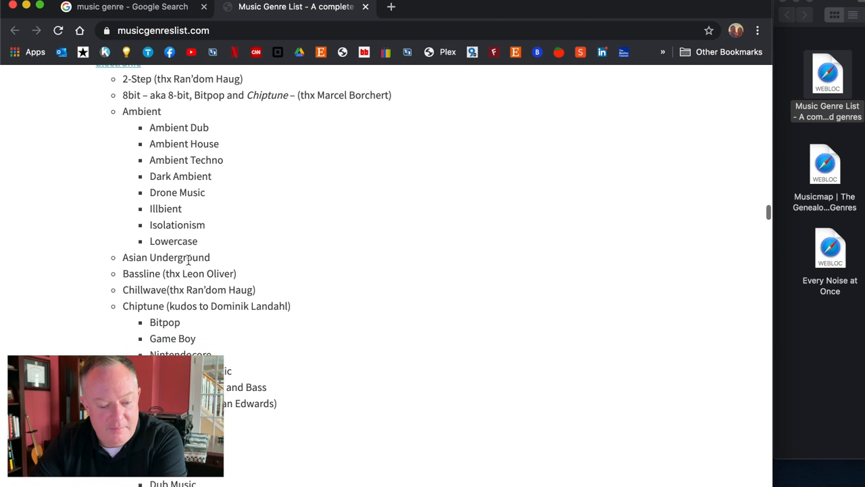
{"action": "scroll", "scroll_direction": "down", "scroll_amount": 3}
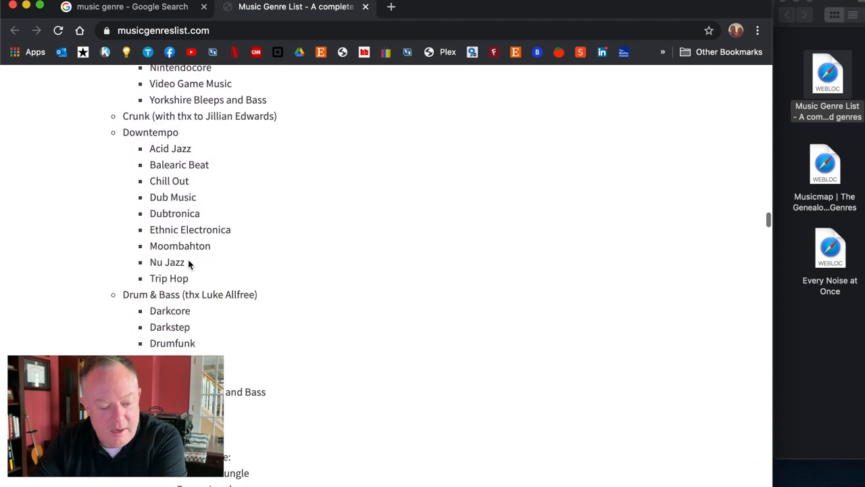
{"action": "scroll", "scroll_direction": "down", "scroll_amount": 3}
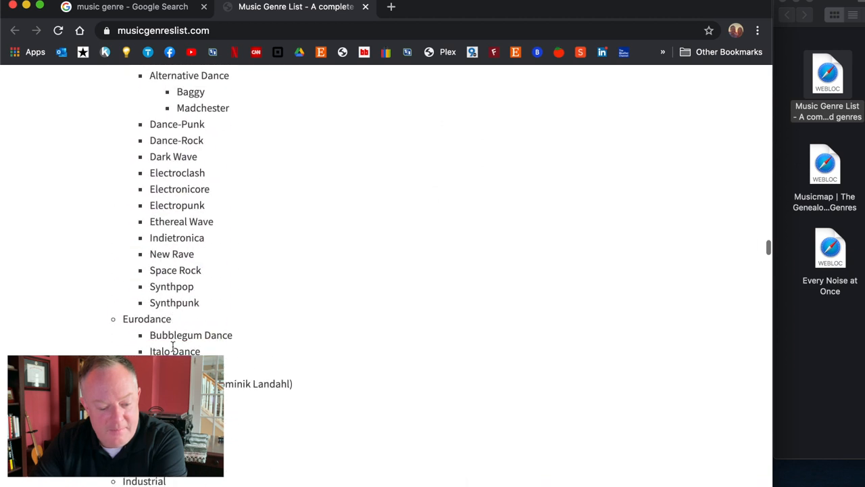
{"action": "scroll", "scroll_direction": "down", "scroll_amount": 3}
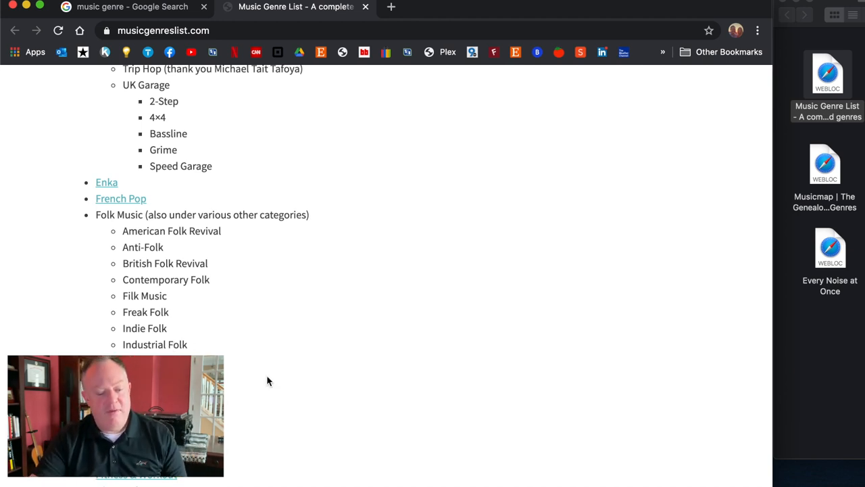
{"action": "mouse_move", "coordinate": [197, 319]}
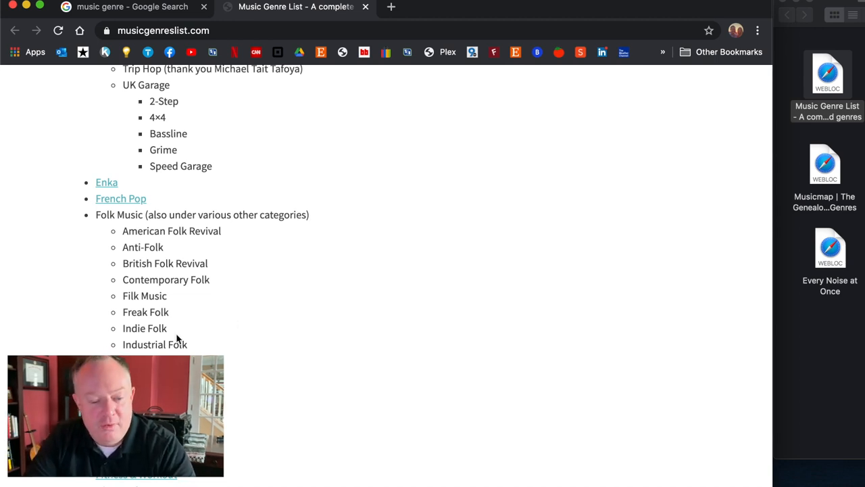
{"action": "scroll", "scroll_direction": "down", "scroll_amount": 3}
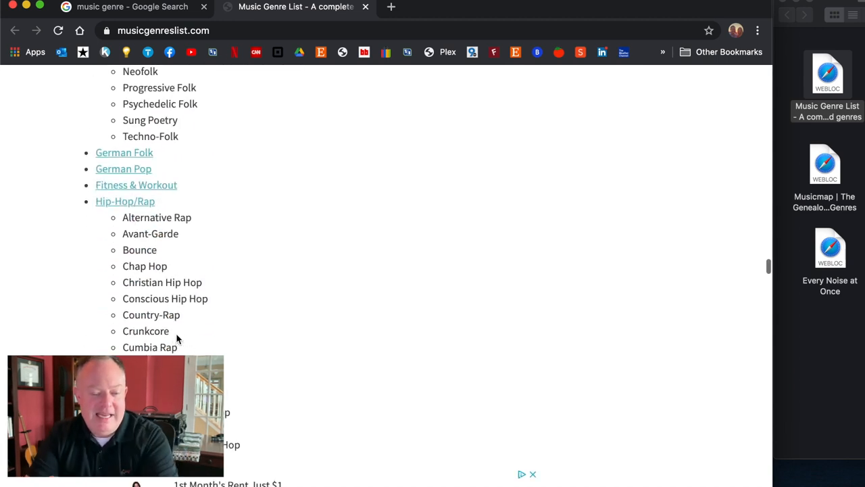
{"action": "scroll", "scroll_direction": "down", "scroll_amount": 3}
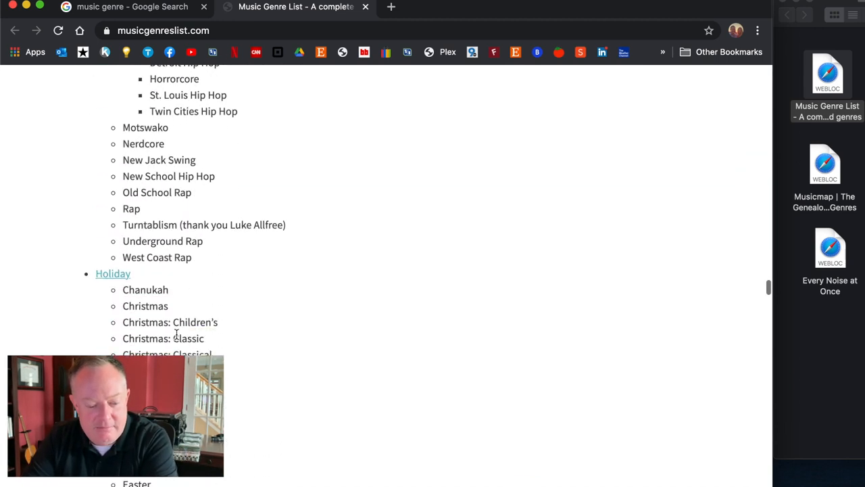
{"action": "scroll", "scroll_direction": "down", "scroll_amount": 3}
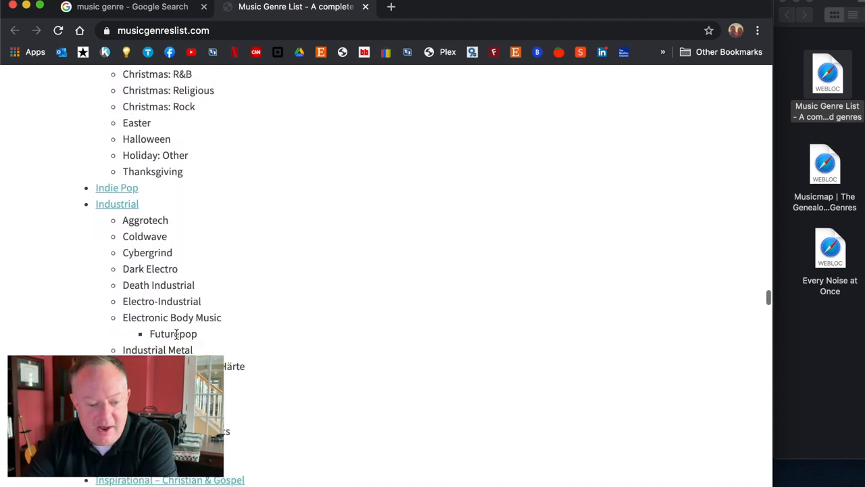
{"action": "scroll", "scroll_direction": "down", "scroll_amount": 3}
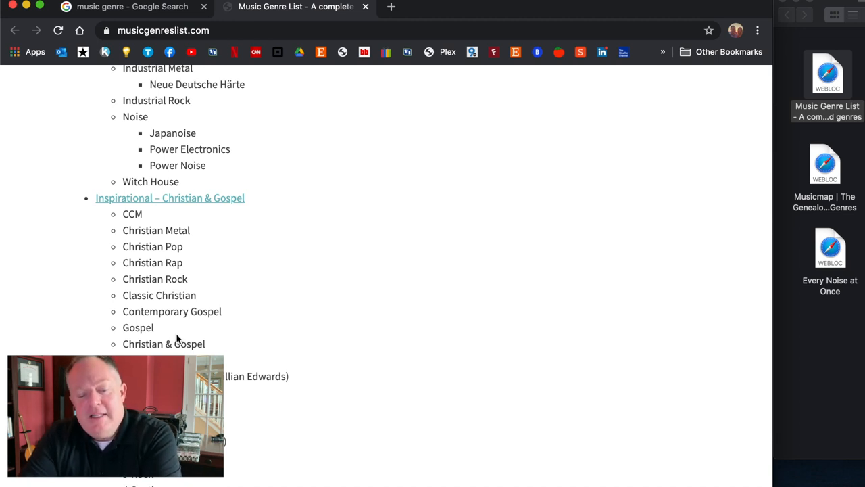
{"action": "scroll", "scroll_direction": "down", "scroll_amount": 3}
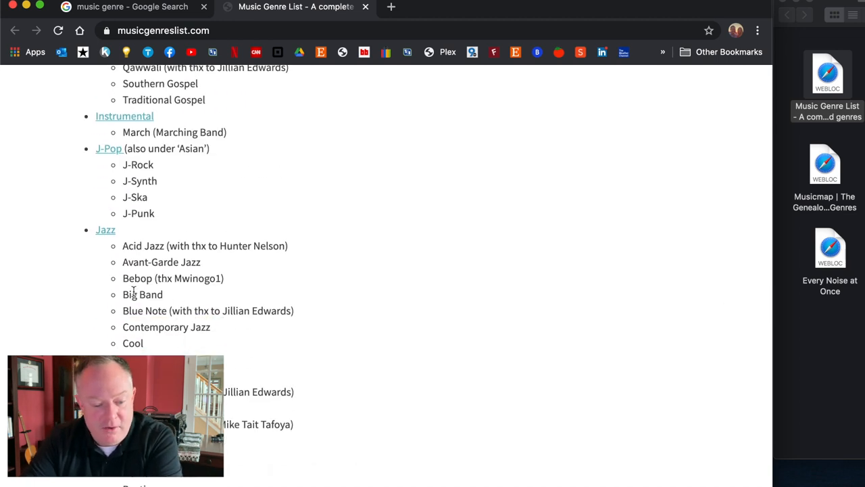
{"action": "mouse_move", "coordinate": [202, 265]}
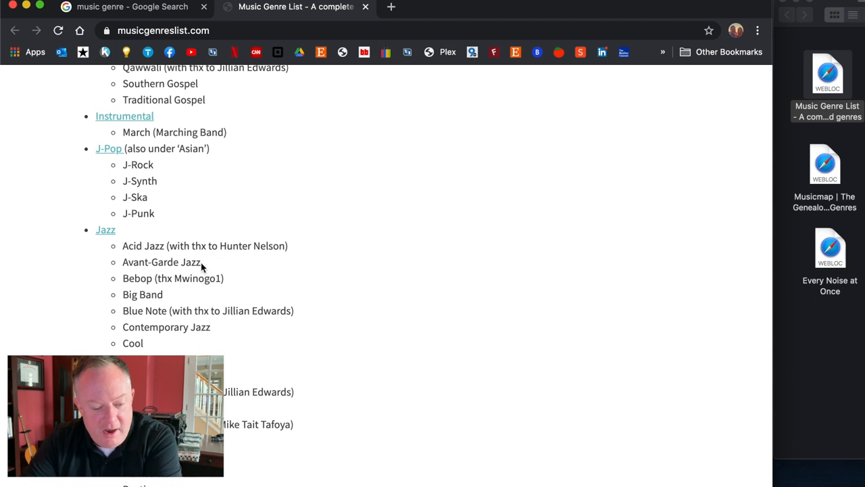
{"action": "mouse_move", "coordinate": [214, 271]}
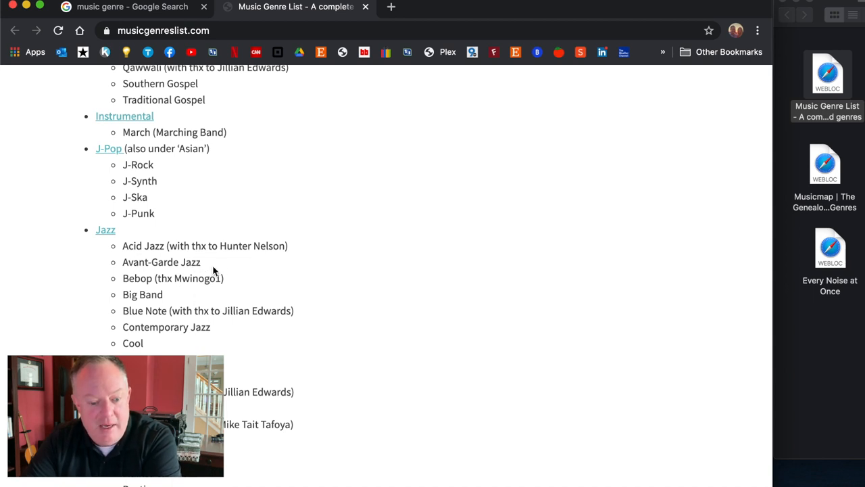
{"action": "mouse_move", "coordinate": [205, 264]}
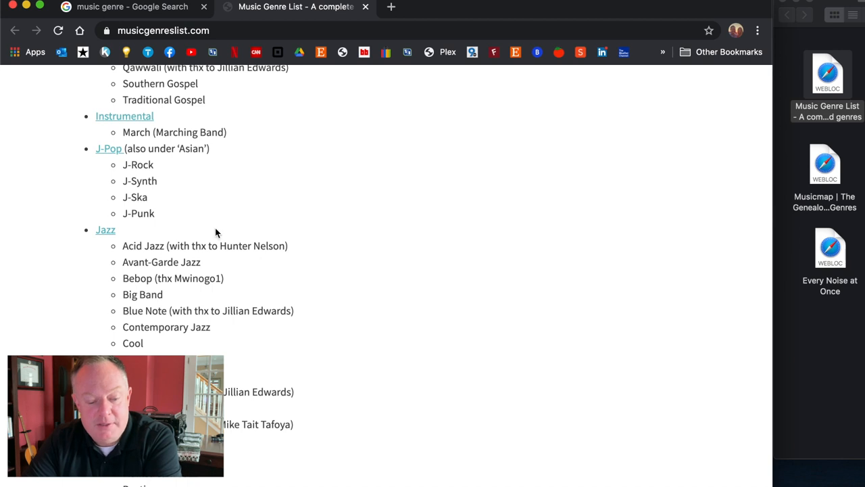
{"action": "mouse_move", "coordinate": [471, 143]}
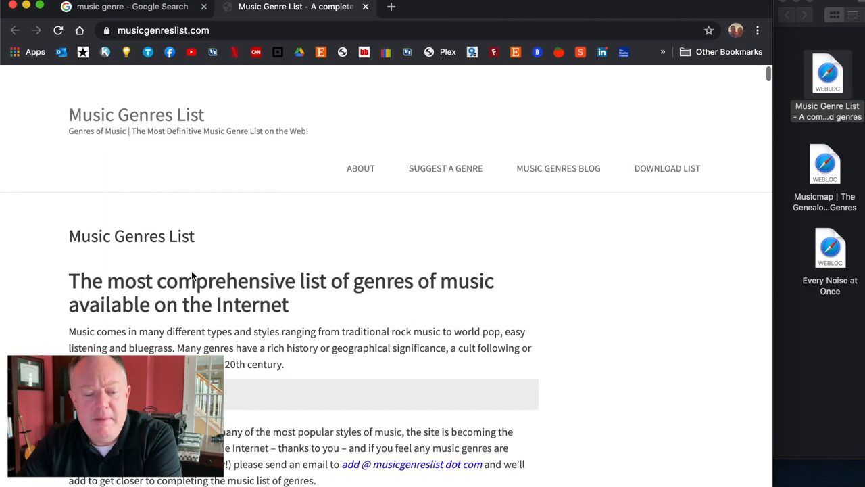
Switch to the 'music genre - Google Search' tab with the Musical genres panel
{"action": "left_click", "coordinate": [132, 7]}
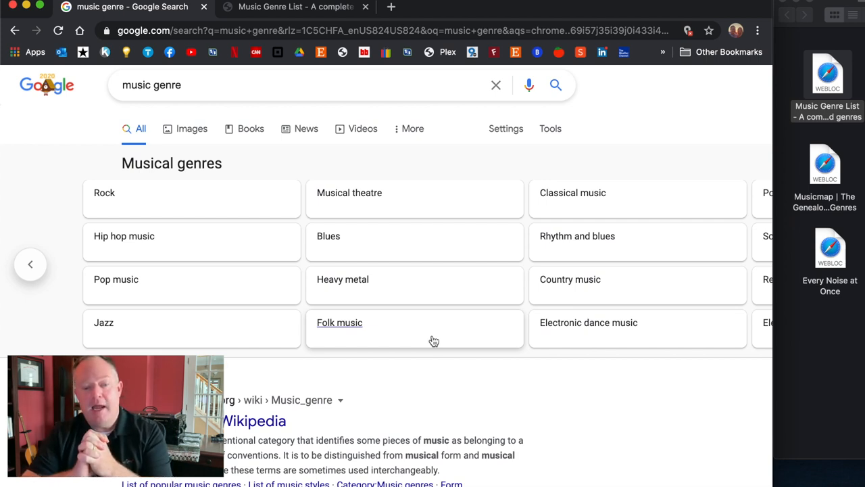
{"action": "mouse_move", "coordinate": [104, 192]}
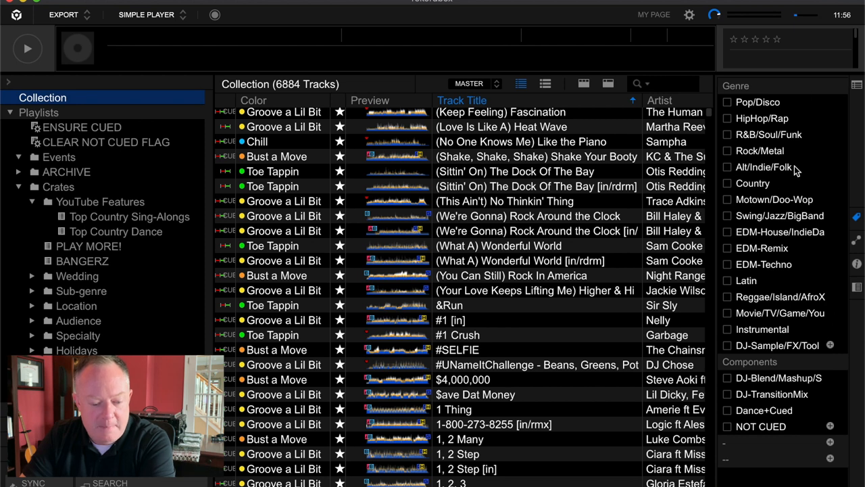
{"action": "mouse_move", "coordinate": [795, 254]}
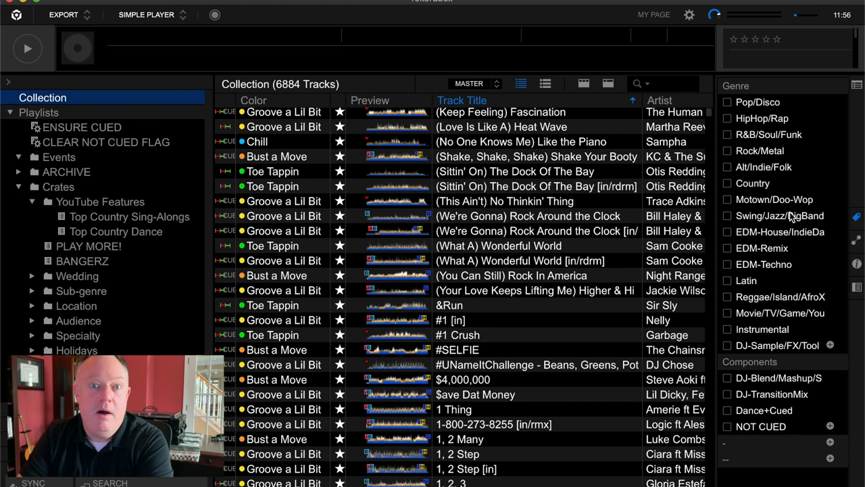
{"action": "mouse_move", "coordinate": [80, 301]}
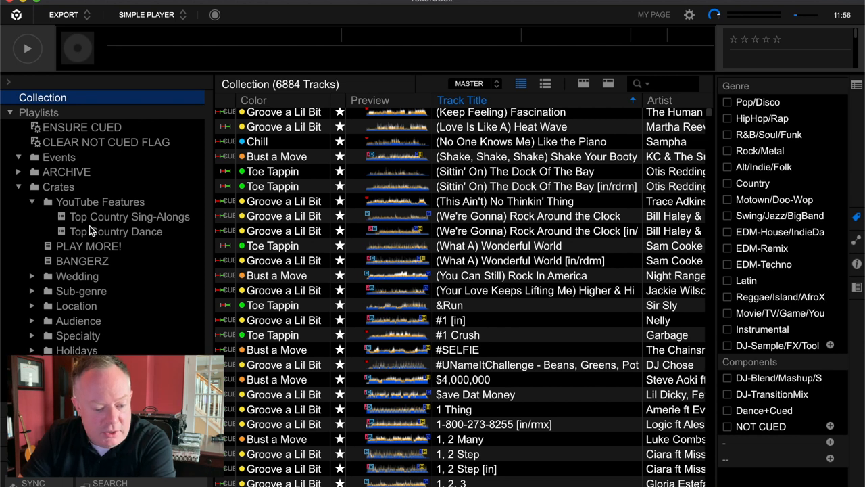
Expand the Sub-genre crates, browse Emo Punk and Disco Dance, then show the 56-track Grunge playlist
{"action": "left_click", "coordinate": [32, 201]}
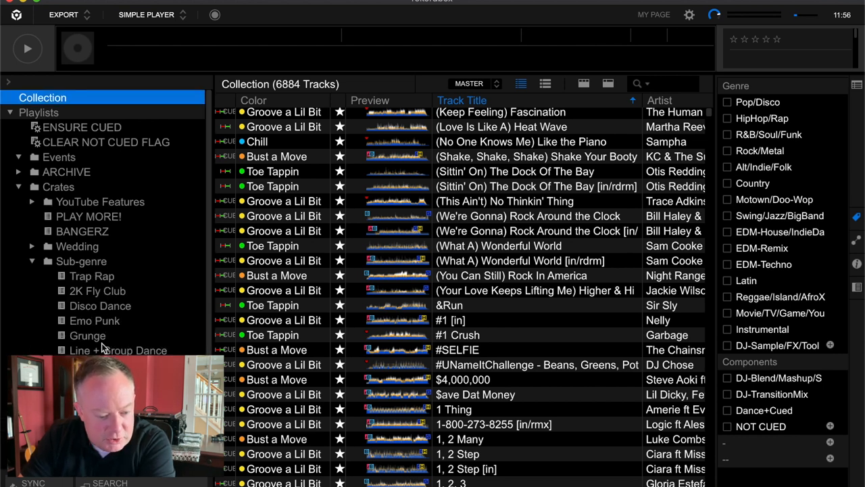
{"action": "left_click", "coordinate": [94, 320]}
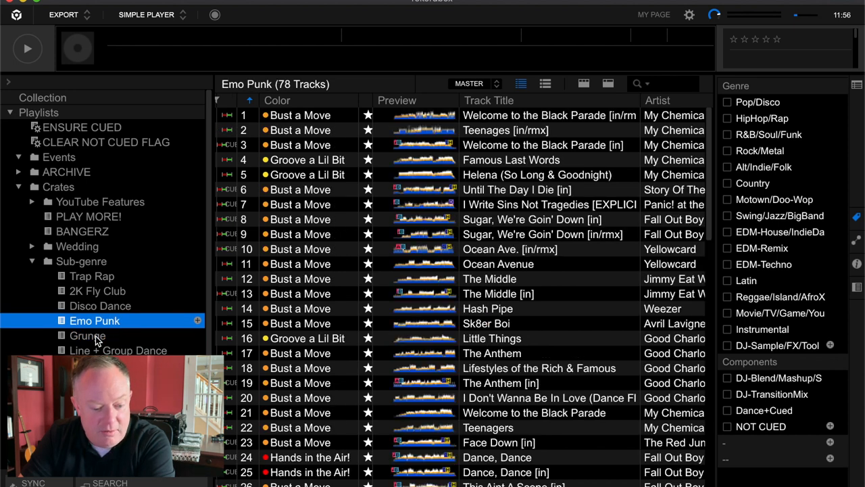
{"action": "left_click", "coordinate": [100, 306]}
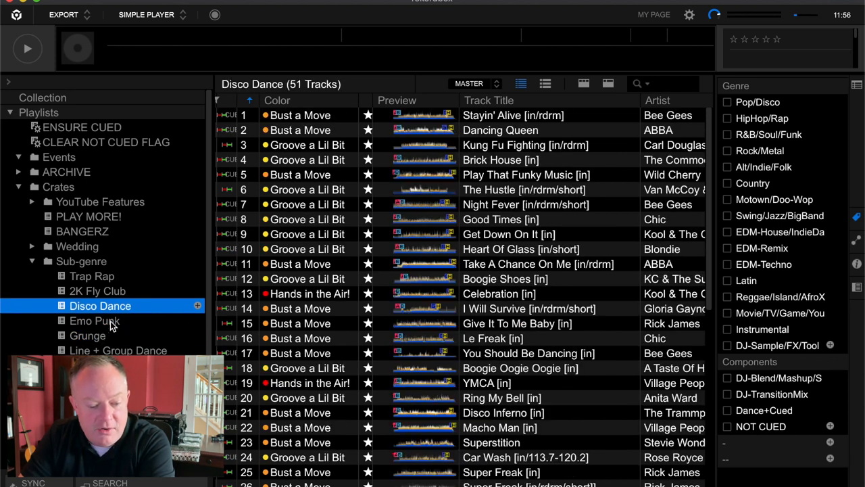
{"action": "left_click", "coordinate": [87, 336]}
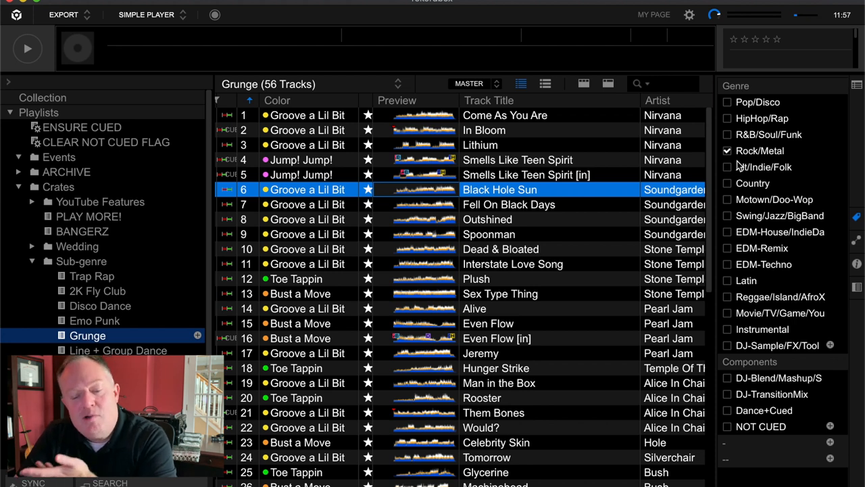
{"action": "mouse_move", "coordinate": [243, 252]}
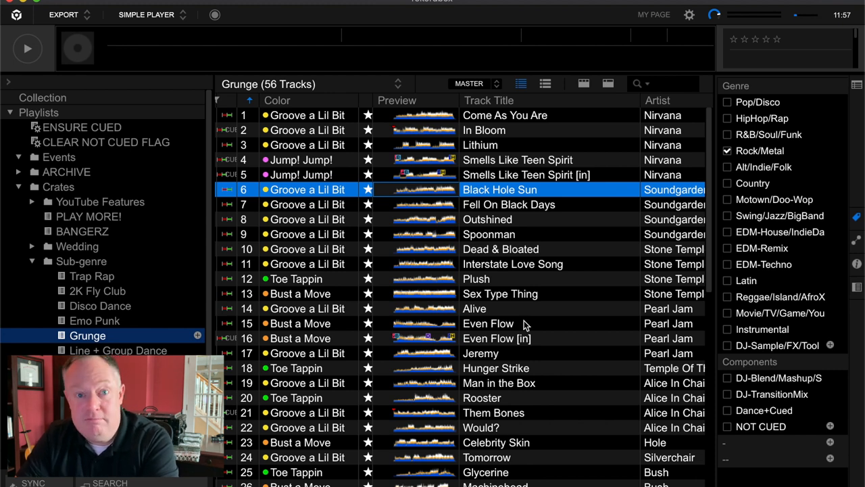
{"action": "scroll", "scroll_direction": "down", "scroll_amount": 3}
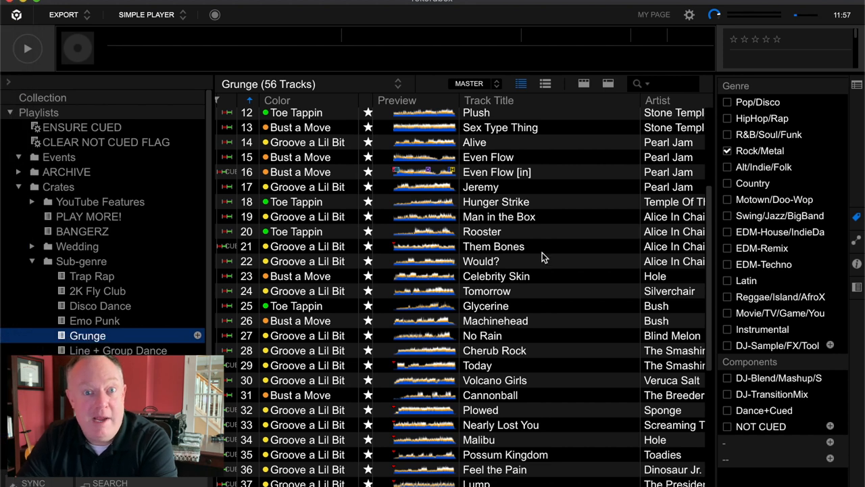
{"action": "mouse_move", "coordinate": [787, 227]}
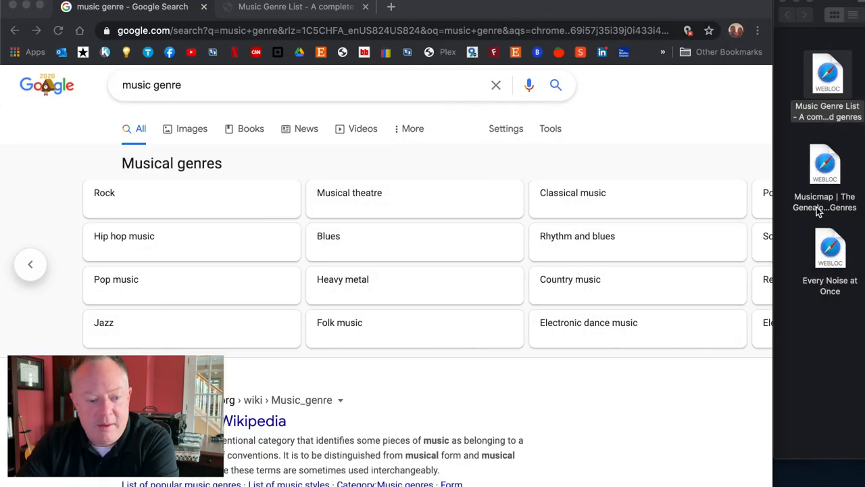
{"action": "mouse_move", "coordinate": [824, 210]}
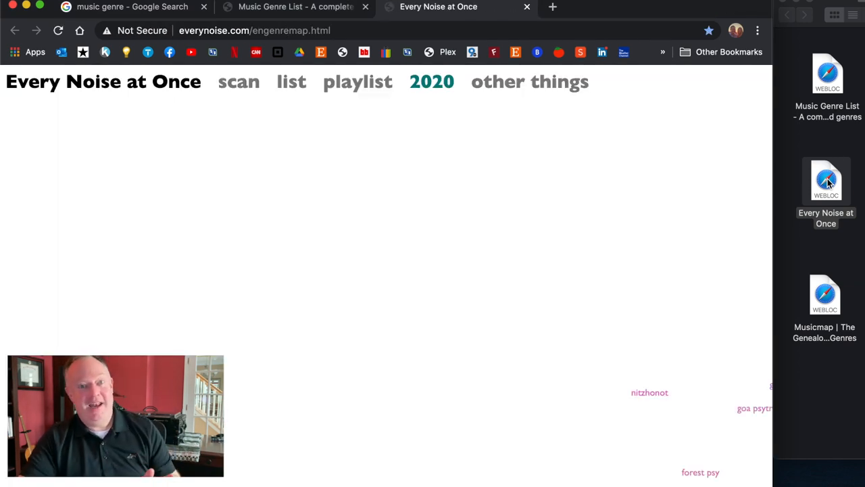
{"action": "mouse_move", "coordinate": [425, 246]}
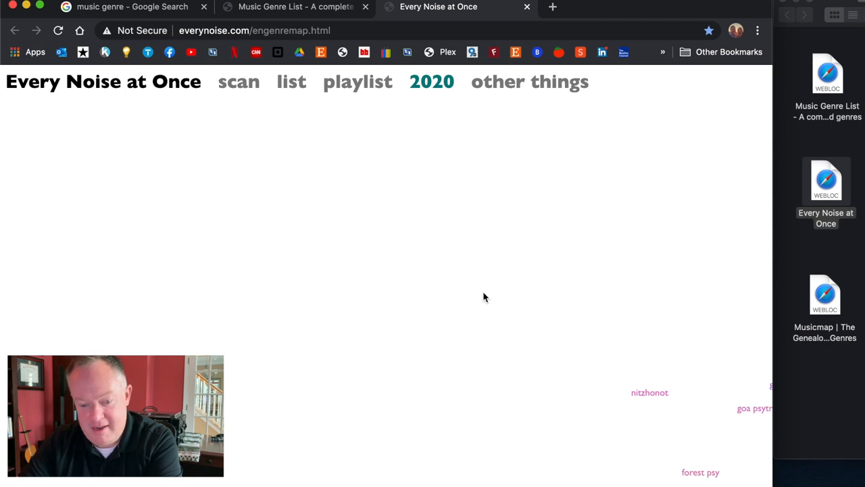
{"action": "mouse_move", "coordinate": [506, 298]}
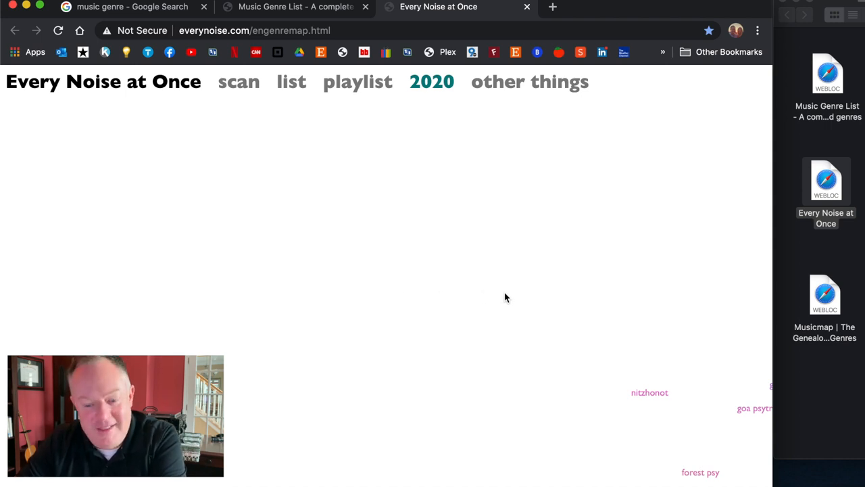
{"action": "mouse_move", "coordinate": [435, 292]}
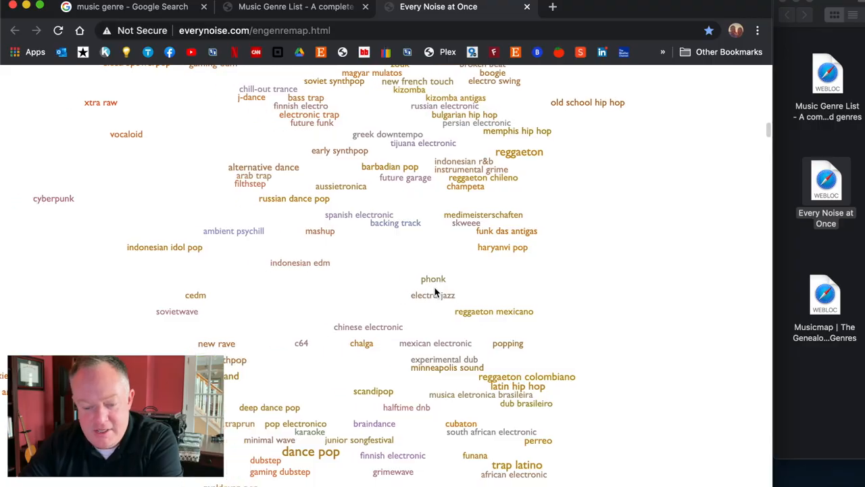
{"action": "scroll", "scroll_direction": "down", "scroll_amount": 3}
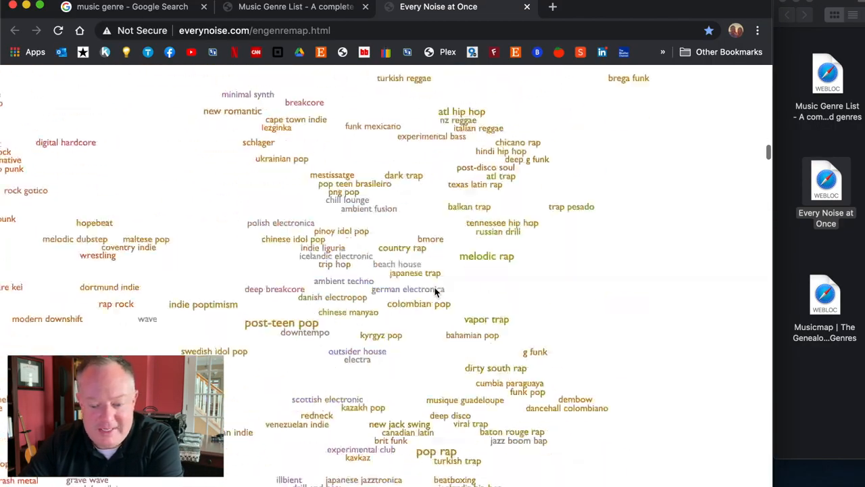
{"action": "scroll", "scroll_direction": "down", "scroll_amount": 3}
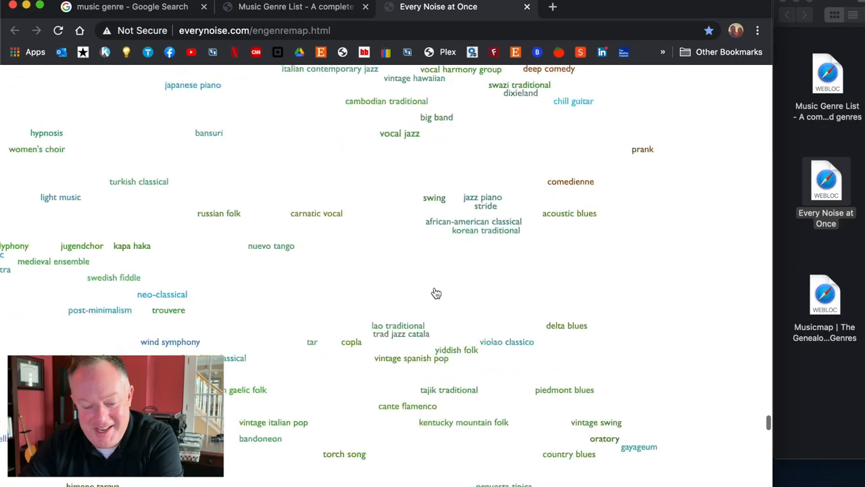
{"action": "scroll", "scroll_direction": "down", "scroll_amount": 3}
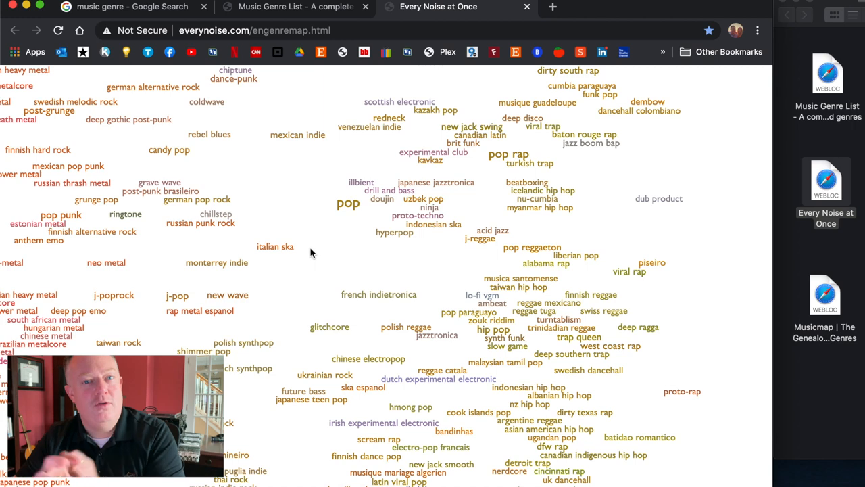
{"action": "scroll", "scroll_direction": "down", "scroll_amount": 3}
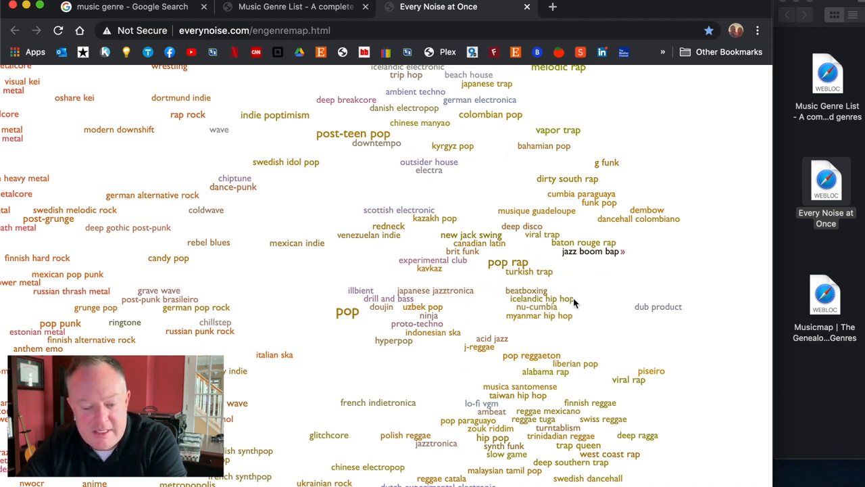
{"action": "mouse_move", "coordinate": [507, 262]}
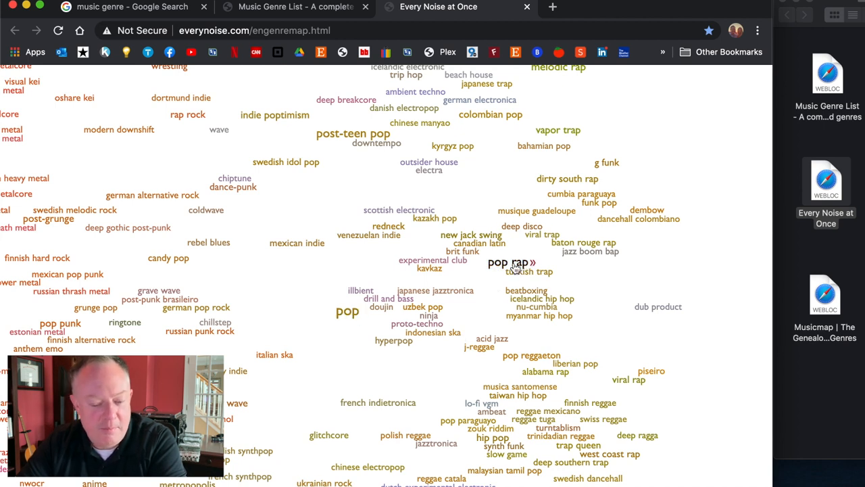
{"action": "mouse_move", "coordinate": [384, 197]}
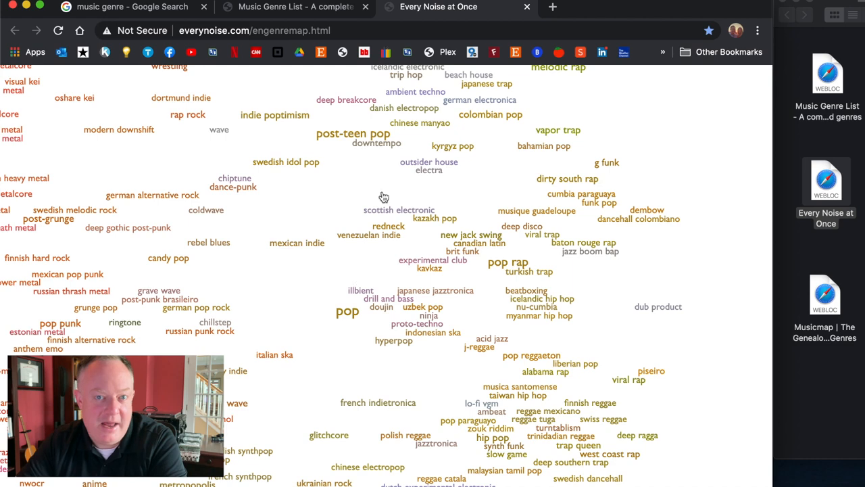
{"action": "mouse_move", "coordinate": [503, 269]}
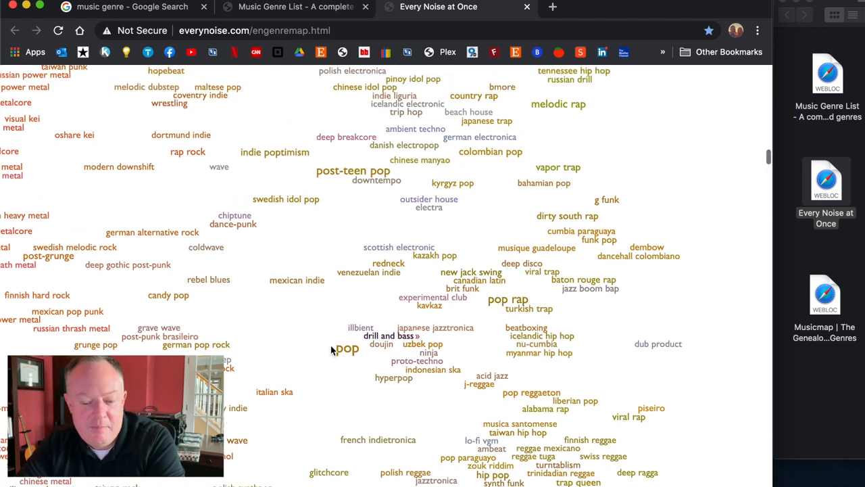
{"action": "mouse_move", "coordinate": [347, 349]}
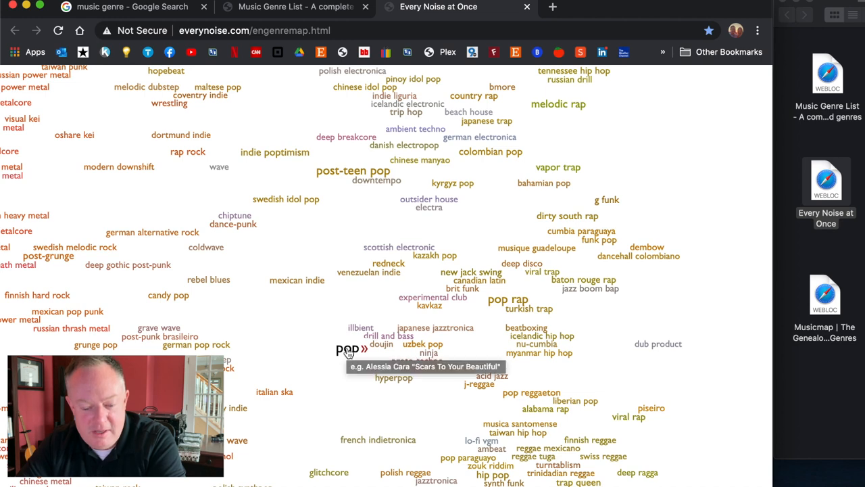
{"action": "mouse_move", "coordinate": [357, 170]}
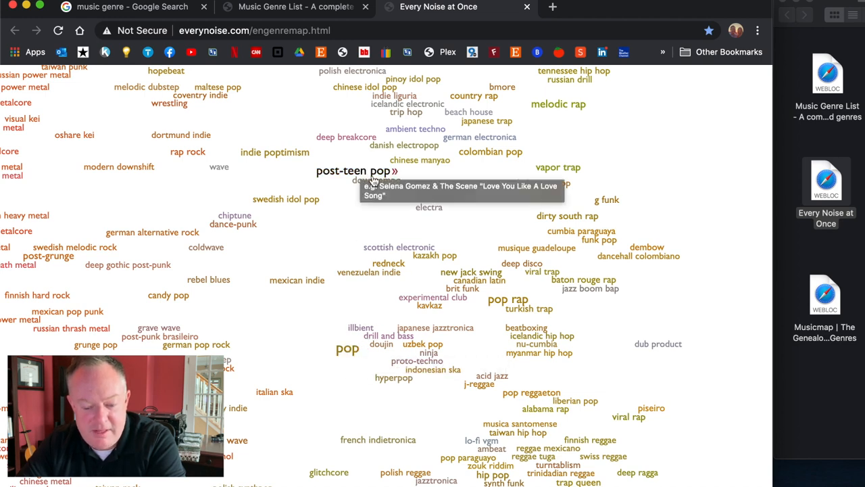
{"action": "scroll", "scroll_direction": "down", "scroll_amount": 3}
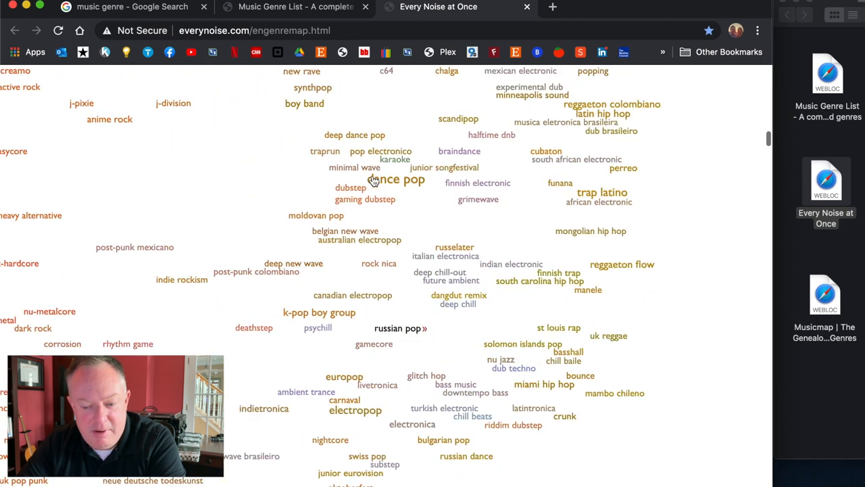
{"action": "scroll", "scroll_direction": "down", "scroll_amount": 3}
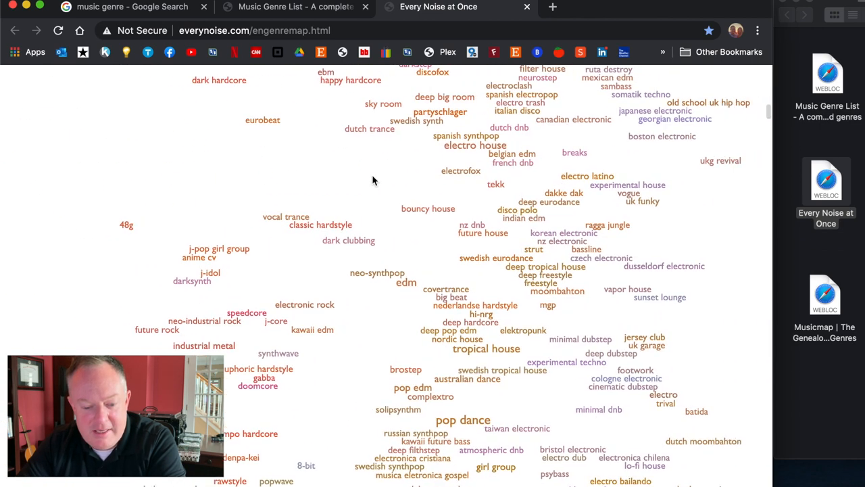
{"action": "scroll", "scroll_direction": "down", "scroll_amount": 3}
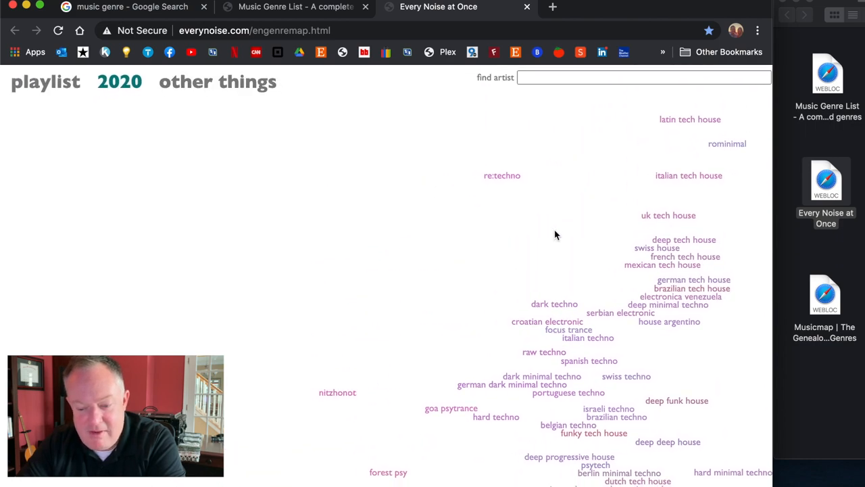
{"action": "scroll", "scroll_direction": "down", "scroll_amount": 3}
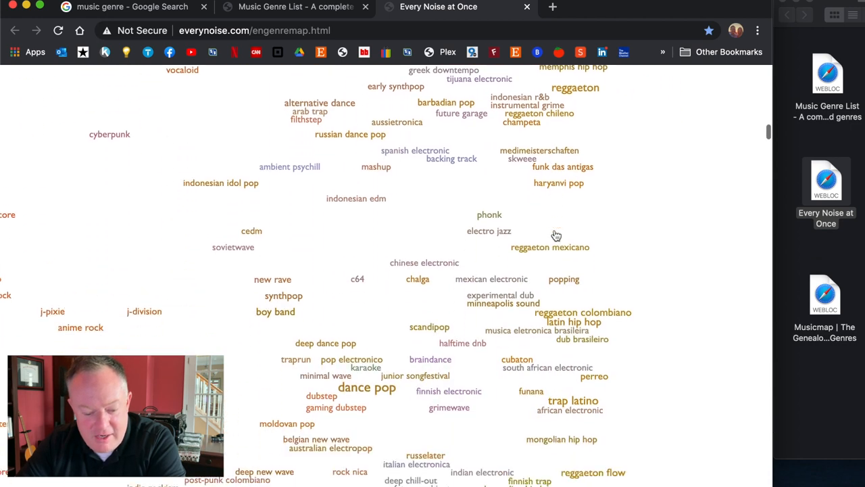
{"action": "scroll", "scroll_direction": "down", "scroll_amount": 3}
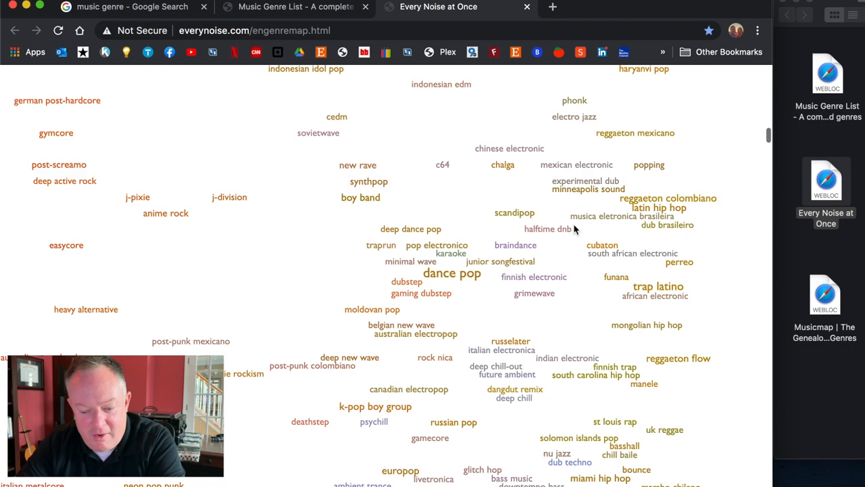
{"action": "scroll", "scroll_direction": "down", "scroll_amount": 3}
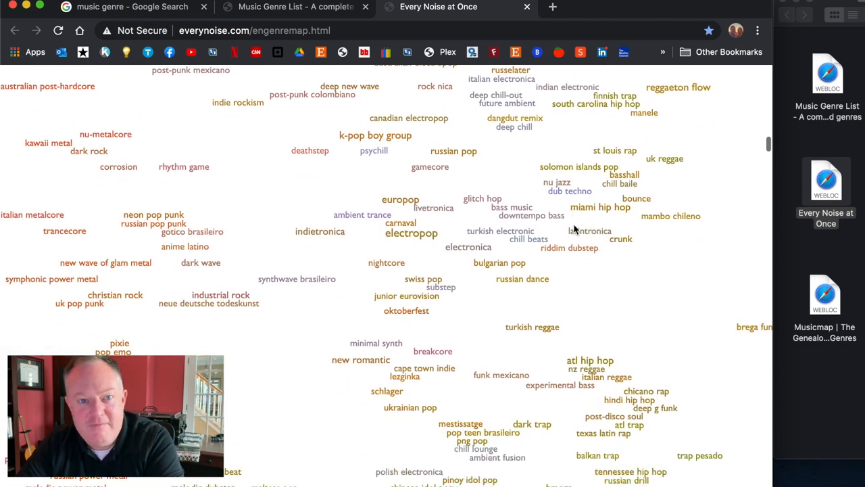
{"action": "scroll", "scroll_direction": "down", "scroll_amount": 3}
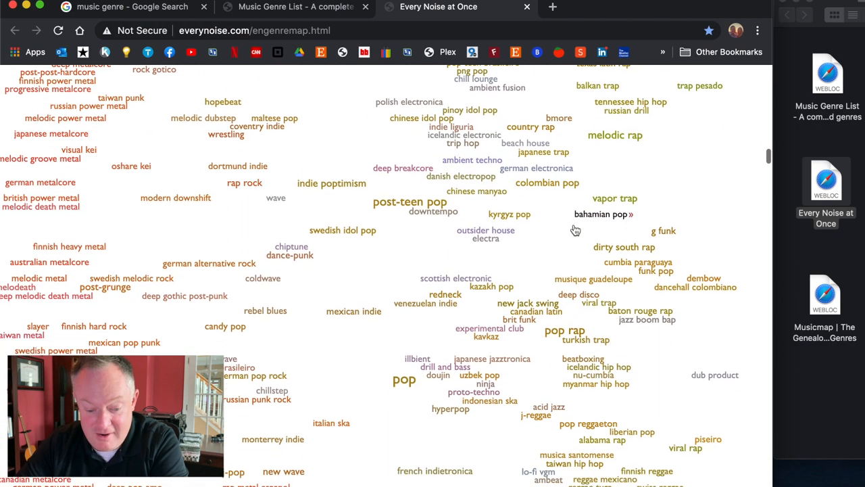
{"action": "scroll", "scroll_direction": "down", "scroll_amount": 3}
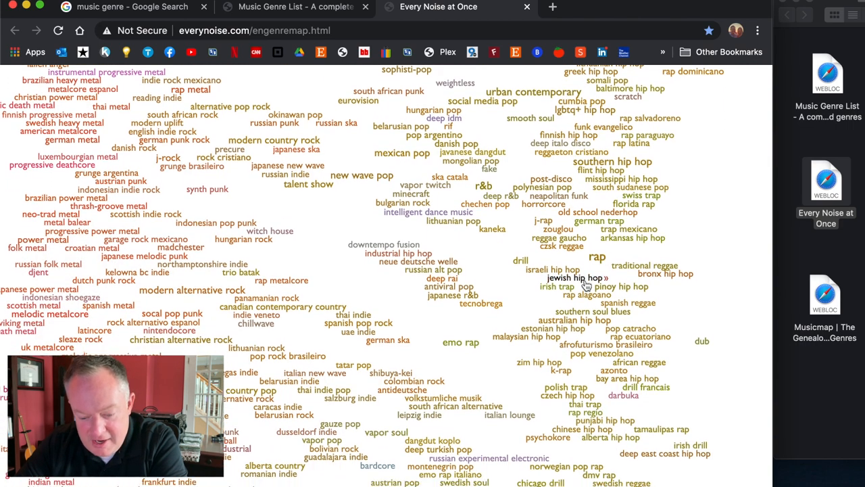
{"action": "scroll", "scroll_direction": "down", "scroll_amount": 3}
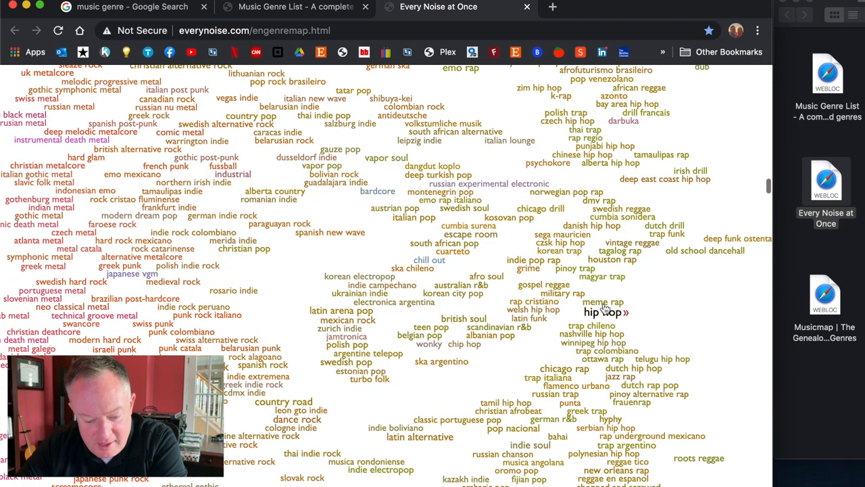
{"action": "scroll", "scroll_direction": "down", "scroll_amount": 3}
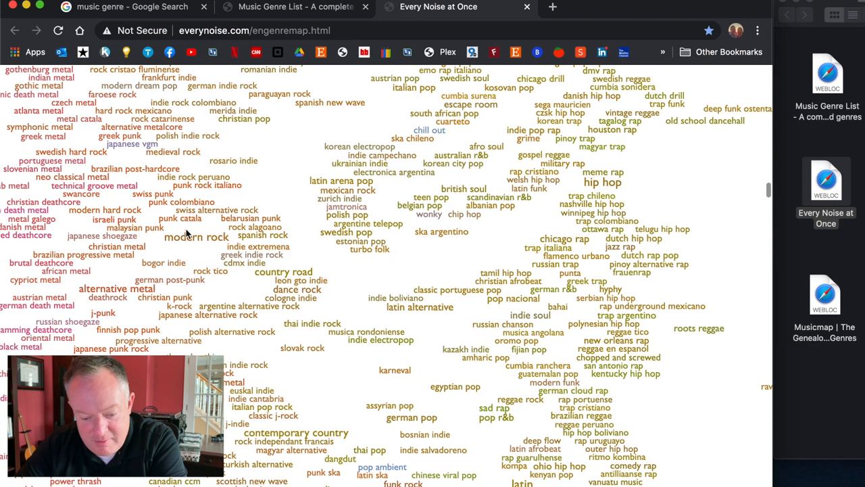
{"action": "scroll", "scroll_direction": "down", "scroll_amount": 3}
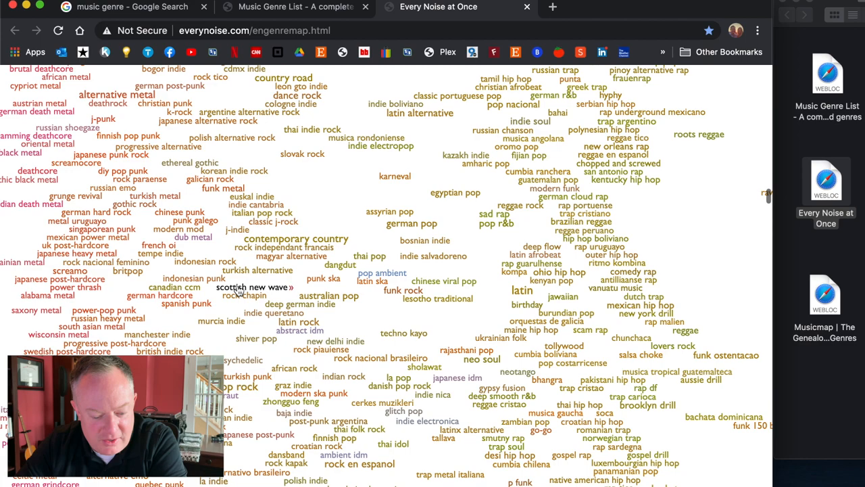
{"action": "scroll", "scroll_direction": "down", "scroll_amount": 3}
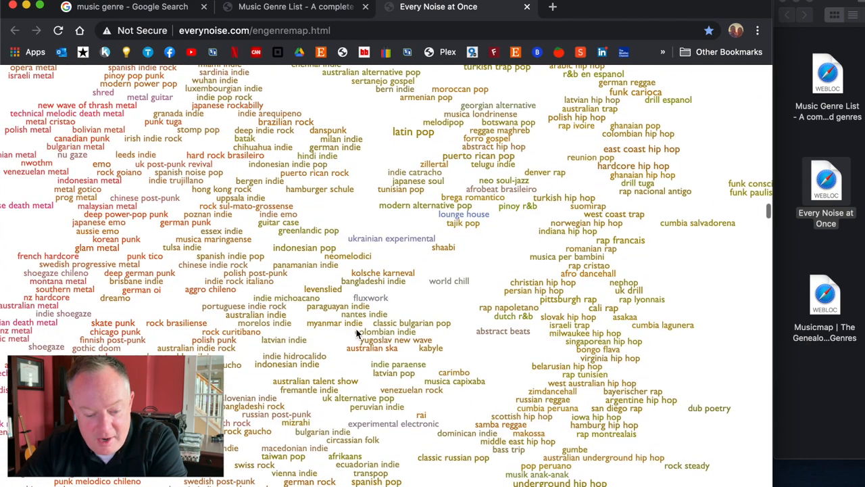
{"action": "scroll", "scroll_direction": "down", "scroll_amount": 3}
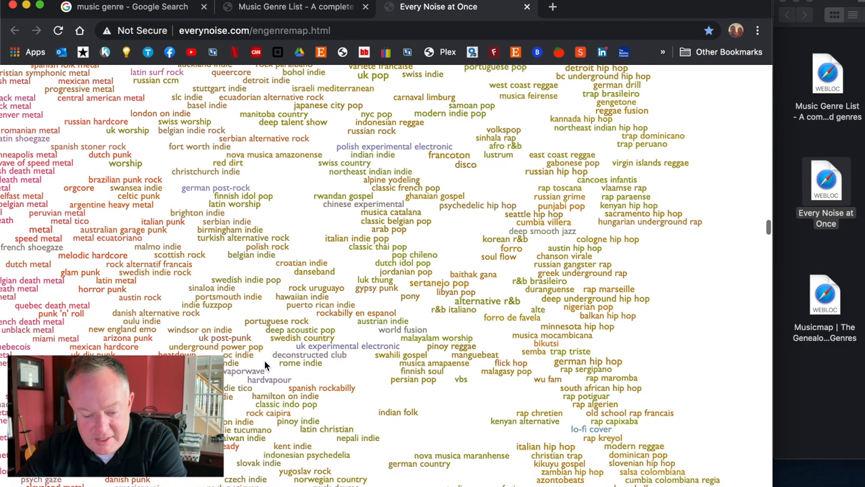
{"action": "scroll", "scroll_direction": "down", "scroll_amount": 3}
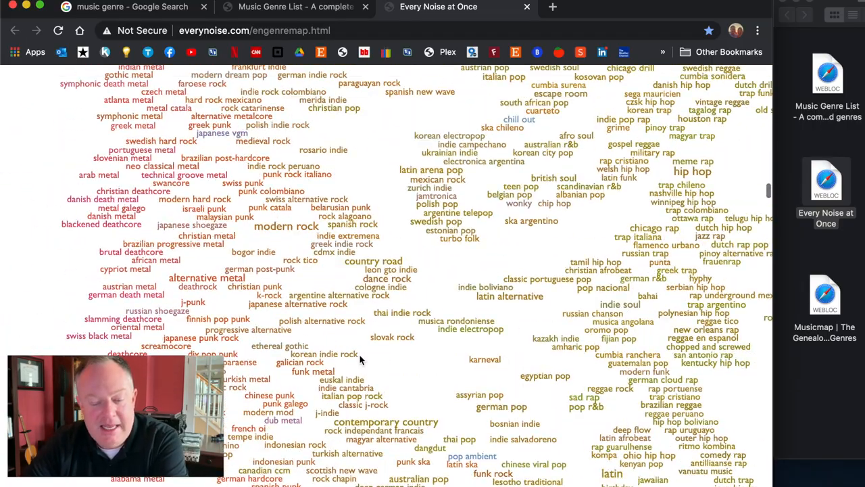
{"action": "scroll", "scroll_direction": "up", "scroll_amount": 3}
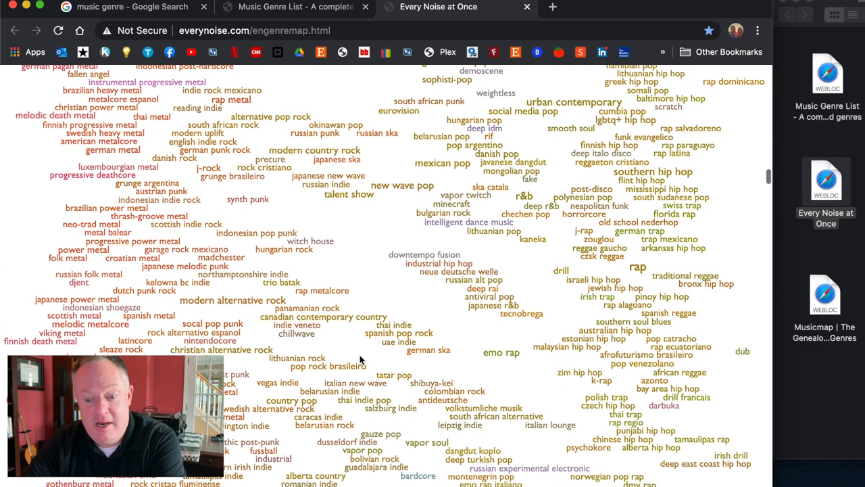
{"action": "scroll", "scroll_direction": "down", "scroll_amount": 3}
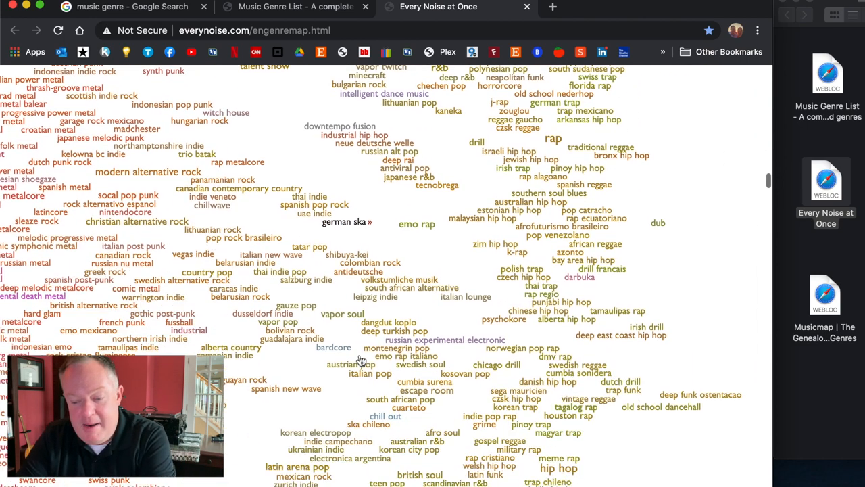
{"action": "scroll", "scroll_direction": "down", "scroll_amount": 3}
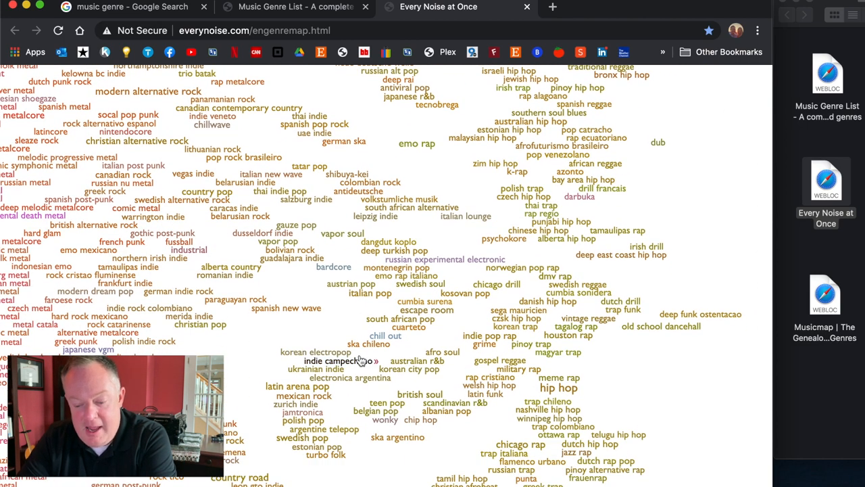
{"action": "mouse_move", "coordinate": [570, 392]}
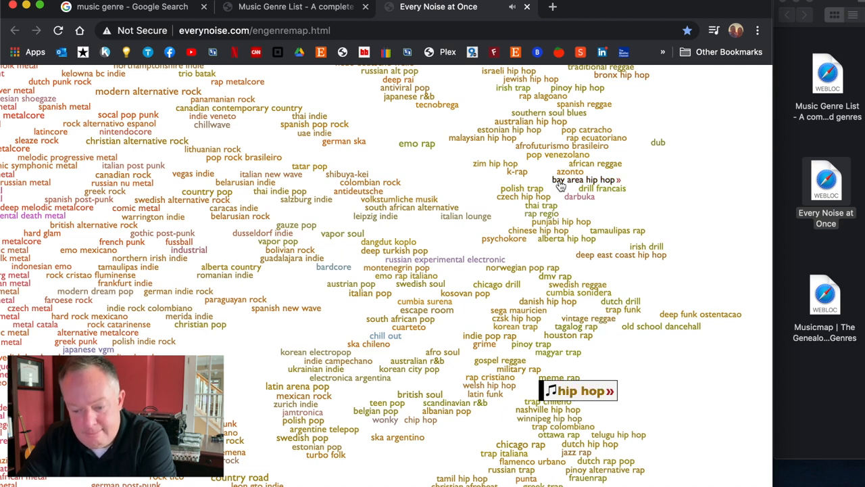
{"action": "mouse_move", "coordinate": [517, 369]}
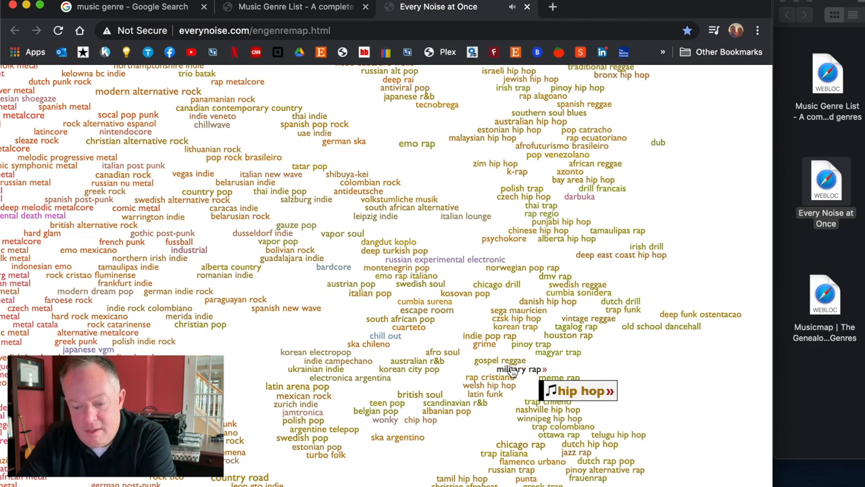
{"action": "mouse_move", "coordinate": [460, 298]}
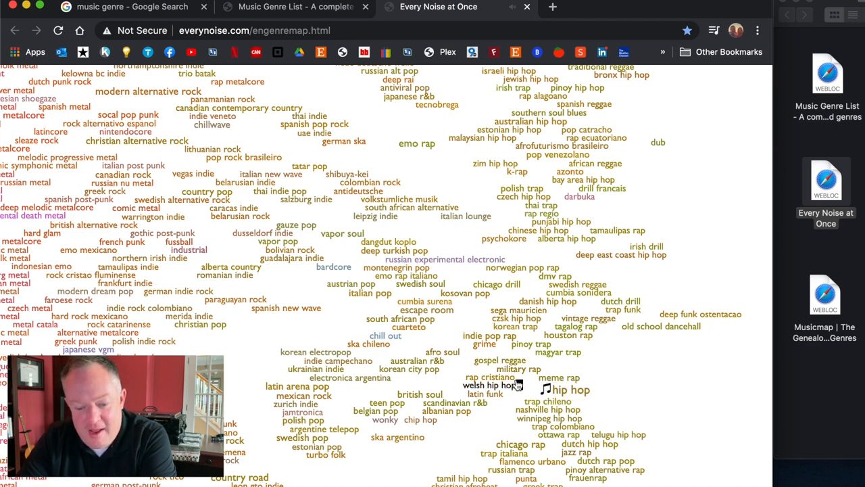
Play sample tracks for the rap and southern hip hop genres on the map
{"action": "scroll", "scroll_direction": "down", "scroll_amount": 3}
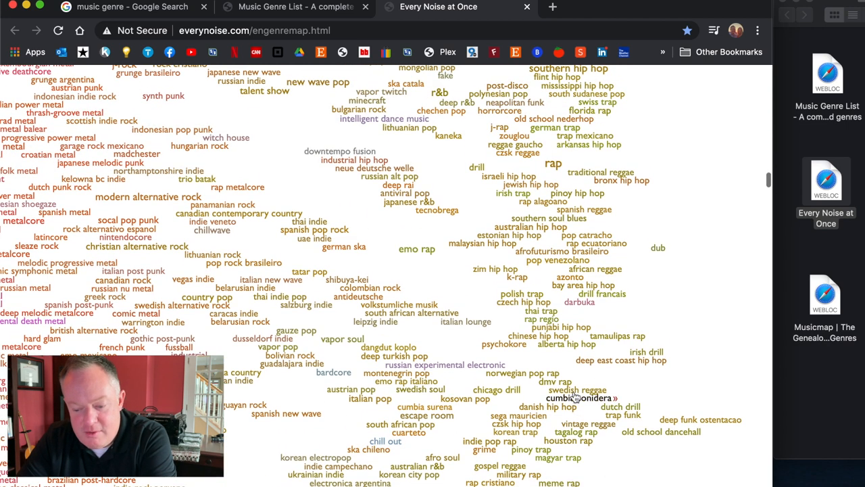
{"action": "scroll", "scroll_direction": "down", "scroll_amount": 3}
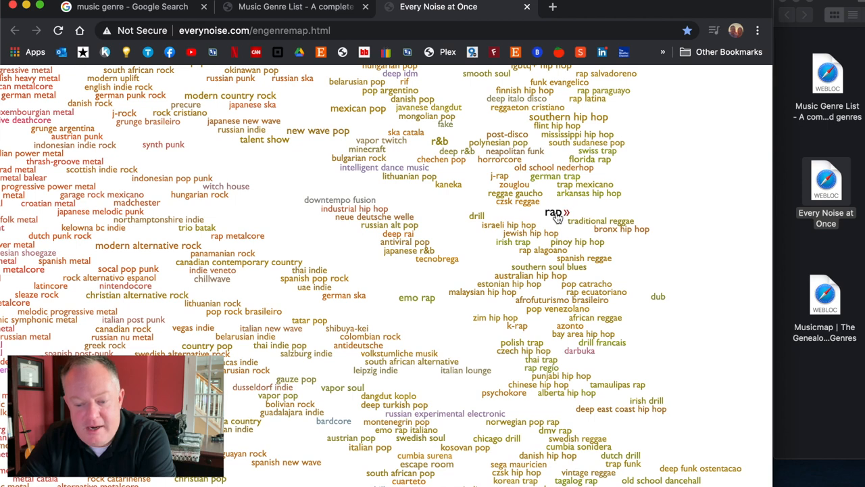
{"action": "left_click", "coordinate": [556, 212]}
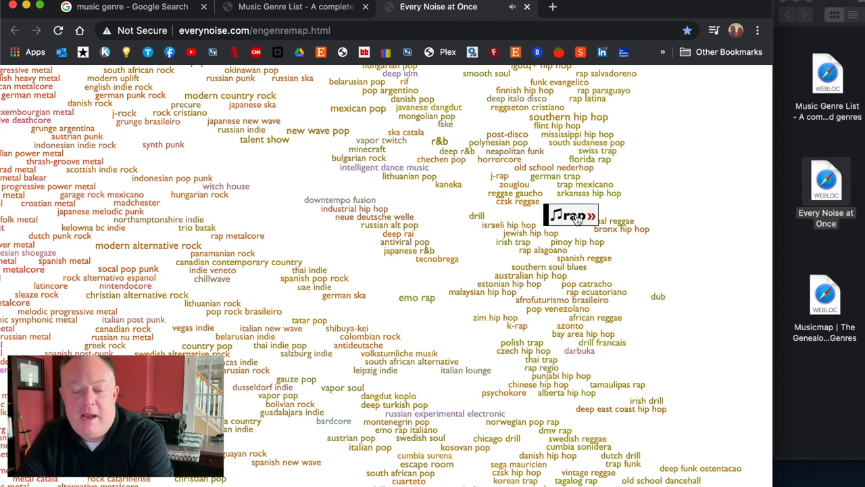
{"action": "mouse_move", "coordinate": [570, 215]}
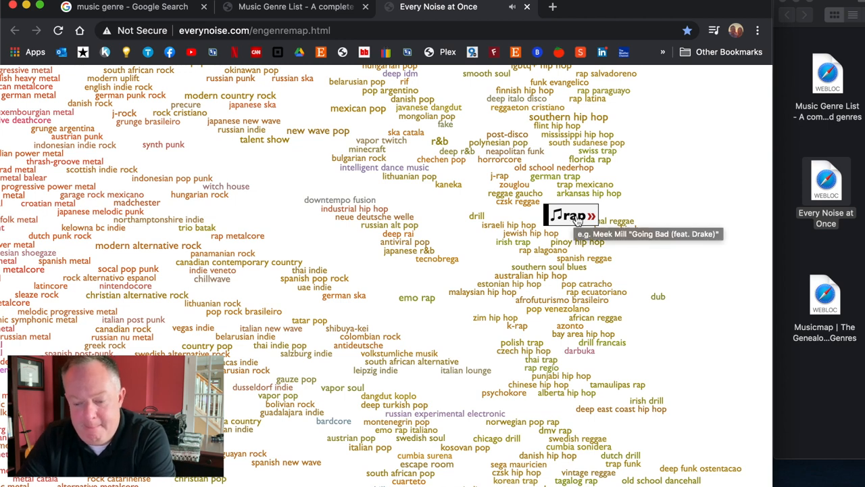
{"action": "mouse_move", "coordinate": [570, 219]}
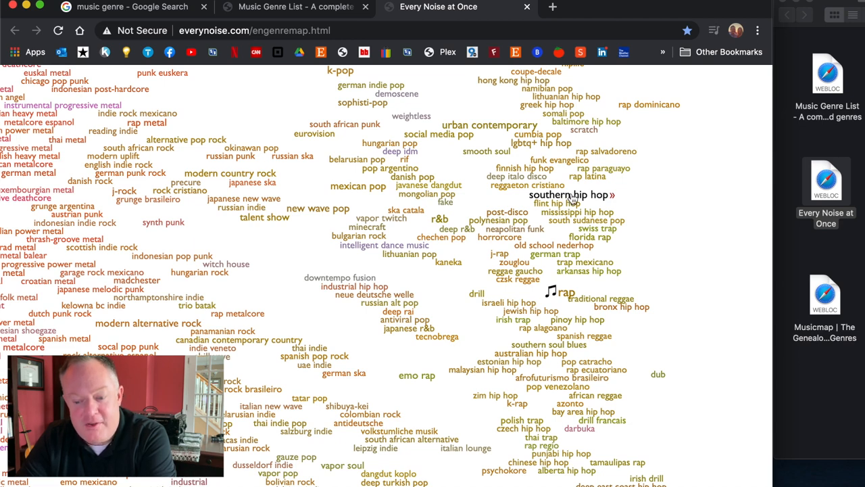
{"action": "left_click", "coordinate": [568, 195]}
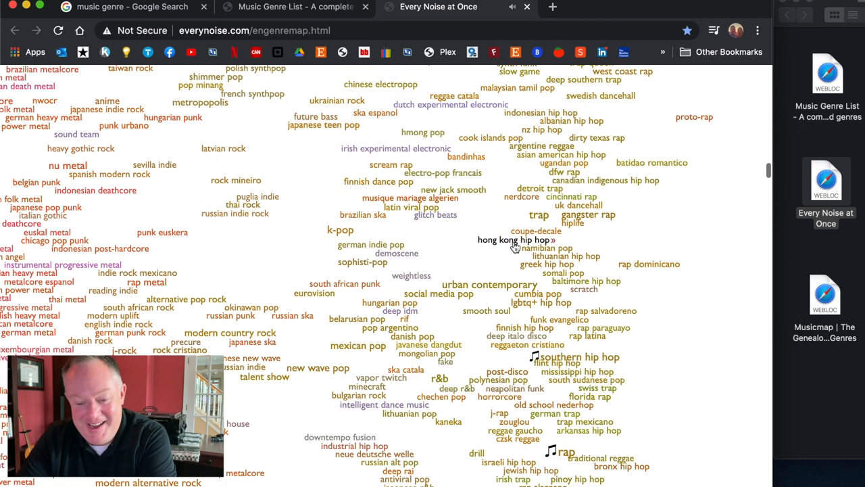
{"action": "mouse_move", "coordinate": [350, 236]}
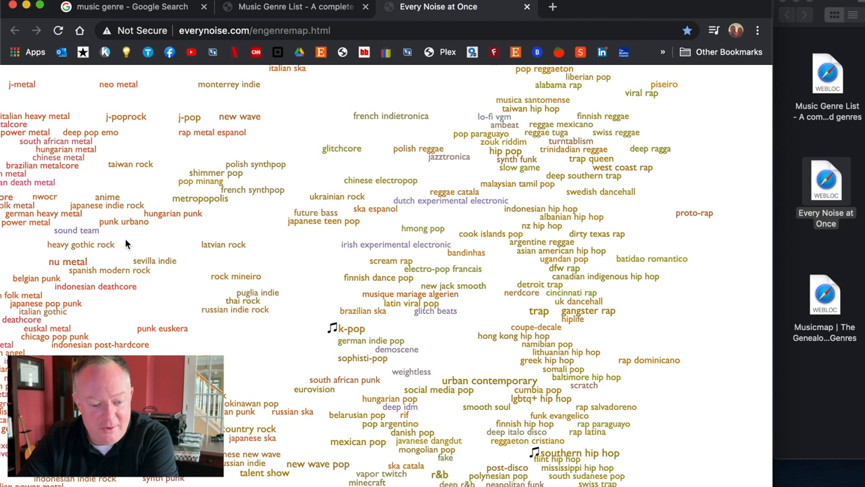
{"action": "mouse_move", "coordinate": [82, 243]}
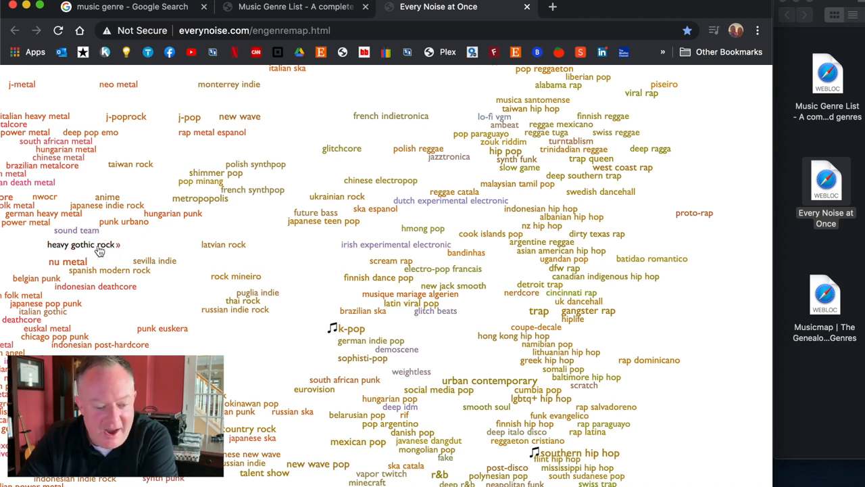
Play samples of heavy gothic rock and chinese idol pop on the genre map
{"action": "left_click", "coordinate": [81, 243]}
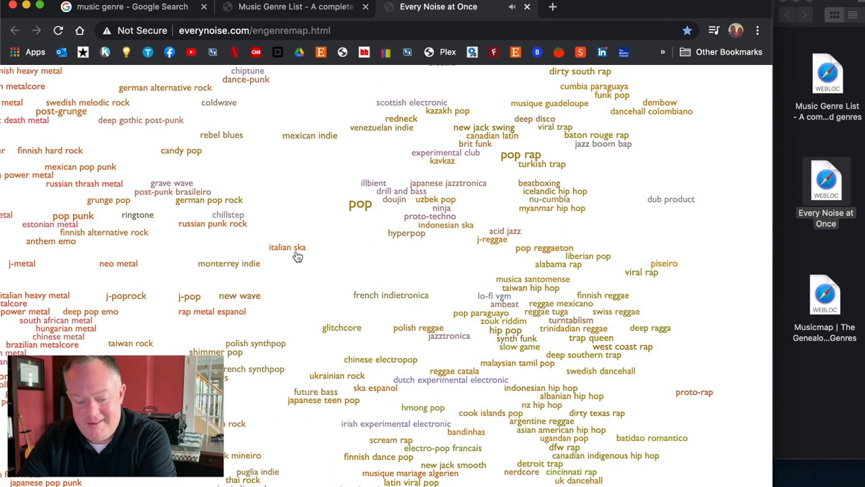
{"action": "scroll", "scroll_direction": "down", "scroll_amount": 3}
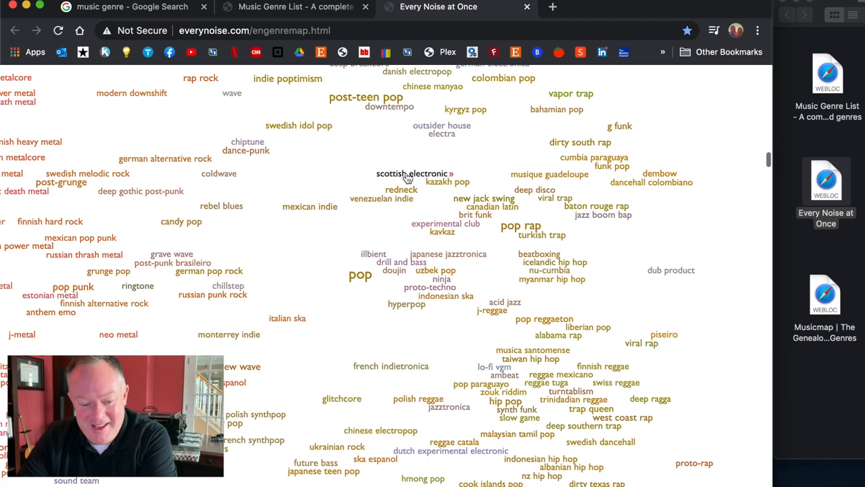
{"action": "scroll", "scroll_direction": "down", "scroll_amount": 3}
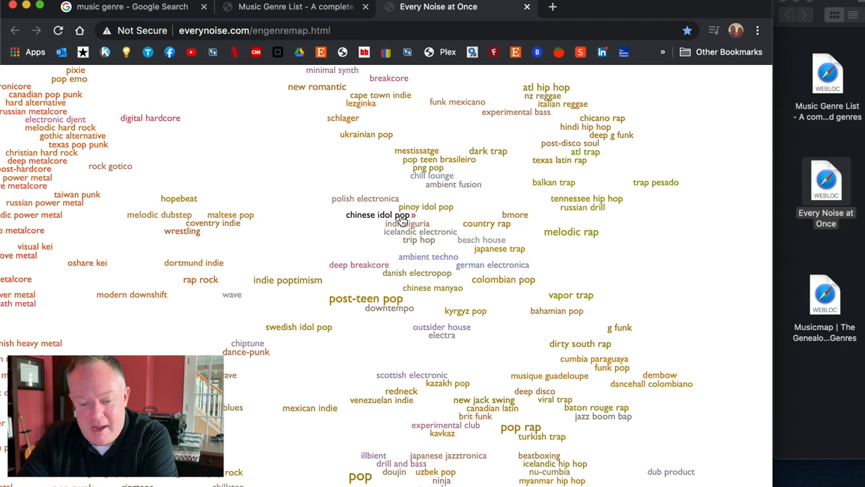
{"action": "left_click", "coordinate": [385, 215]}
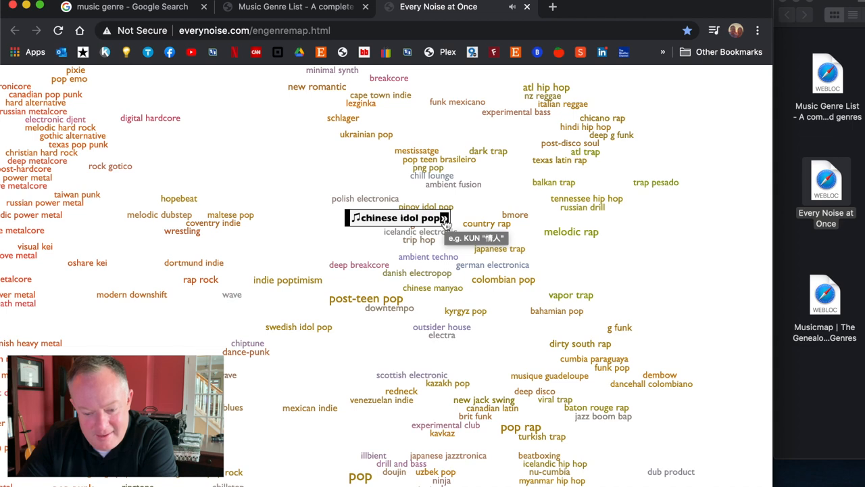
Open the pop genre's own artist map
{"action": "scroll", "scroll_direction": "down", "scroll_amount": 3}
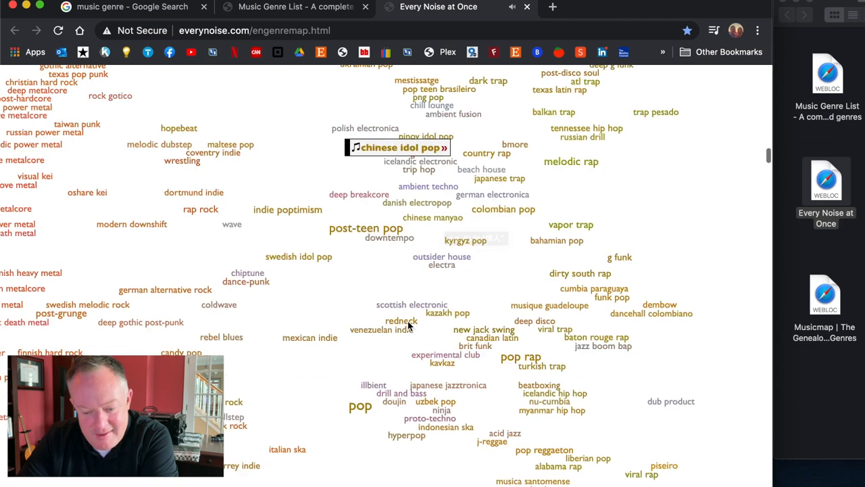
{"action": "scroll", "scroll_direction": "down", "scroll_amount": 3}
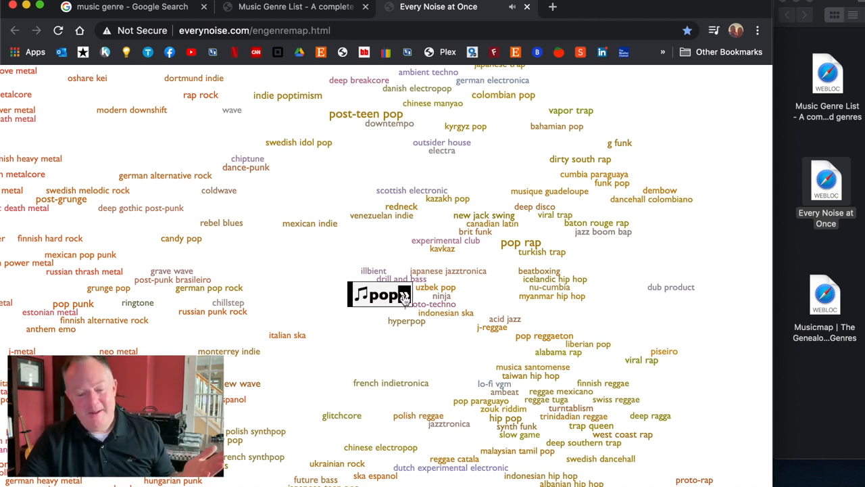
{"action": "left_click", "coordinate": [385, 295]}
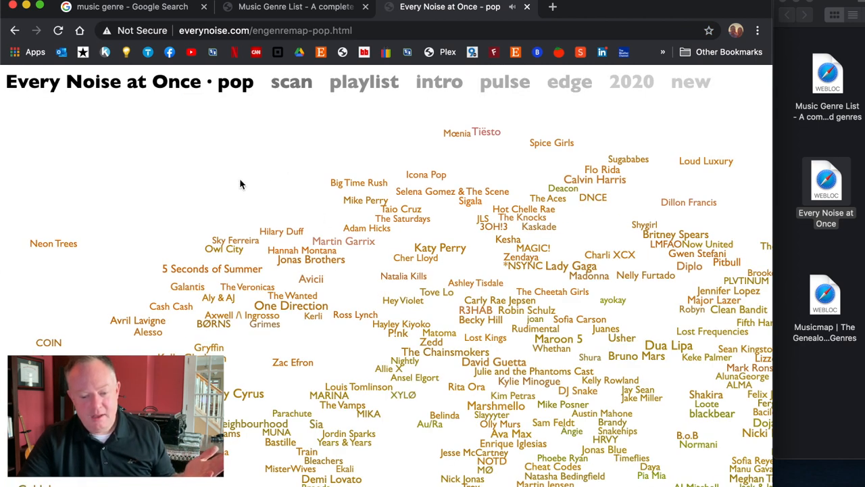
{"action": "mouse_move", "coordinate": [360, 216]}
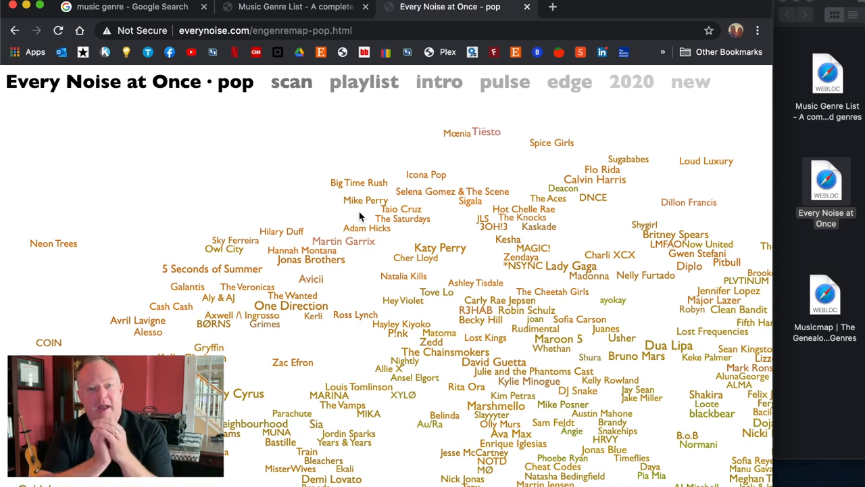
Browse through the pop artist map and return toward the genre map
{"action": "scroll", "scroll_direction": "down", "scroll_amount": 3}
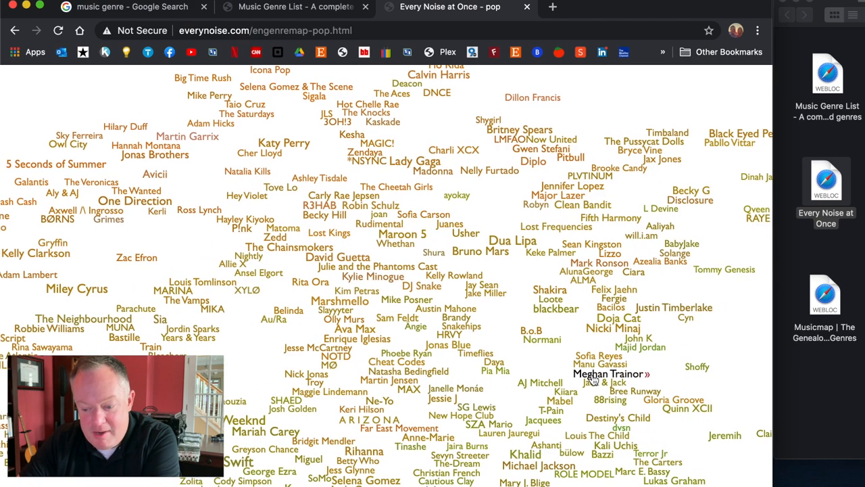
{"action": "scroll", "scroll_direction": "down", "scroll_amount": 3}
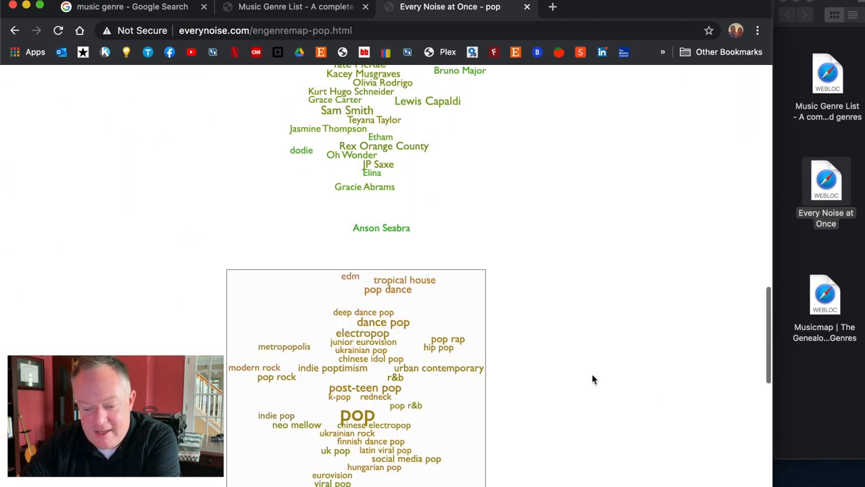
{"action": "scroll", "scroll_direction": "down", "scroll_amount": 3}
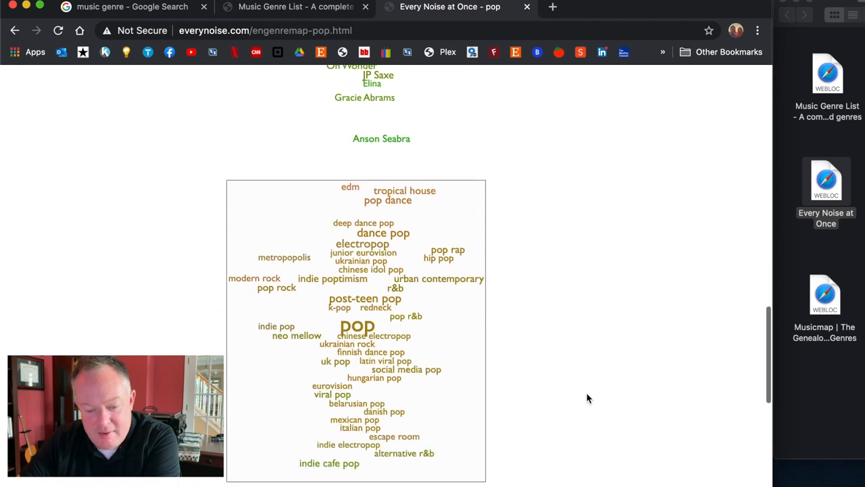
{"action": "scroll", "scroll_direction": "up", "scroll_amount": 3}
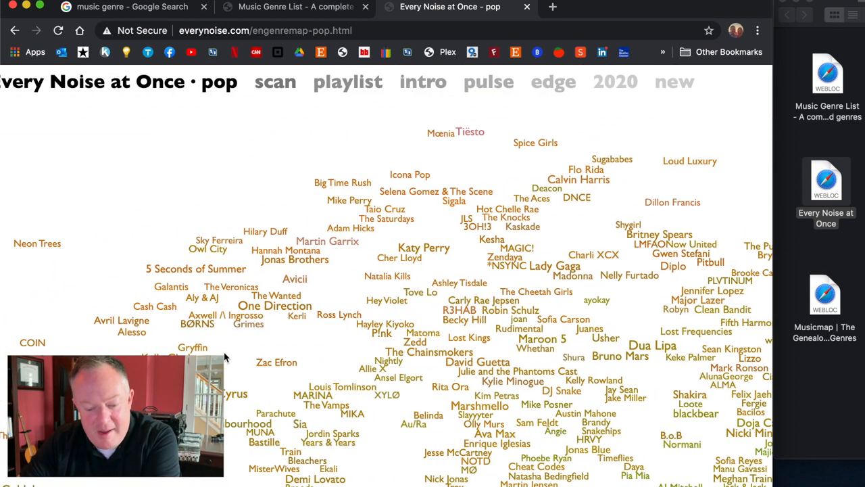
{"action": "mouse_move", "coordinate": [424, 247]}
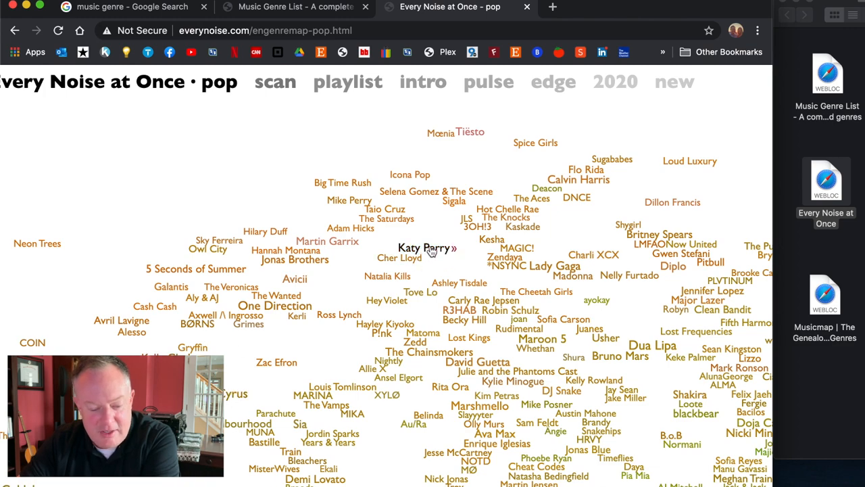
{"action": "scroll", "scroll_direction": "down", "scroll_amount": 3}
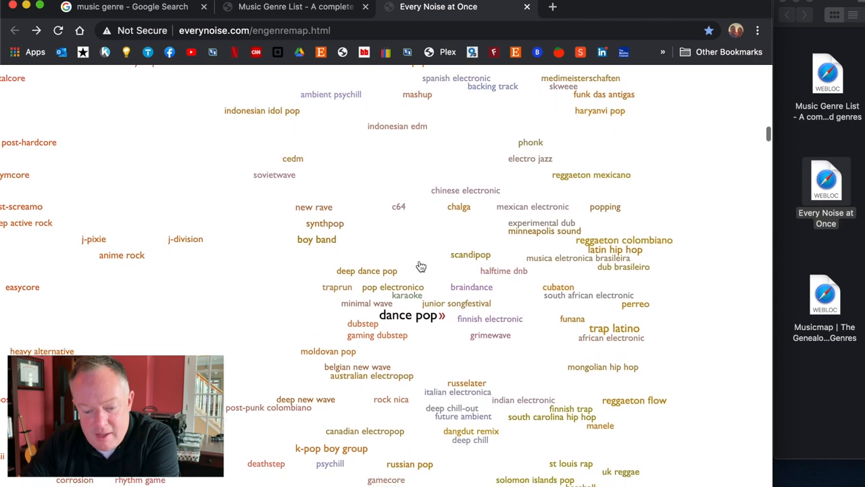
{"action": "scroll", "scroll_direction": "down", "scroll_amount": 3}
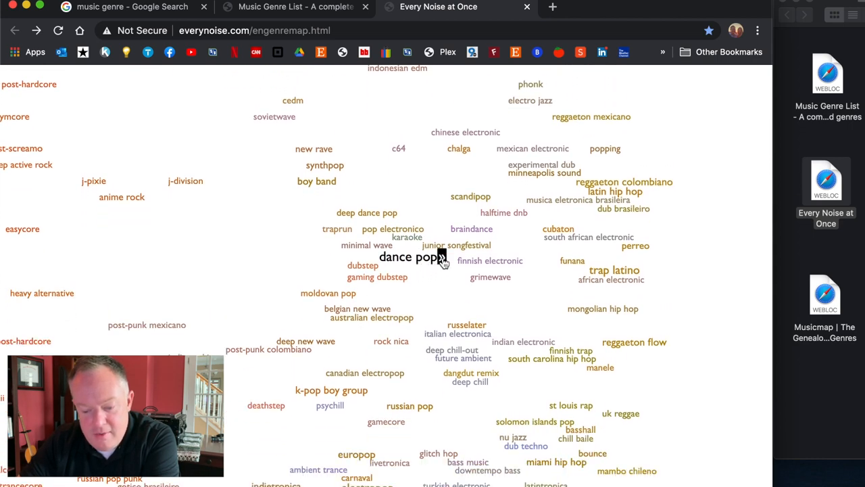
Open the dance pop artist map and browse down through its artists
{"action": "left_click", "coordinate": [412, 257]}
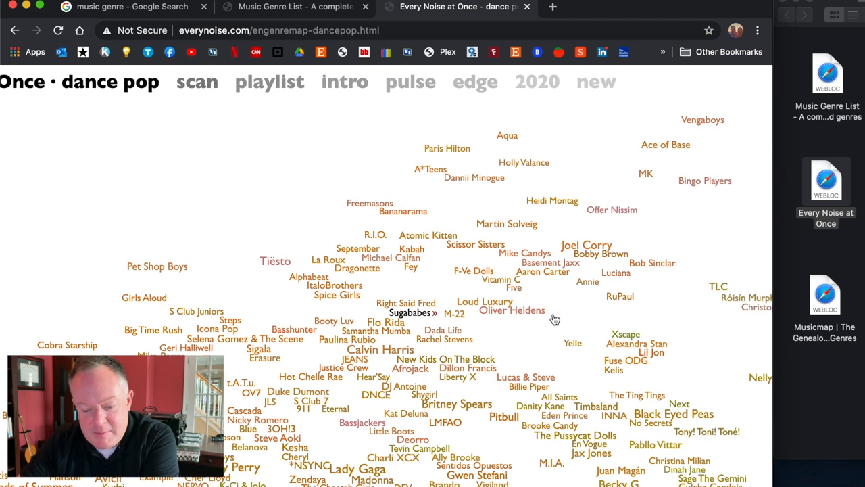
{"action": "scroll", "scroll_direction": "down", "scroll_amount": 3}
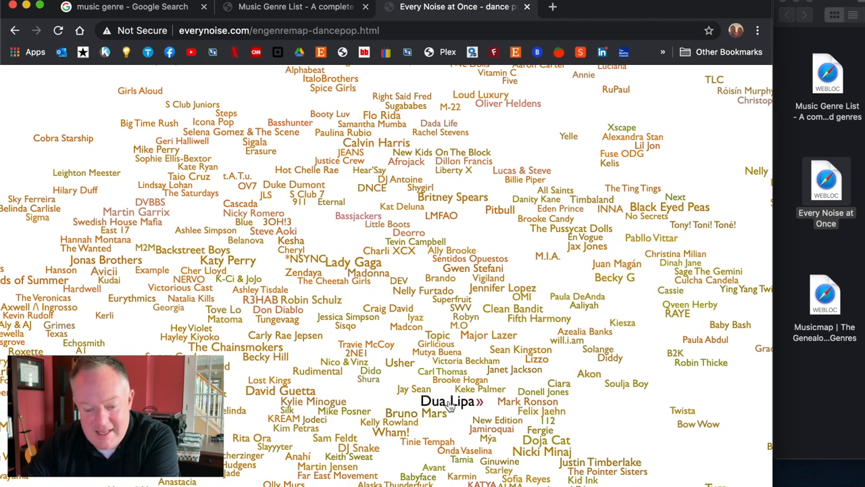
{"action": "scroll", "scroll_direction": "down", "scroll_amount": 3}
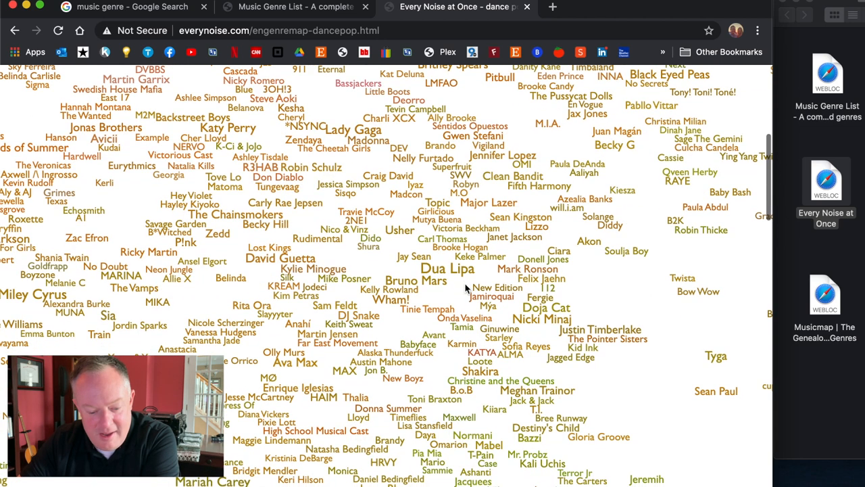
{"action": "mouse_move", "coordinate": [389, 289]}
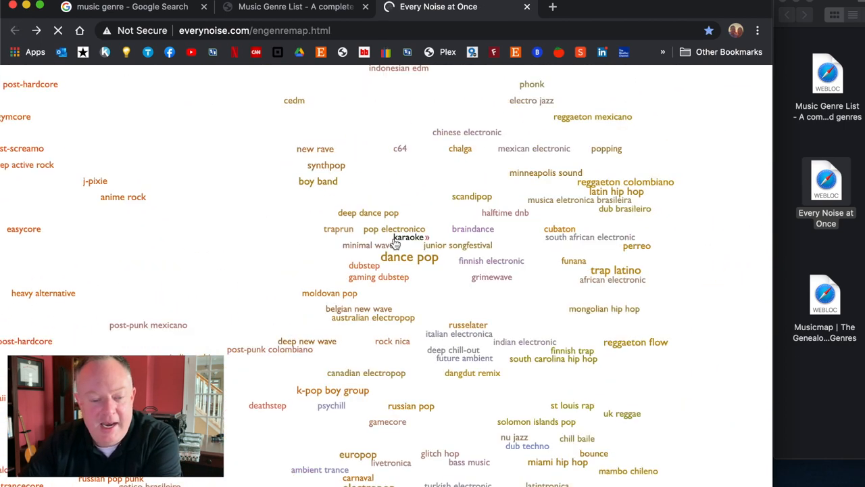
{"action": "scroll", "scroll_direction": "down", "scroll_amount": 3}
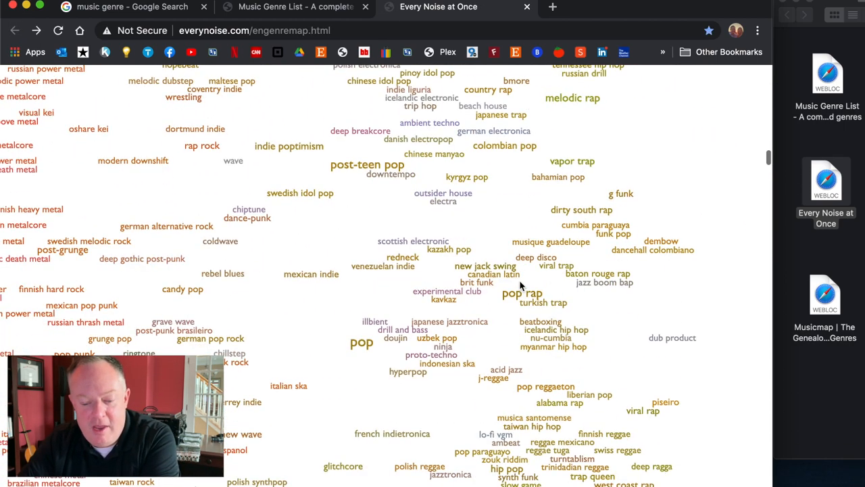
{"action": "scroll", "scroll_direction": "down", "scroll_amount": 3}
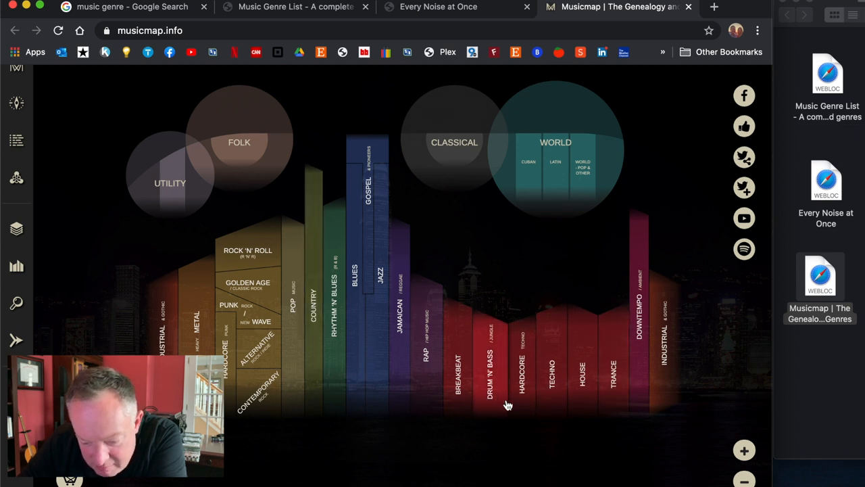
{"action": "mouse_move", "coordinate": [313, 395]}
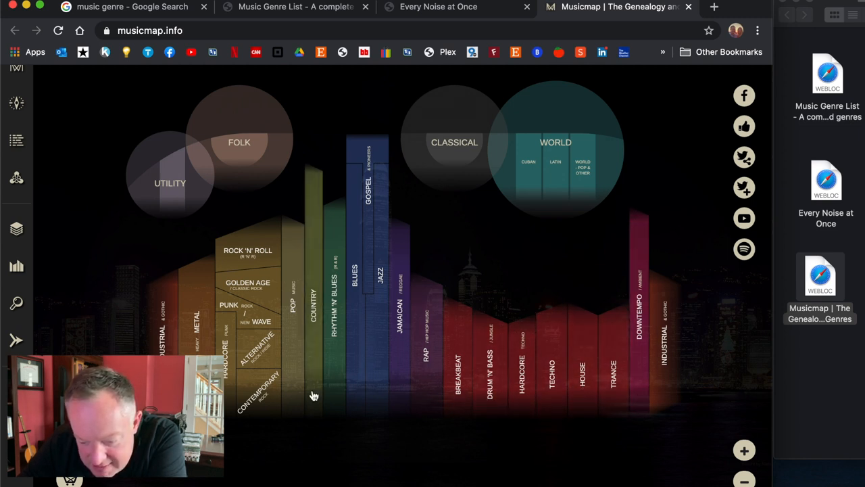
{"action": "mouse_move", "coordinate": [417, 430]}
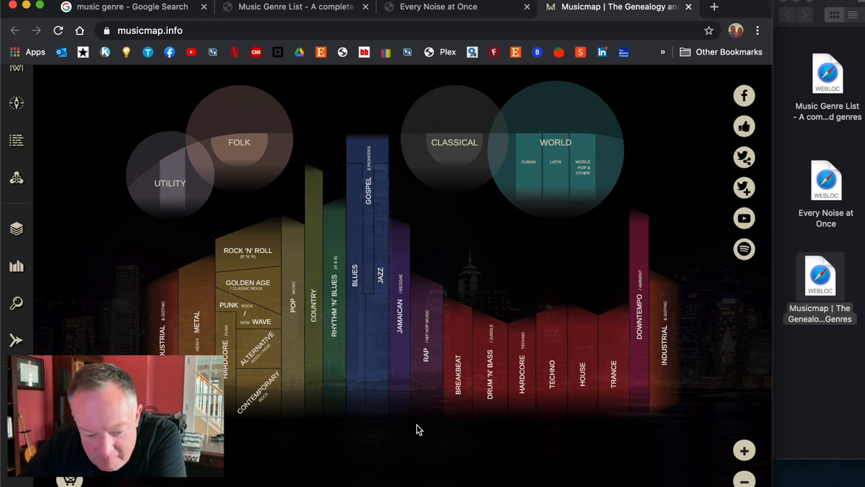
{"action": "mouse_move", "coordinate": [511, 132]}
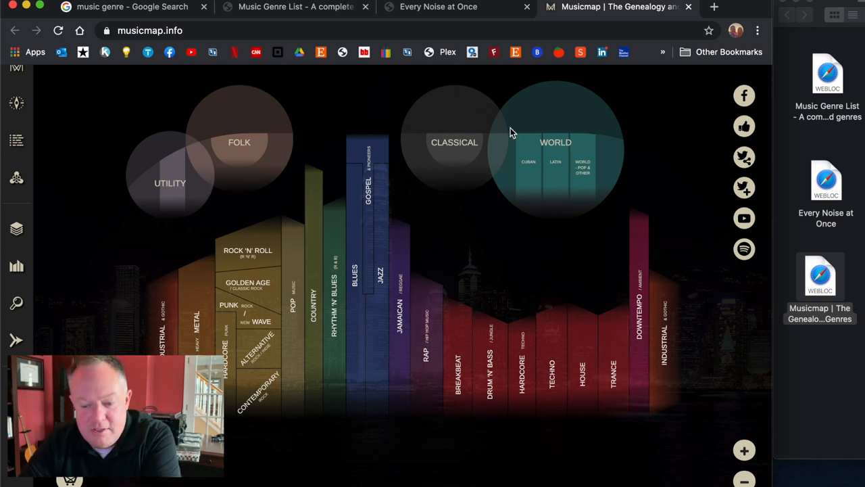
{"action": "mouse_move", "coordinate": [327, 143]}
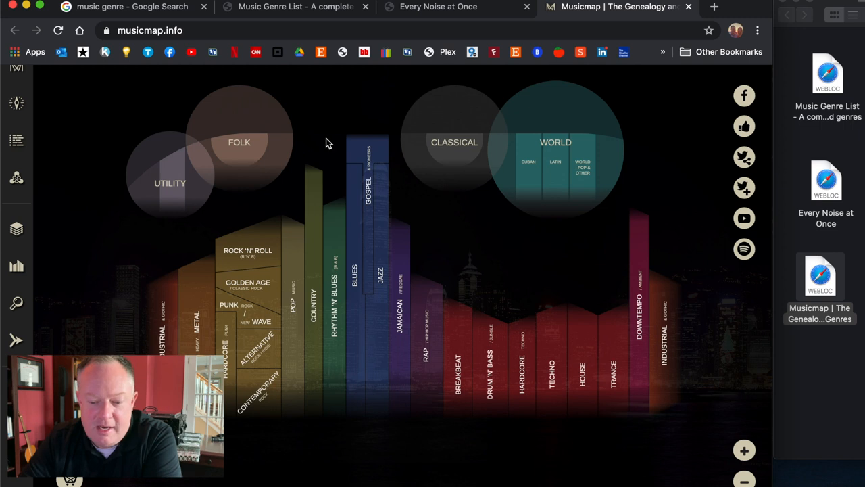
{"action": "mouse_move", "coordinate": [395, 354]}
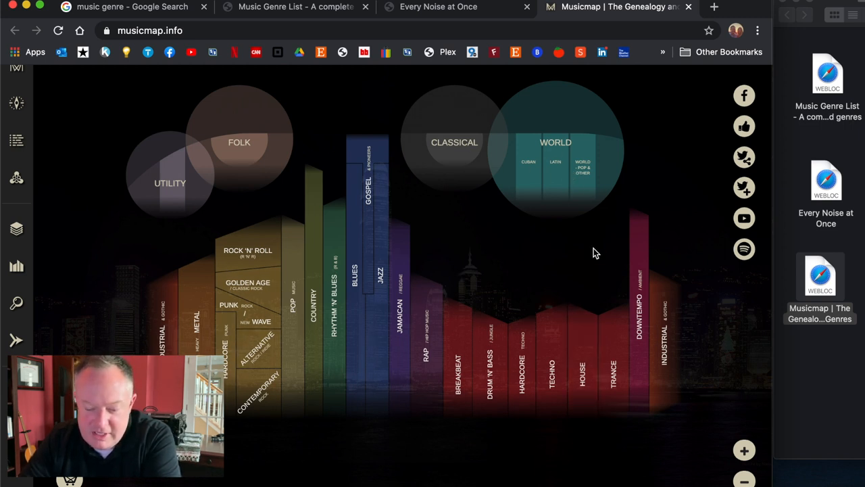
{"action": "mouse_move", "coordinate": [451, 343]}
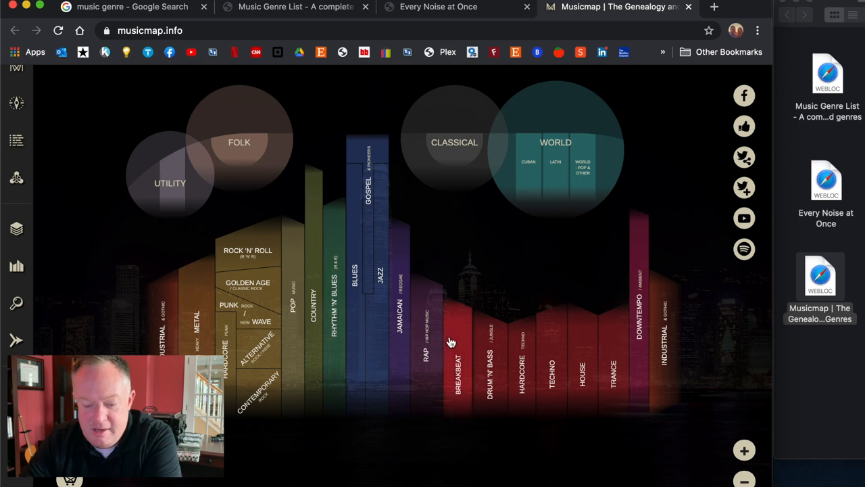
{"action": "mouse_move", "coordinate": [132, 220]}
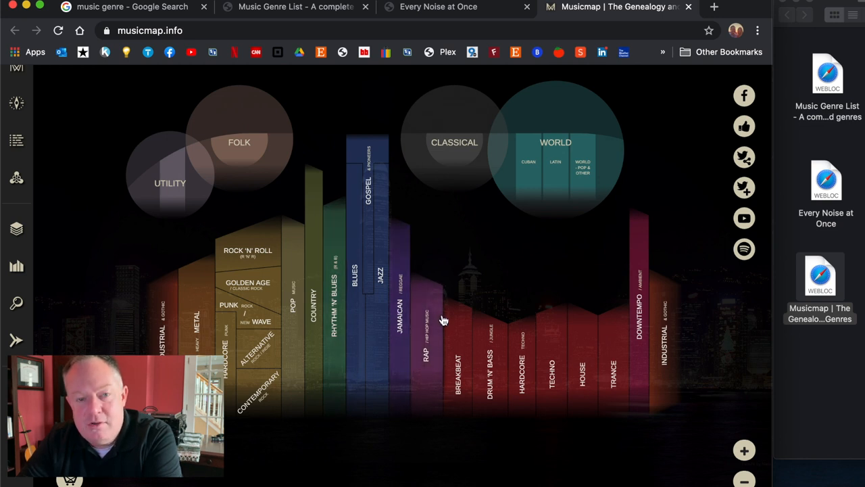
{"action": "mouse_move", "coordinate": [300, 344]}
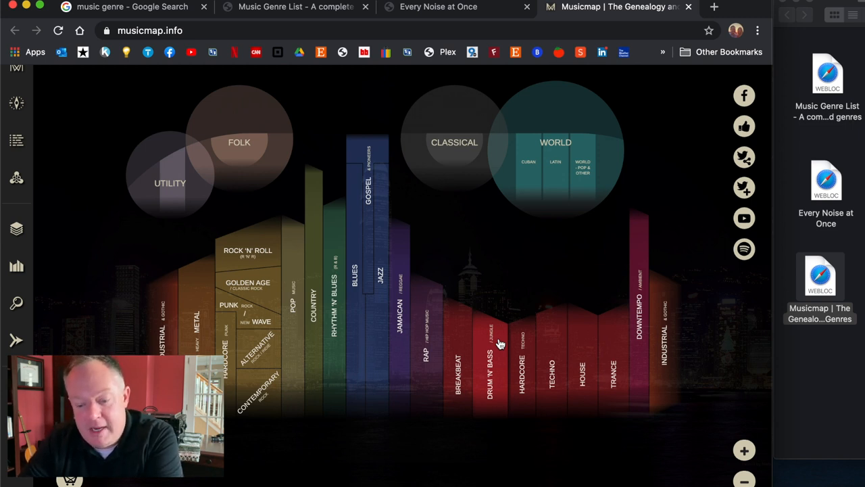
{"action": "mouse_move", "coordinate": [579, 347]}
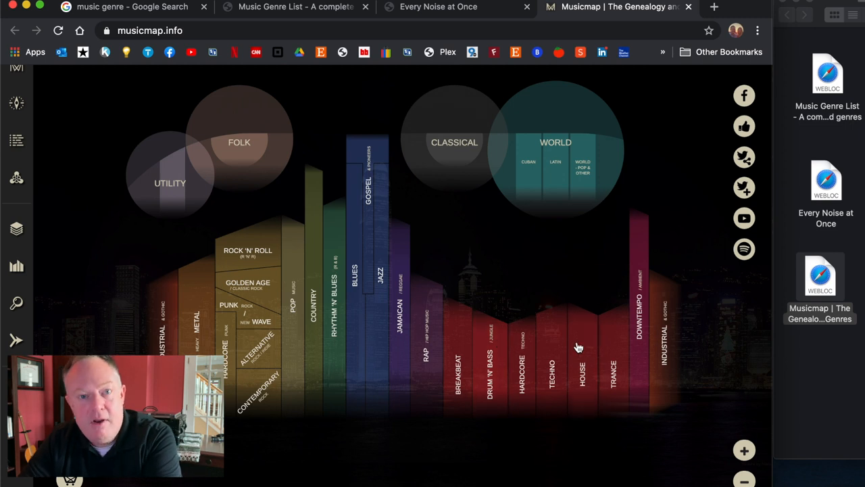
{"action": "mouse_move", "coordinate": [428, 298]}
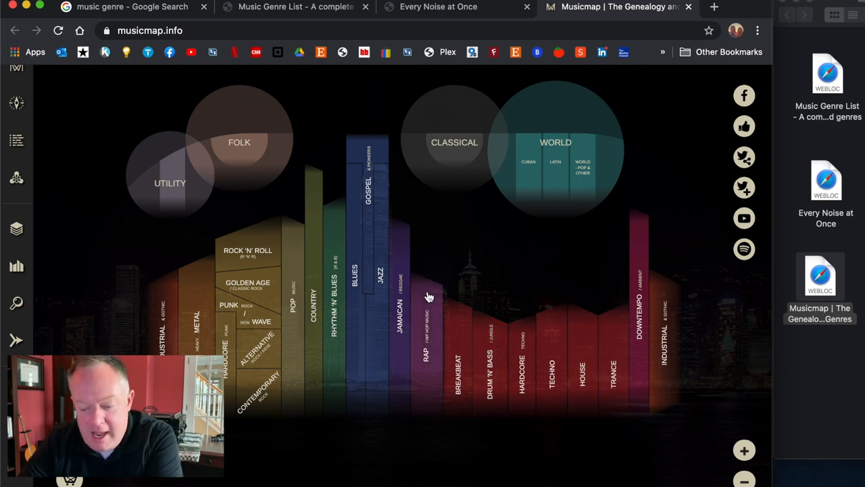
{"action": "mouse_move", "coordinate": [377, 130]}
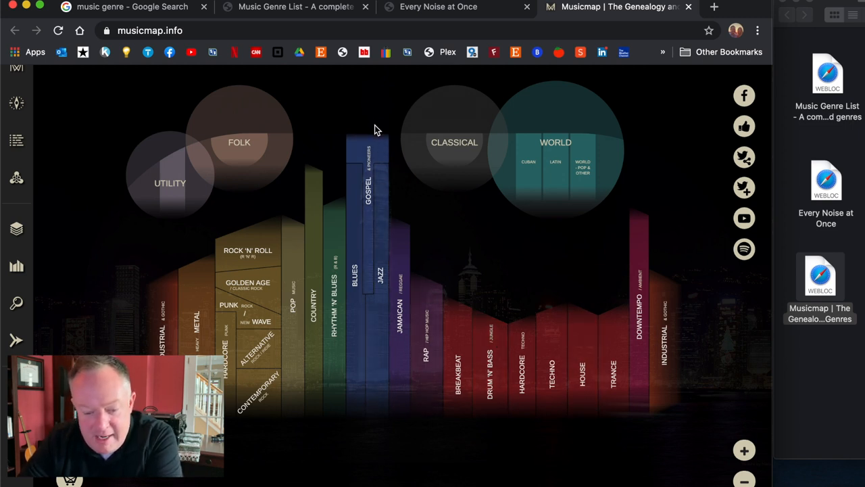
{"action": "mouse_move", "coordinate": [373, 142]}
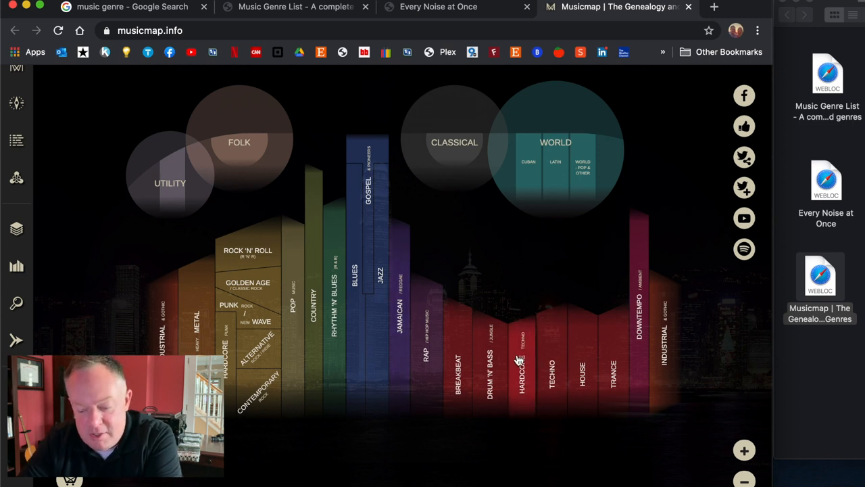
{"action": "mouse_move", "coordinate": [684, 384]}
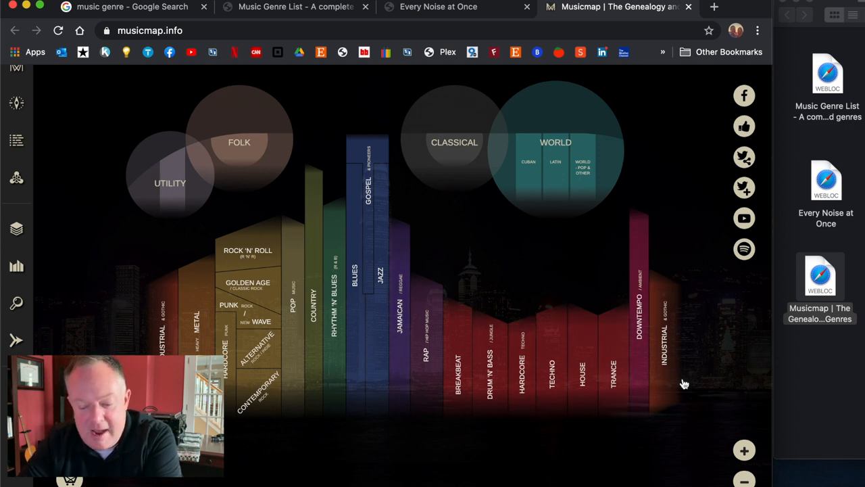
{"action": "mouse_move", "coordinate": [654, 370]}
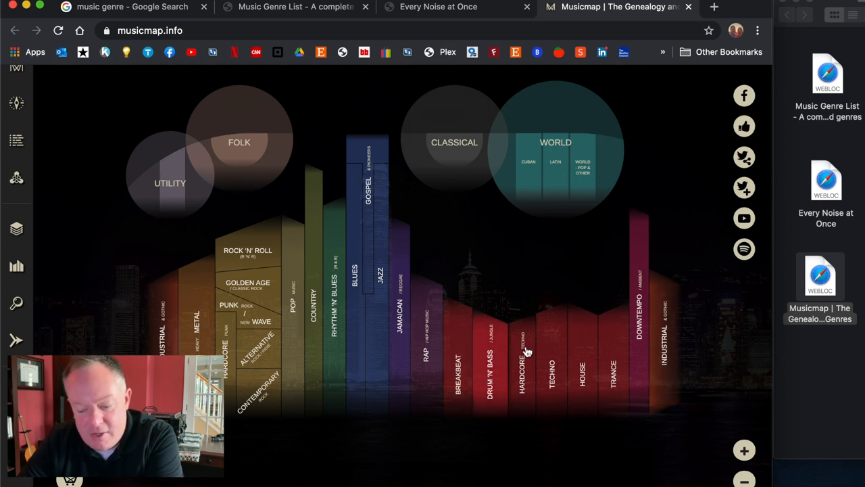
{"action": "mouse_move", "coordinate": [487, 368]}
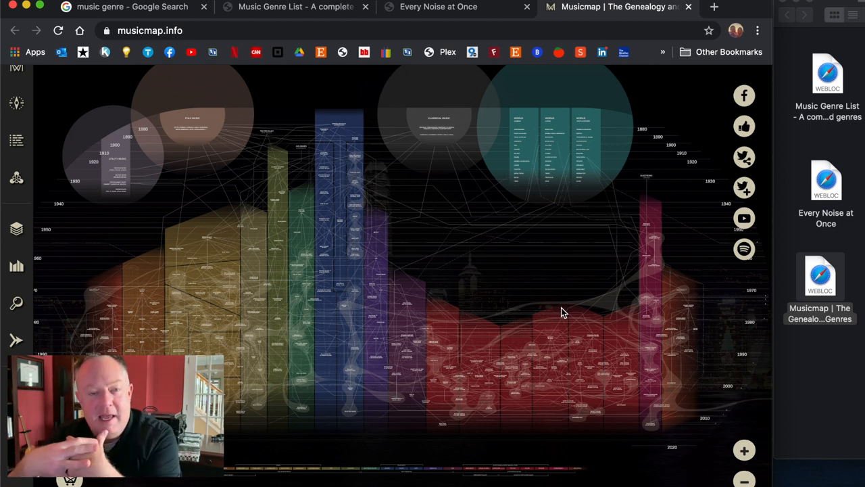
{"action": "mouse_move", "coordinate": [684, 165]}
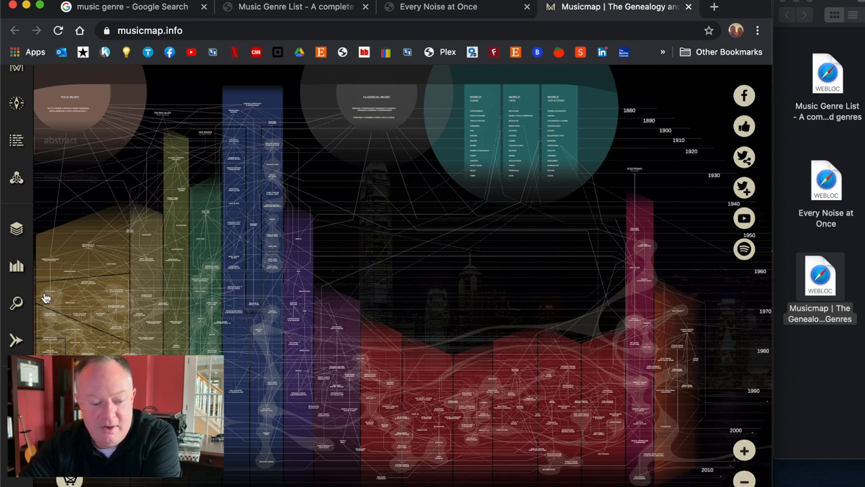
{"action": "mouse_move", "coordinate": [169, 264]}
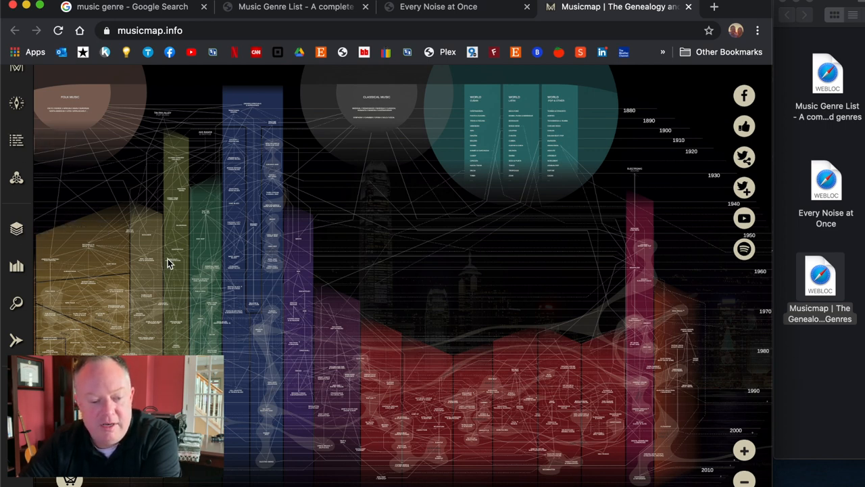
{"action": "mouse_move", "coordinate": [492, 207]}
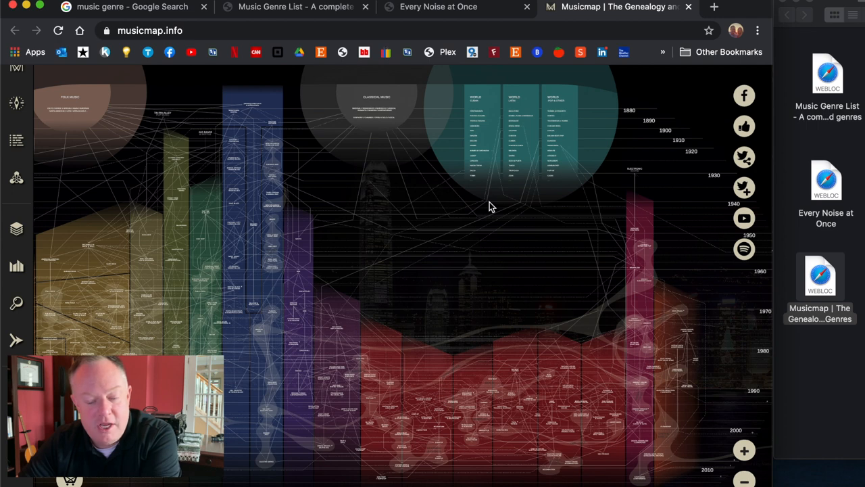
{"action": "mouse_move", "coordinate": [269, 215]}
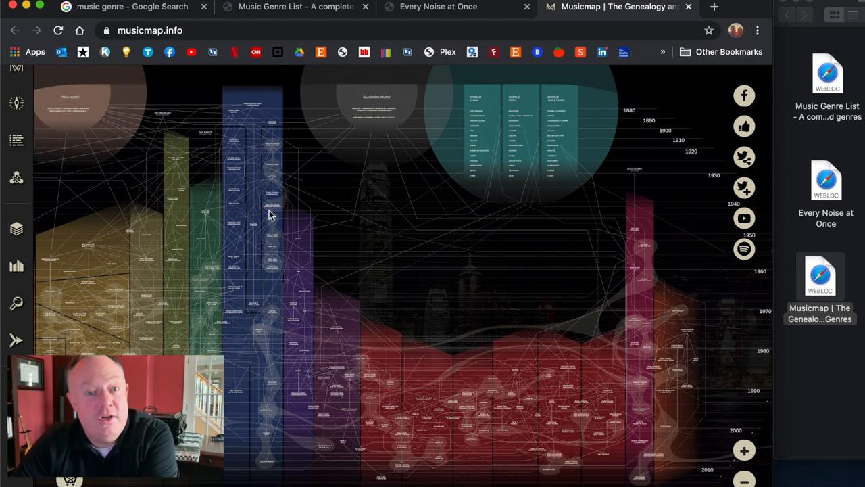
{"action": "mouse_move", "coordinate": [735, 346]}
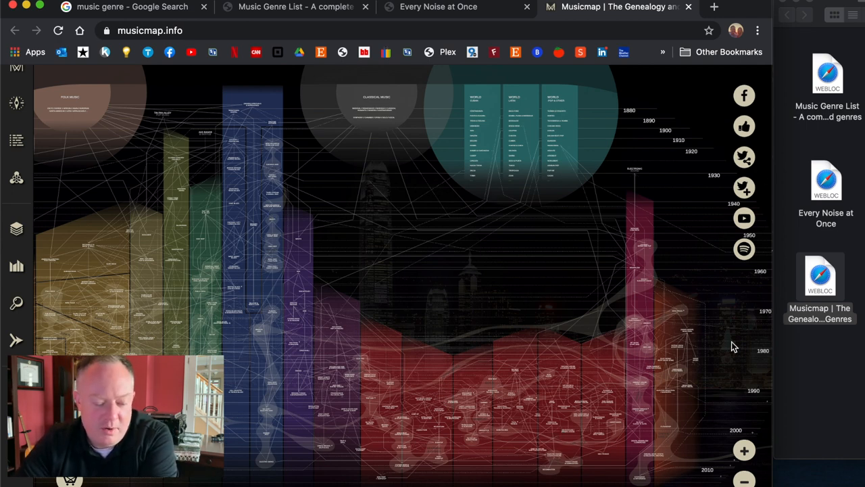
Scroll the zoomed Musicmap genealogy down to the electronic genres and the 2020 timeline
{"action": "scroll", "scroll_direction": "down", "scroll_amount": 3}
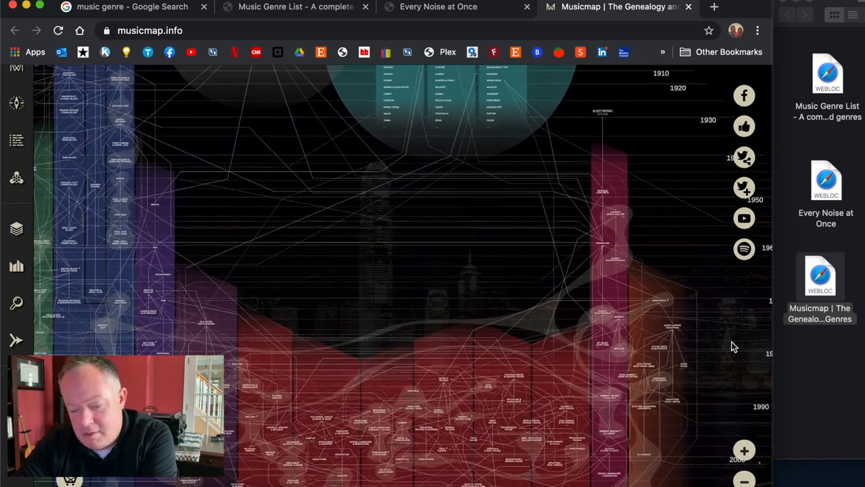
{"action": "scroll", "scroll_direction": "down", "scroll_amount": 3}
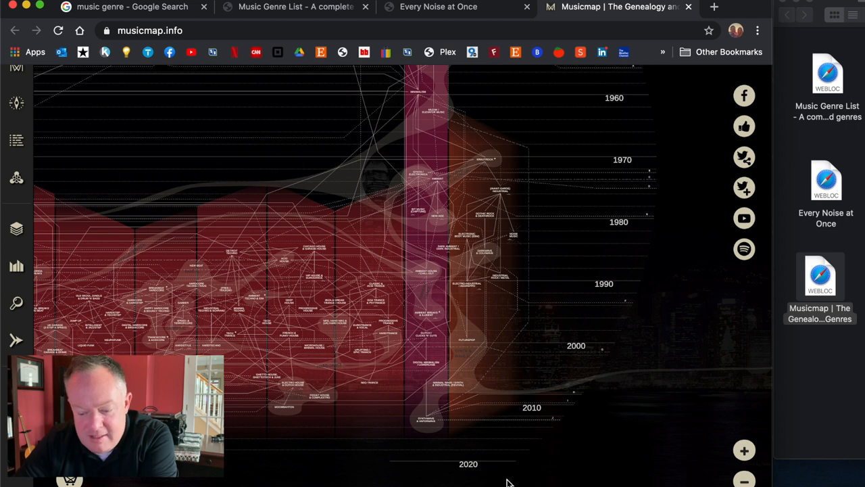
{"action": "mouse_move", "coordinate": [294, 223]}
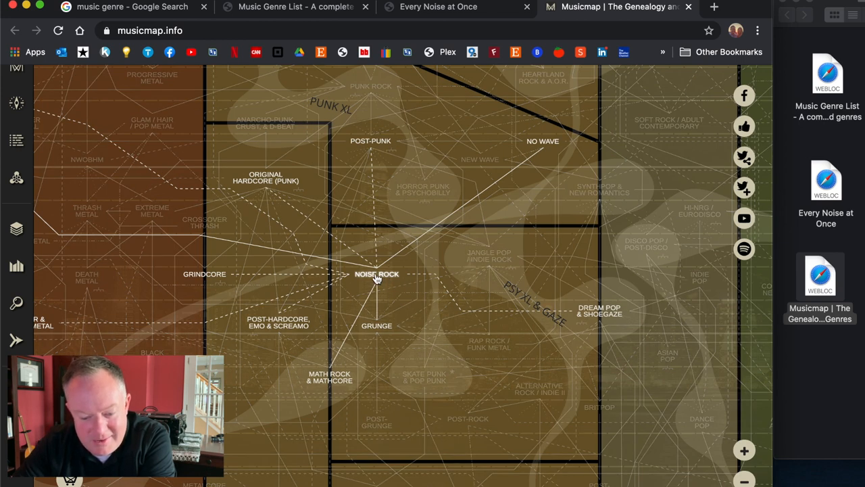
{"action": "mouse_move", "coordinate": [383, 300]}
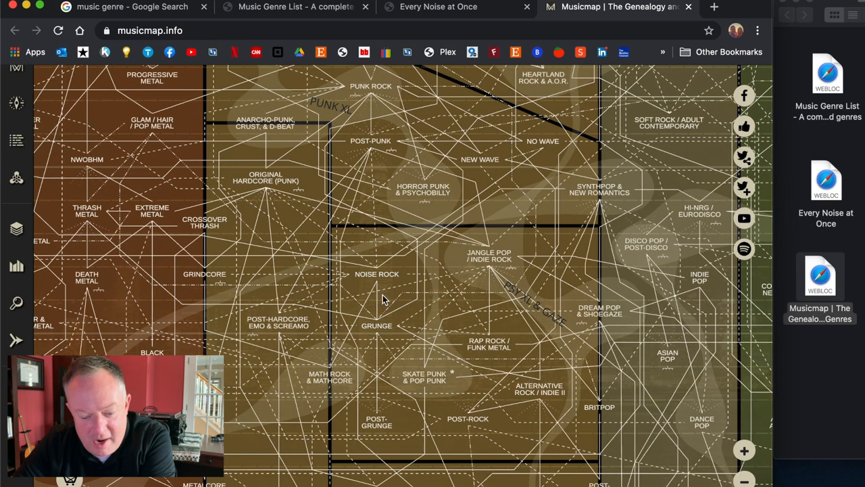
Select the Grunge node in the rock and punk region to show its details
{"action": "left_click", "coordinate": [376, 326]}
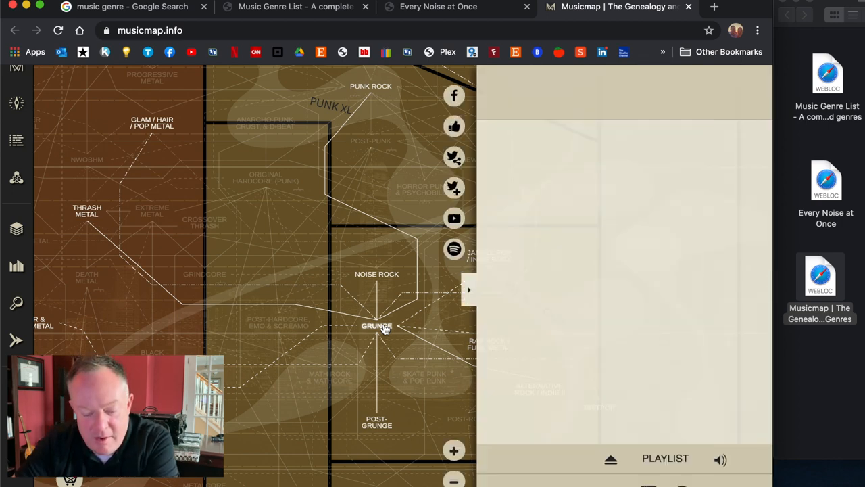
Read through the Grunge genre's history in its description panel
{"action": "left_click", "coordinate": [376, 324]}
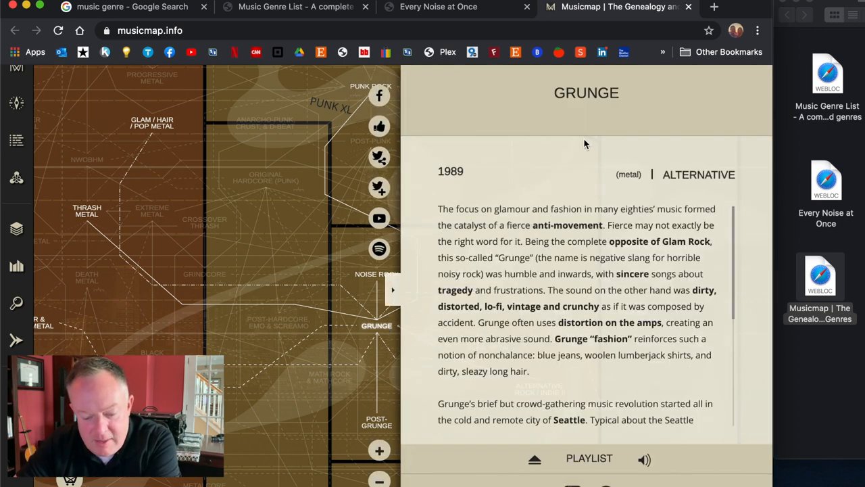
{"action": "scroll", "scroll_direction": "down", "scroll_amount": 3}
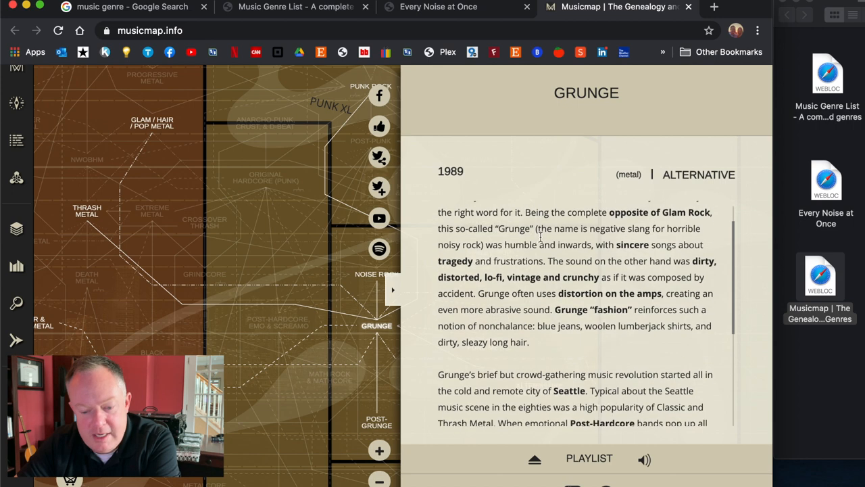
{"action": "scroll", "scroll_direction": "down", "scroll_amount": 3}
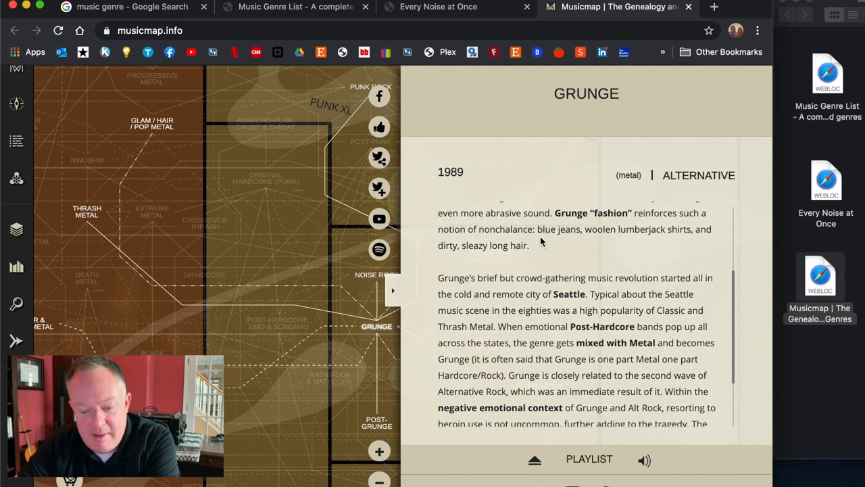
{"action": "scroll", "scroll_direction": "down", "scroll_amount": 3}
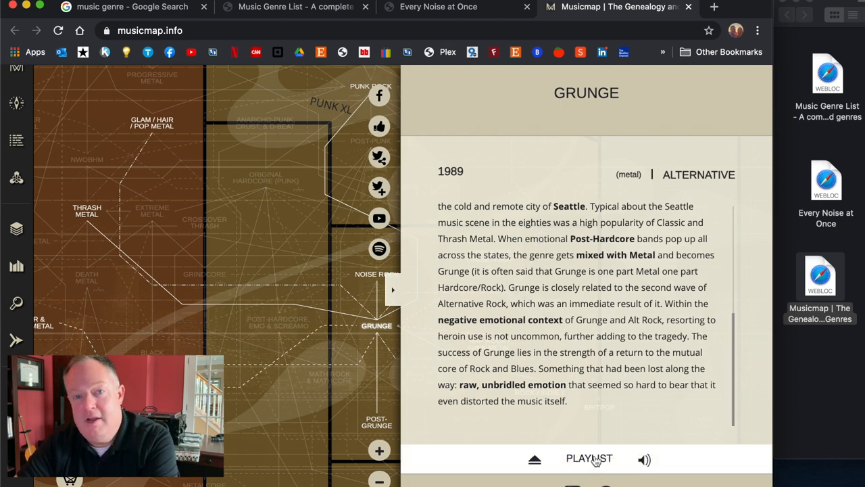
Show the Grunge playlist starting with Nirvana's Smells Like Teen Spirit
{"action": "left_click", "coordinate": [589, 458]}
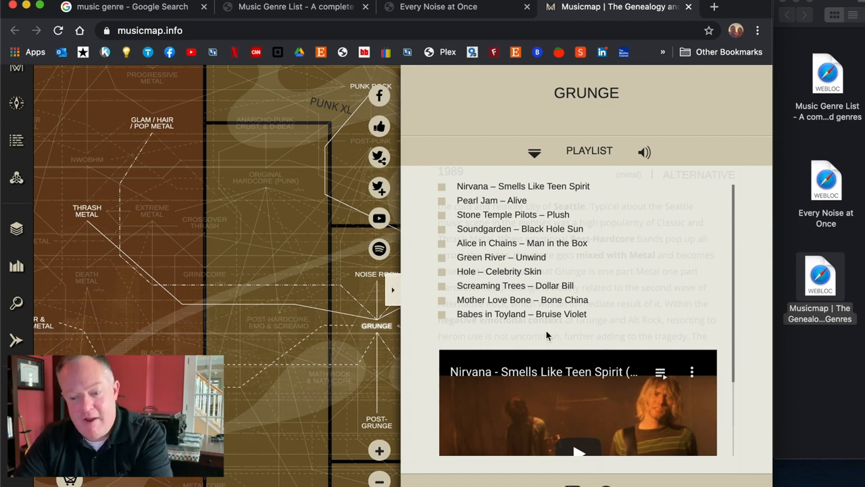
{"action": "scroll", "scroll_direction": "down", "scroll_amount": 3}
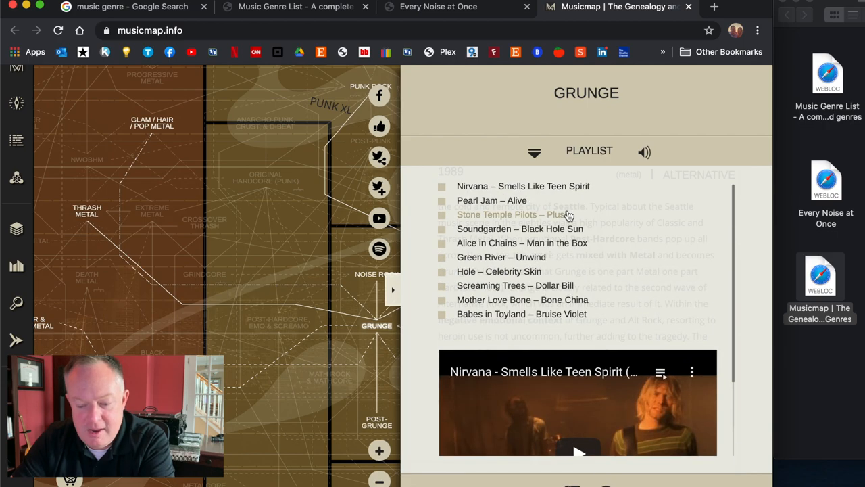
{"action": "mouse_move", "coordinate": [290, 165]}
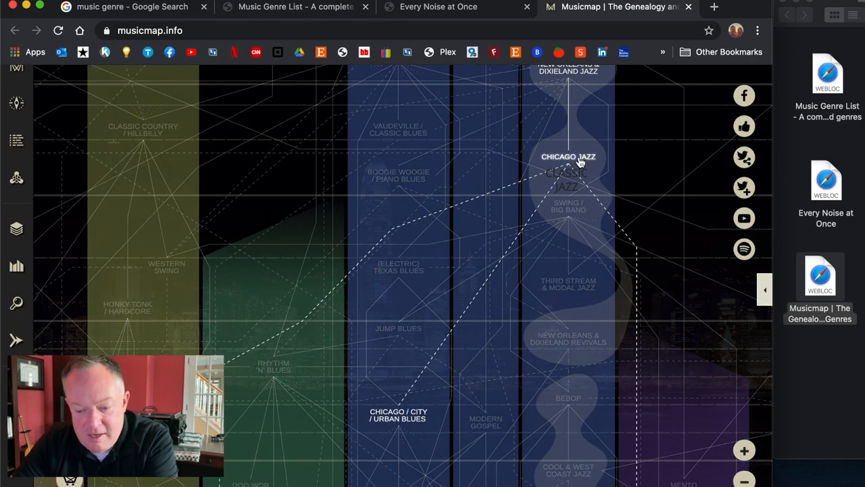
Read the Chicago Jazz genre's description
{"action": "left_click", "coordinate": [567, 156]}
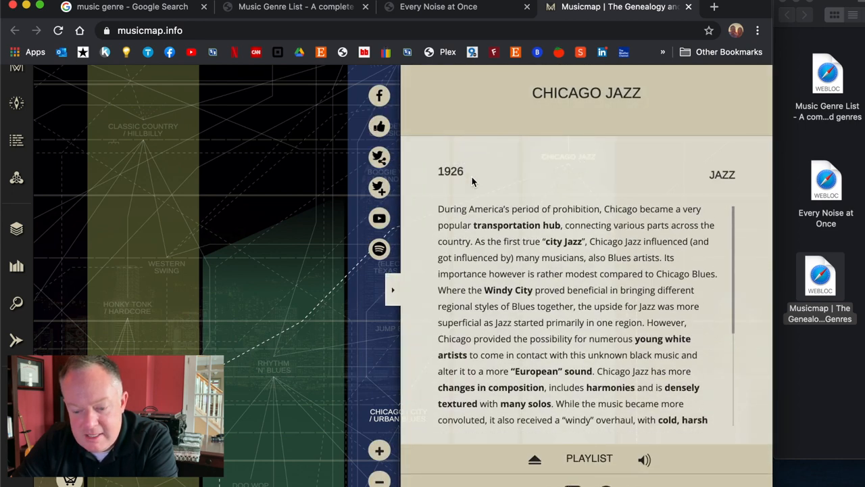
{"action": "scroll", "scroll_direction": "down", "scroll_amount": 3}
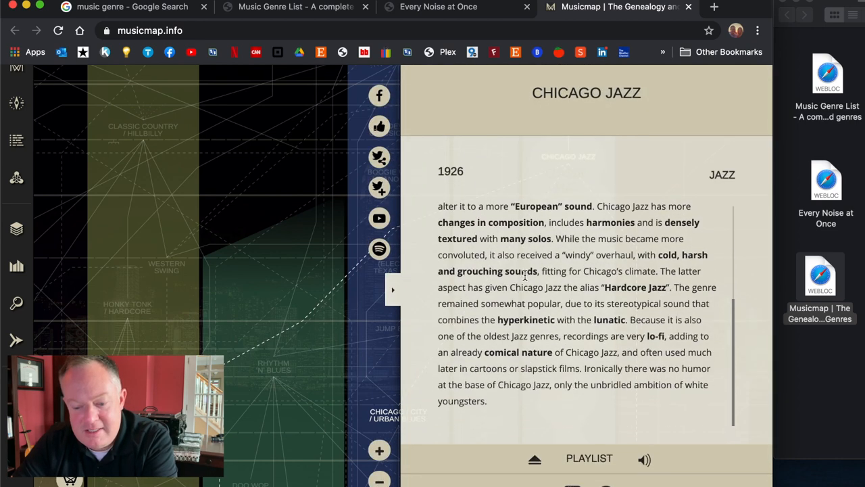
Show the Chicago Jazz playlist starting with Max Kaminsky's Eccentric, then return to the overview
{"action": "left_click", "coordinate": [589, 457]}
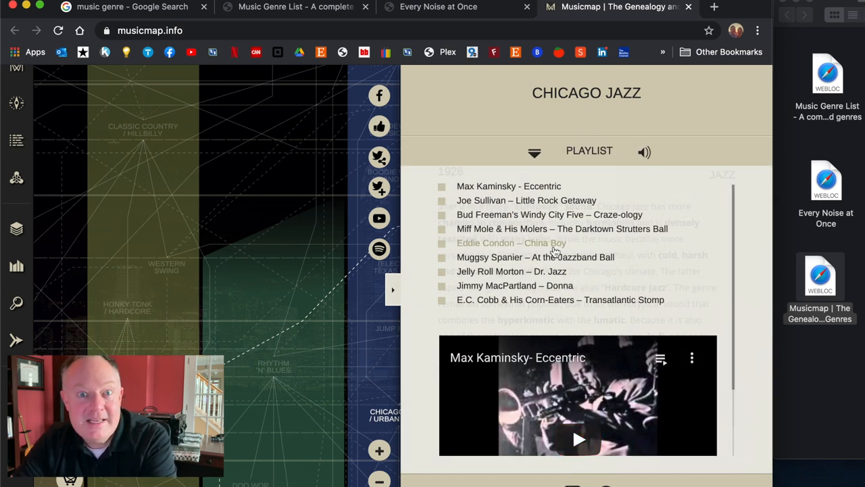
{"action": "scroll", "scroll_direction": "down", "scroll_amount": 3}
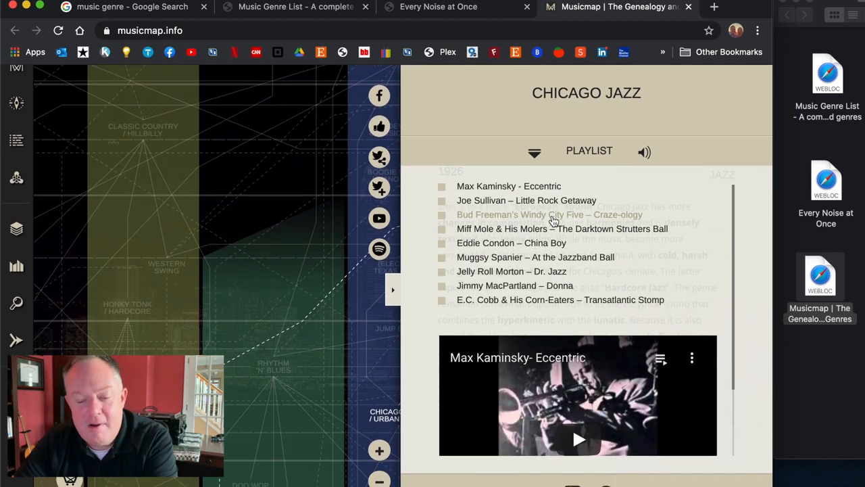
{"action": "mouse_move", "coordinate": [322, 125]}
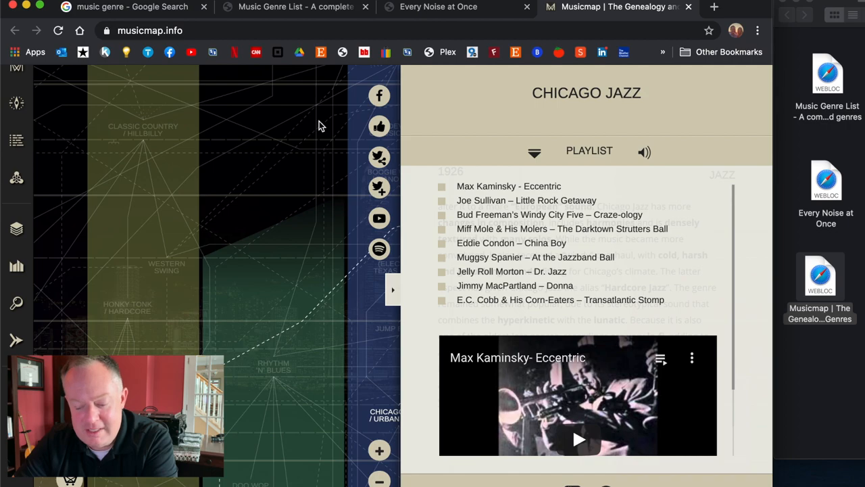
{"action": "left_click", "coordinate": [394, 290]}
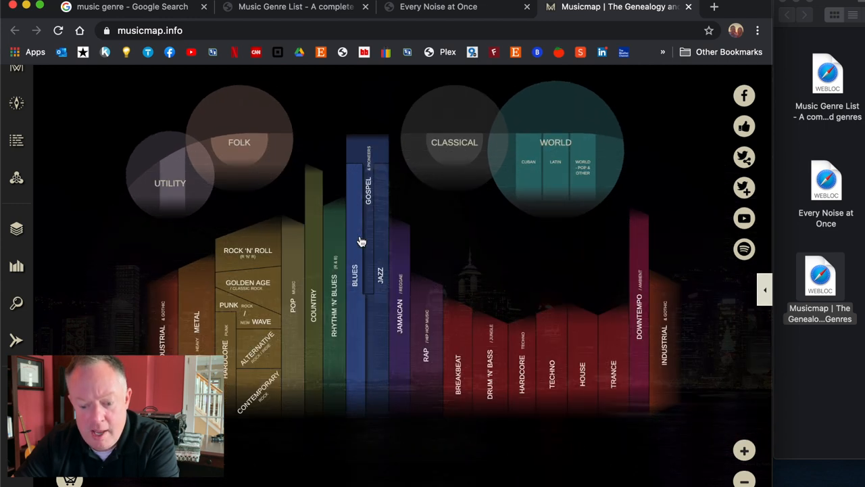
{"action": "mouse_move", "coordinate": [554, 264]}
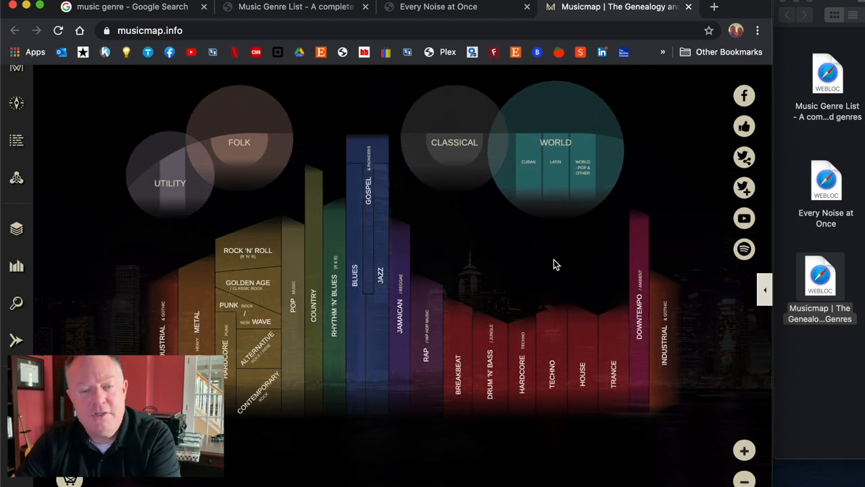